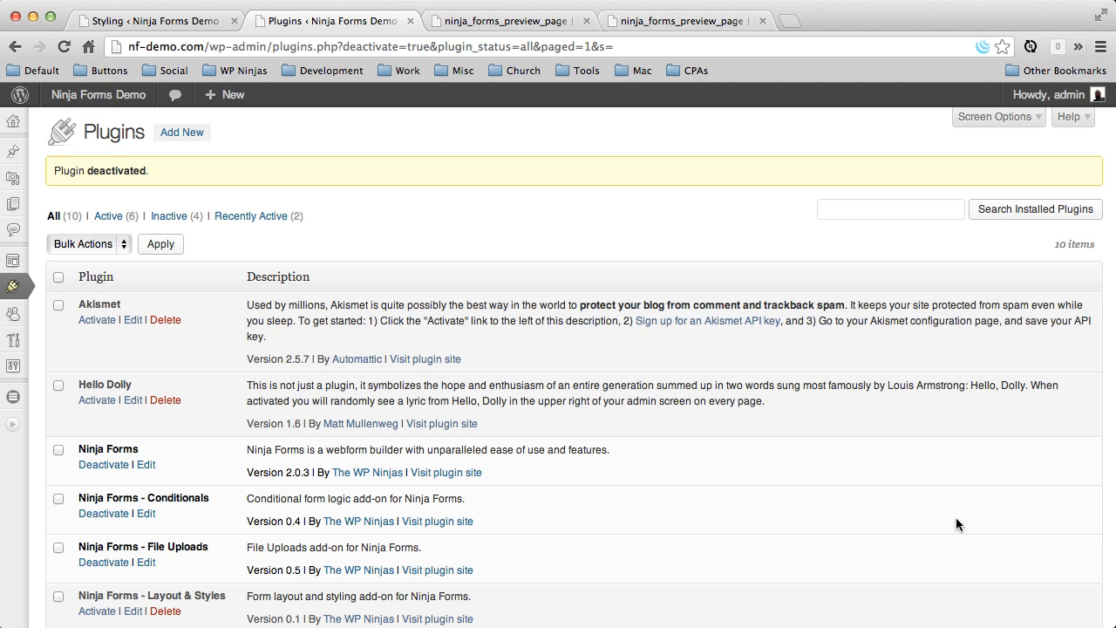
# - Preview form 2 and scroll through the unstyled, single-column contact form fields
pyautogui.click(502, 20)
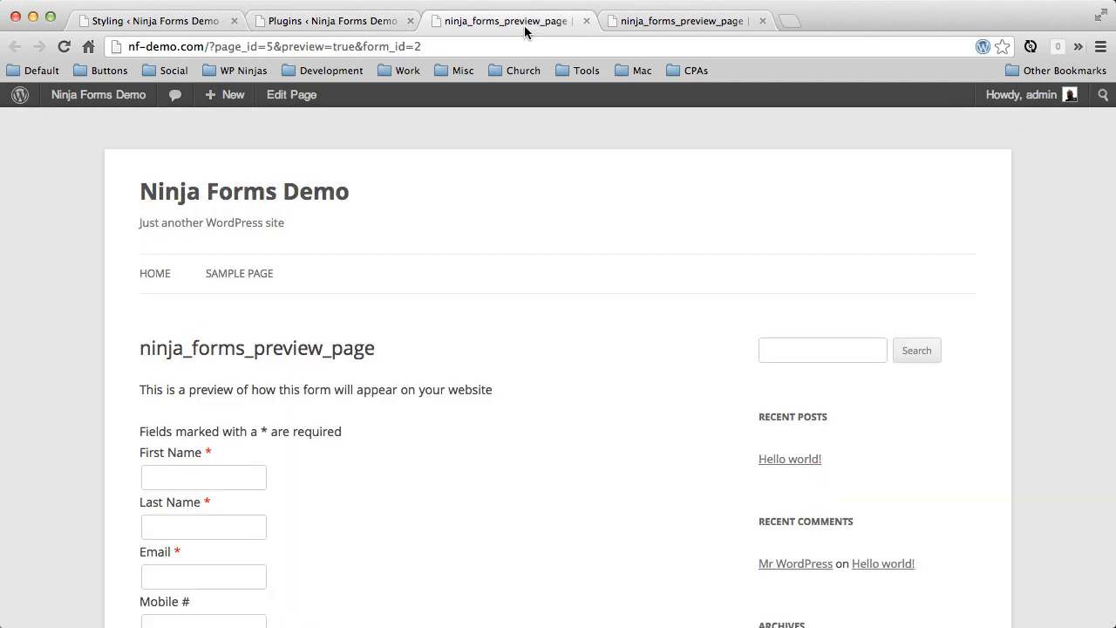
pyautogui.scroll(-3)
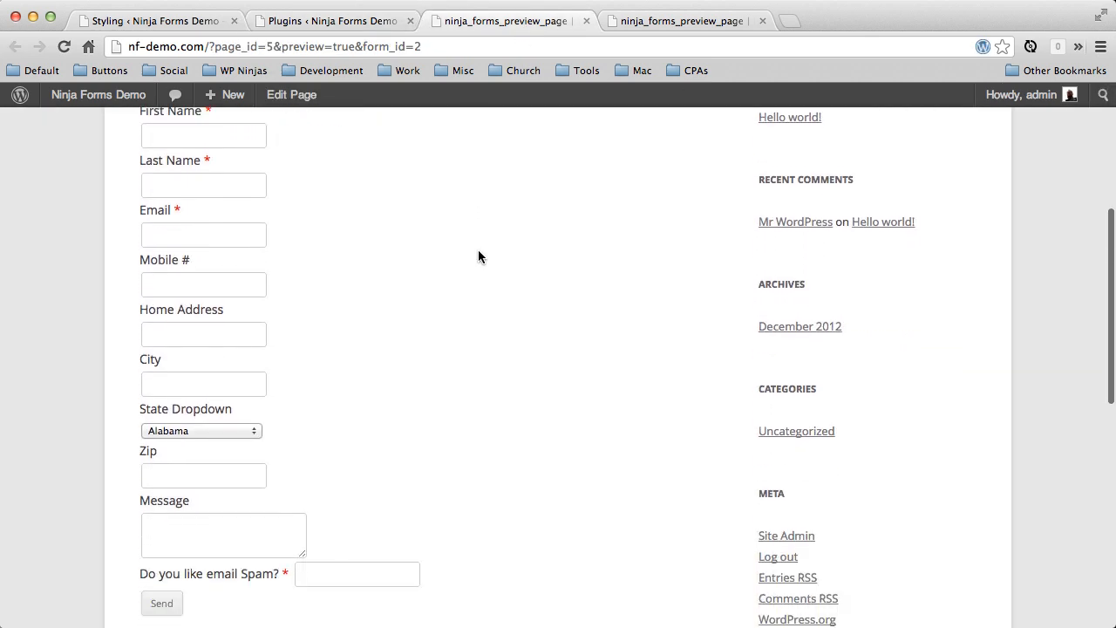
pyautogui.scroll(3)
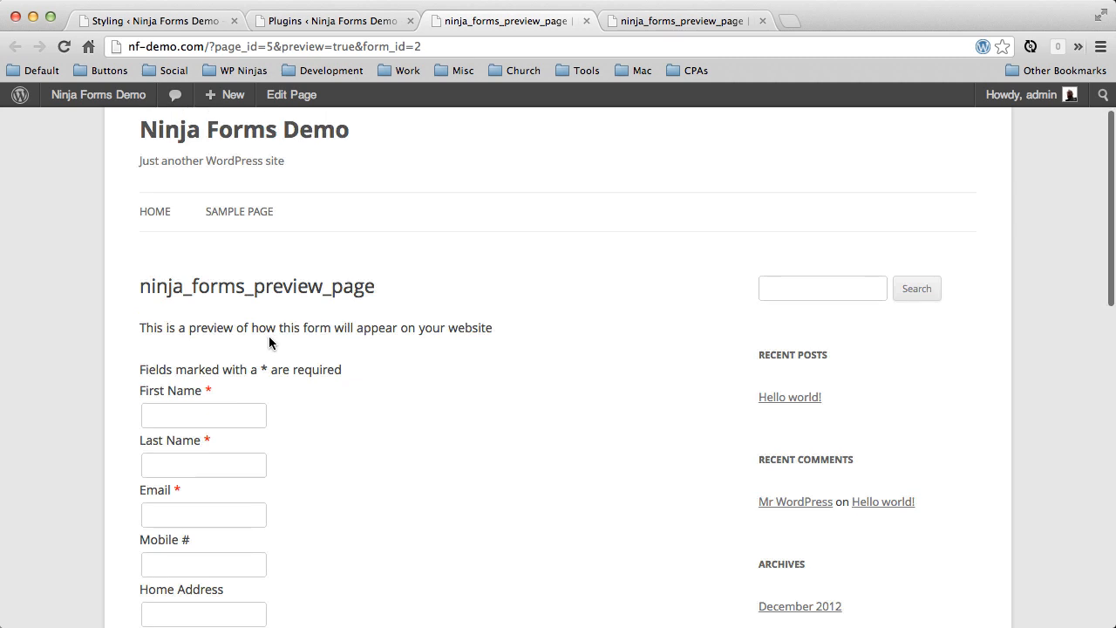
pyautogui.scroll(-3)
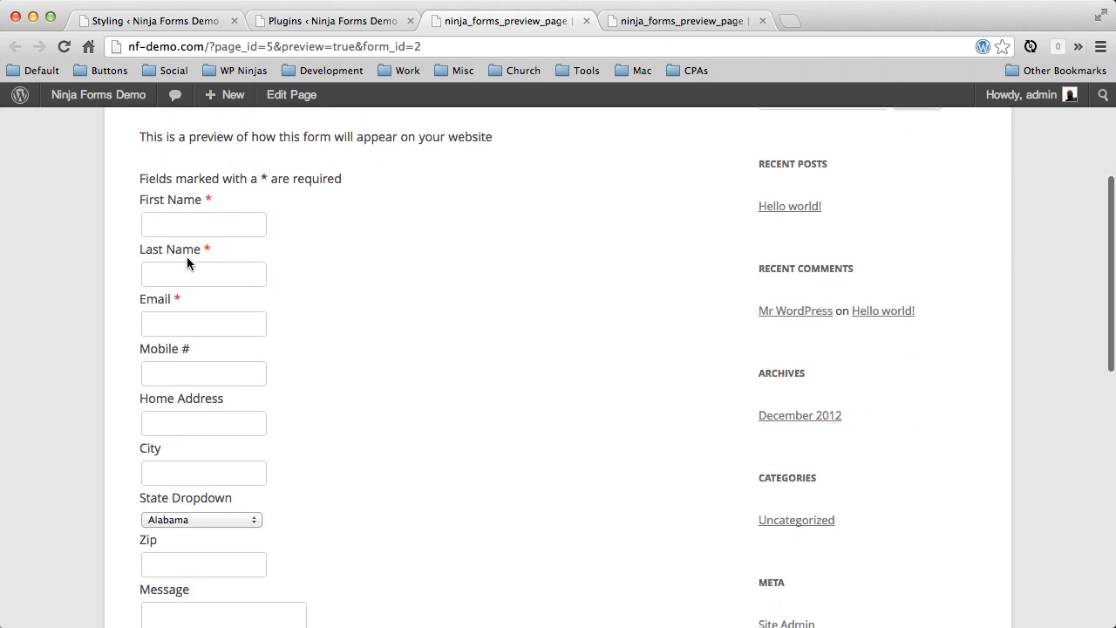
pyautogui.scroll(-3)
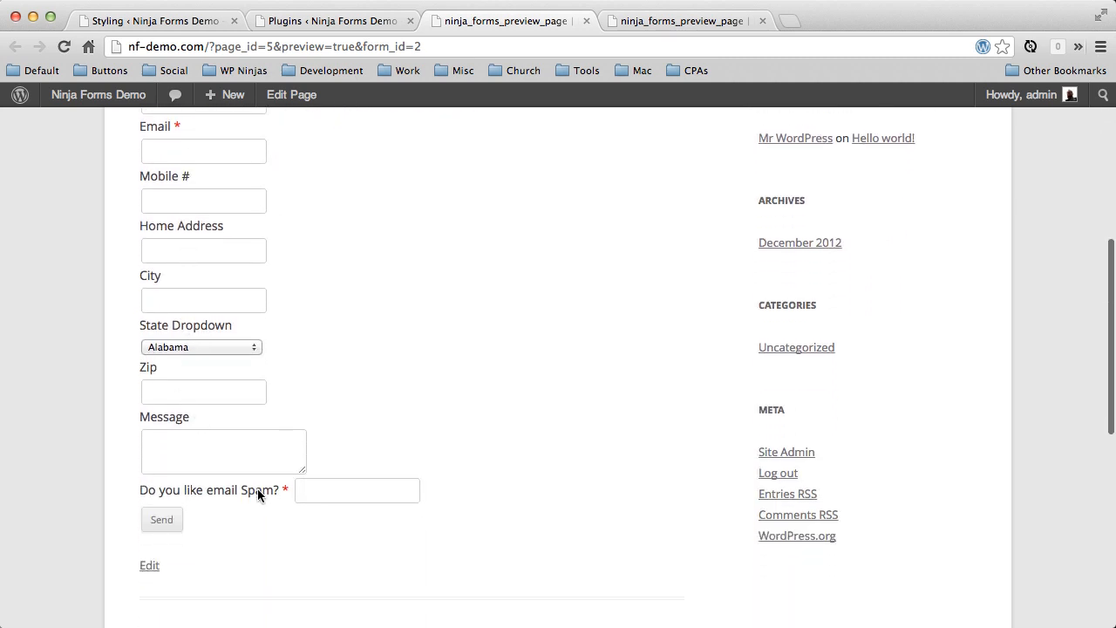
pyautogui.moveTo(469, 399)
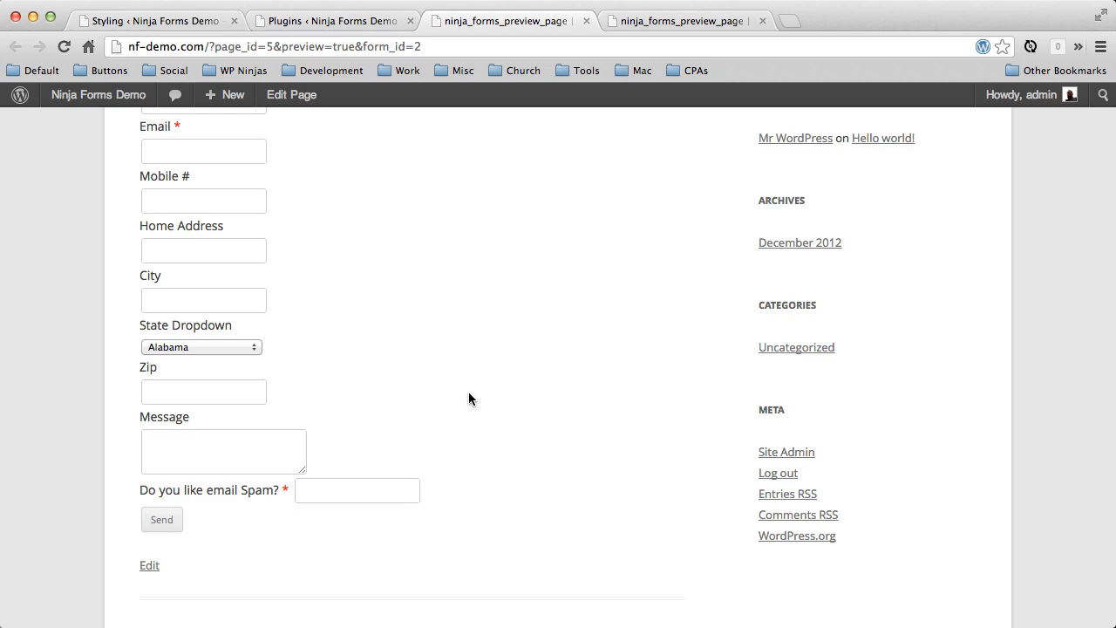
pyautogui.scroll(3)
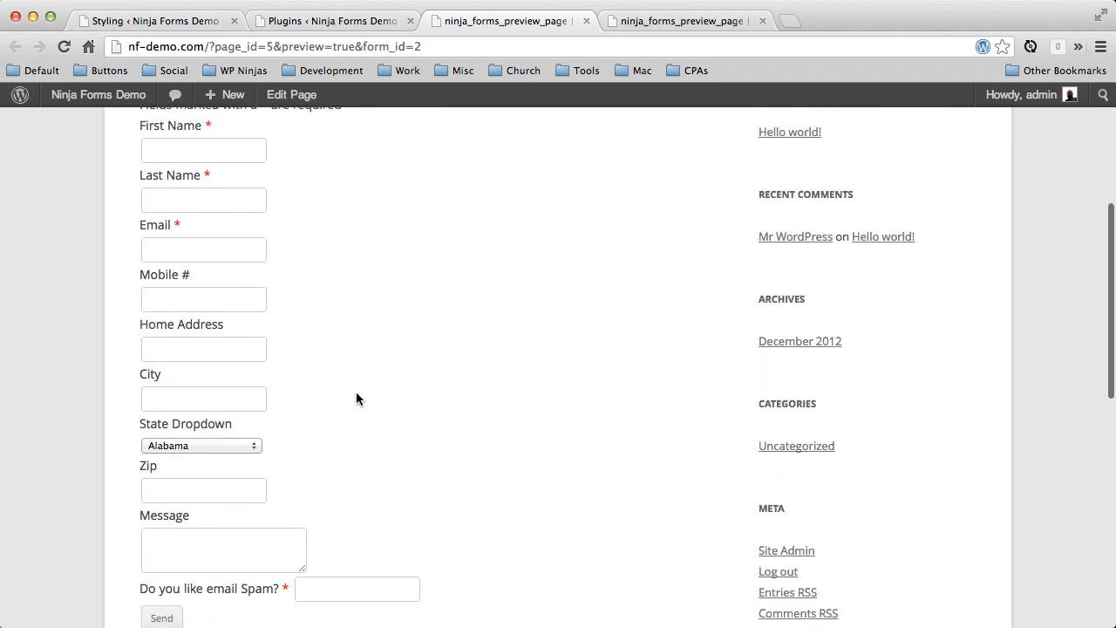
pyautogui.scroll(3)
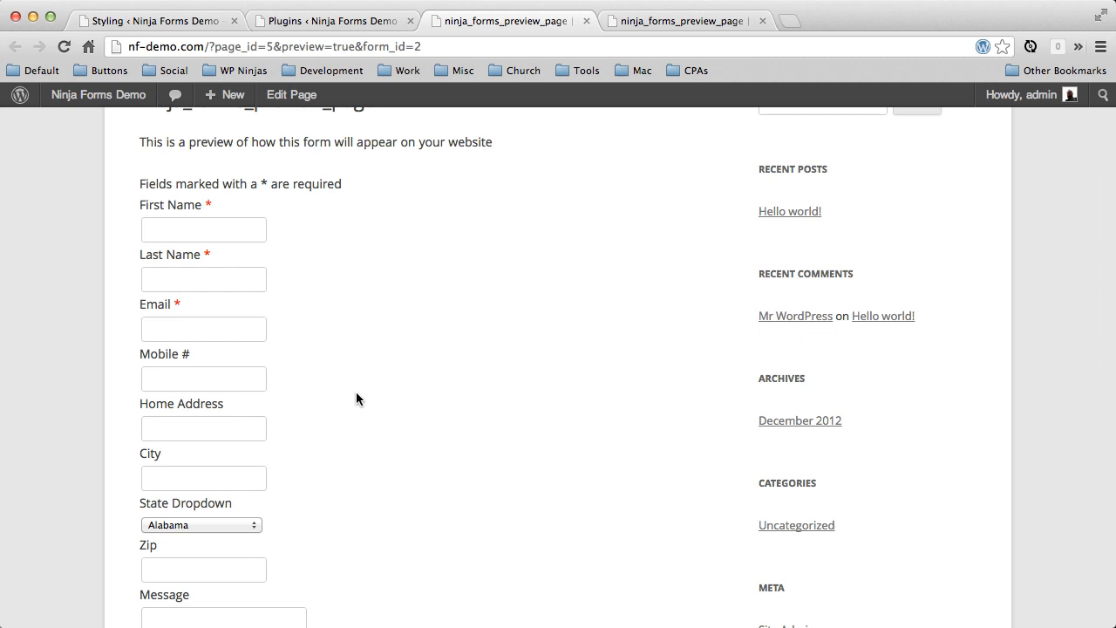
pyautogui.moveTo(246, 249)
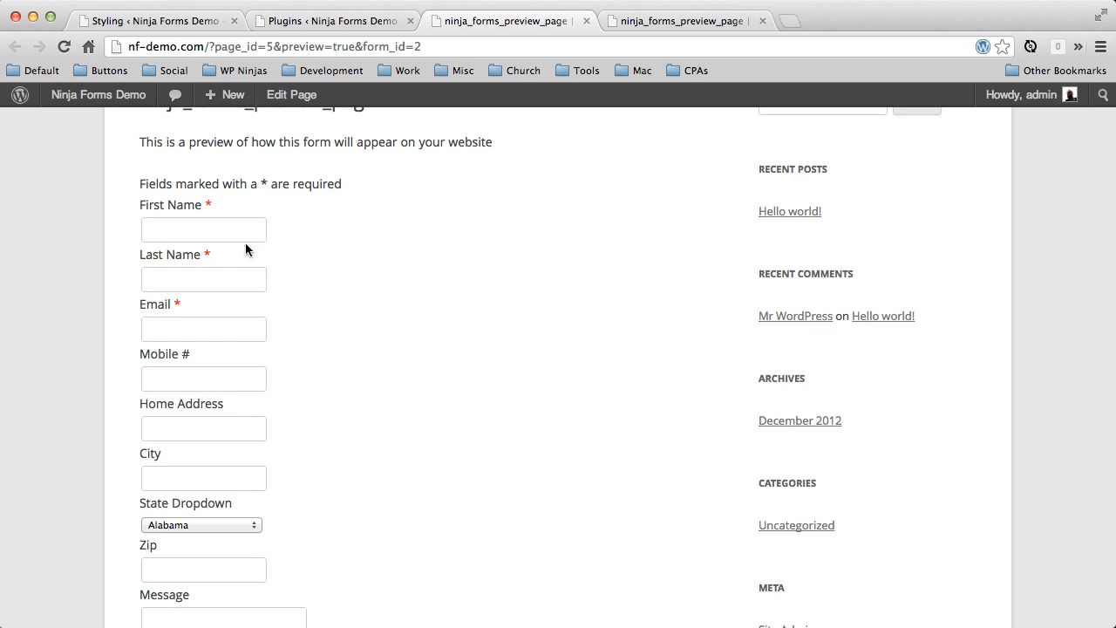
pyautogui.moveTo(315, 445)
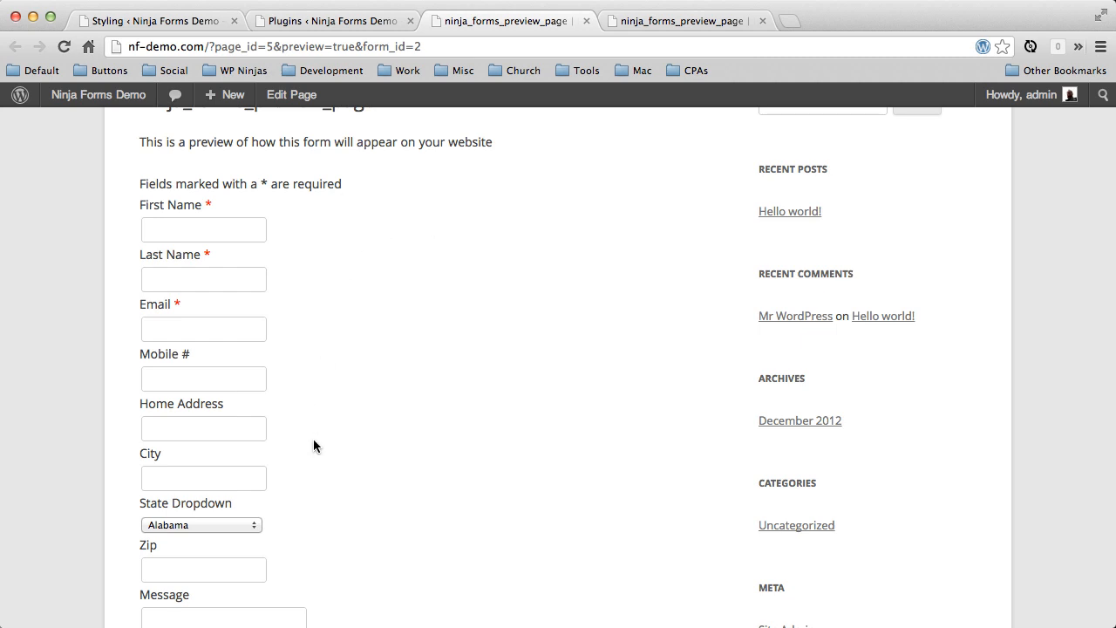
pyautogui.scroll(-3)
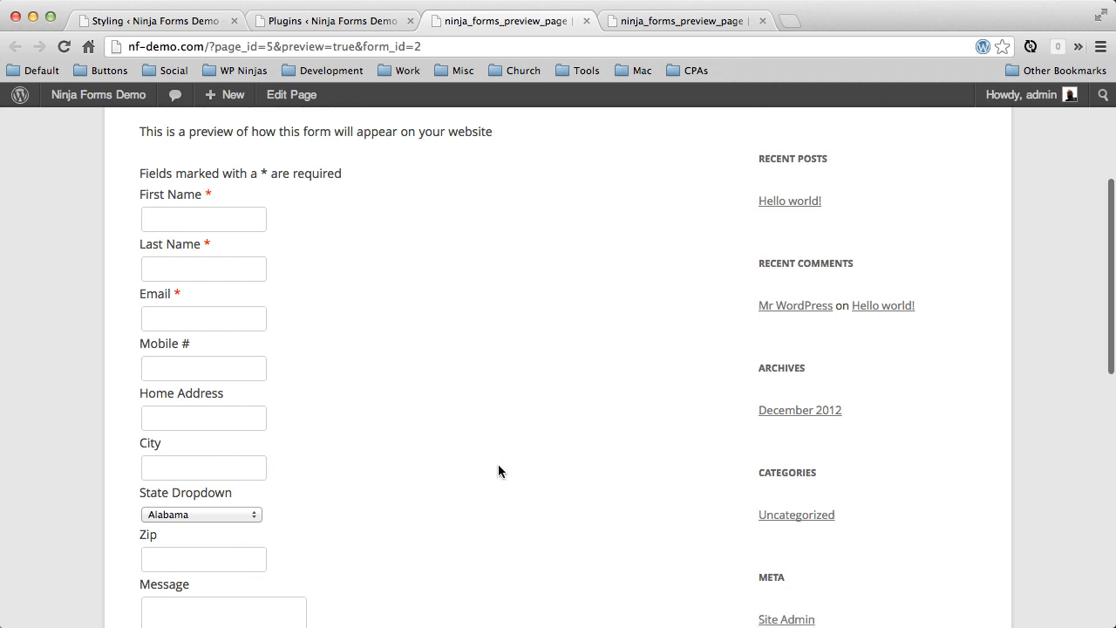
pyautogui.scroll(-3)
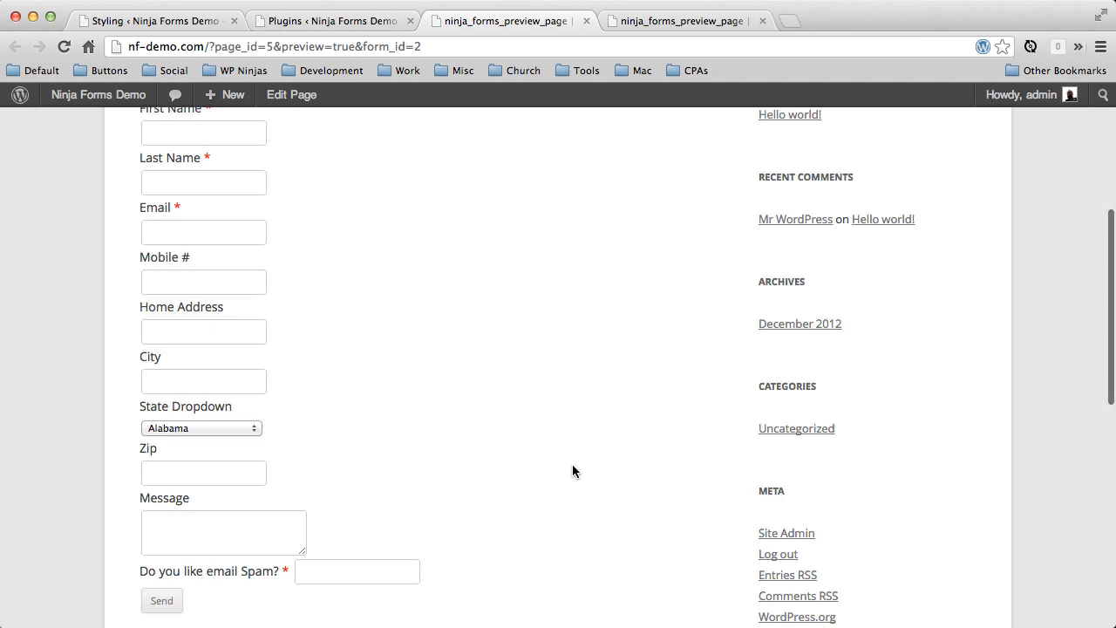
pyautogui.scroll(3)
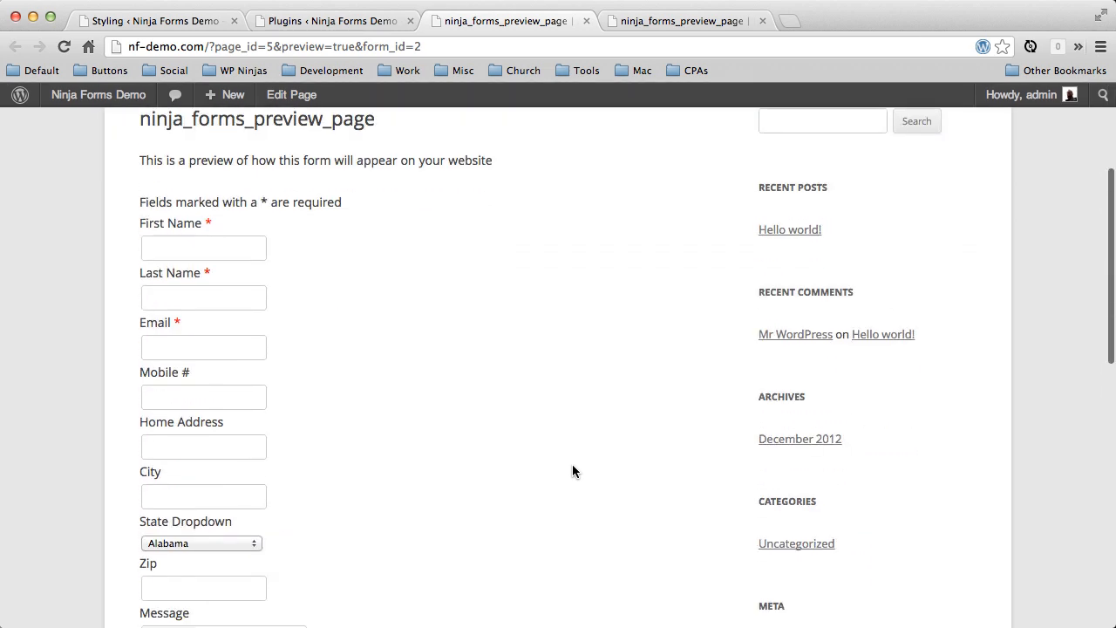
pyautogui.scroll(-3)
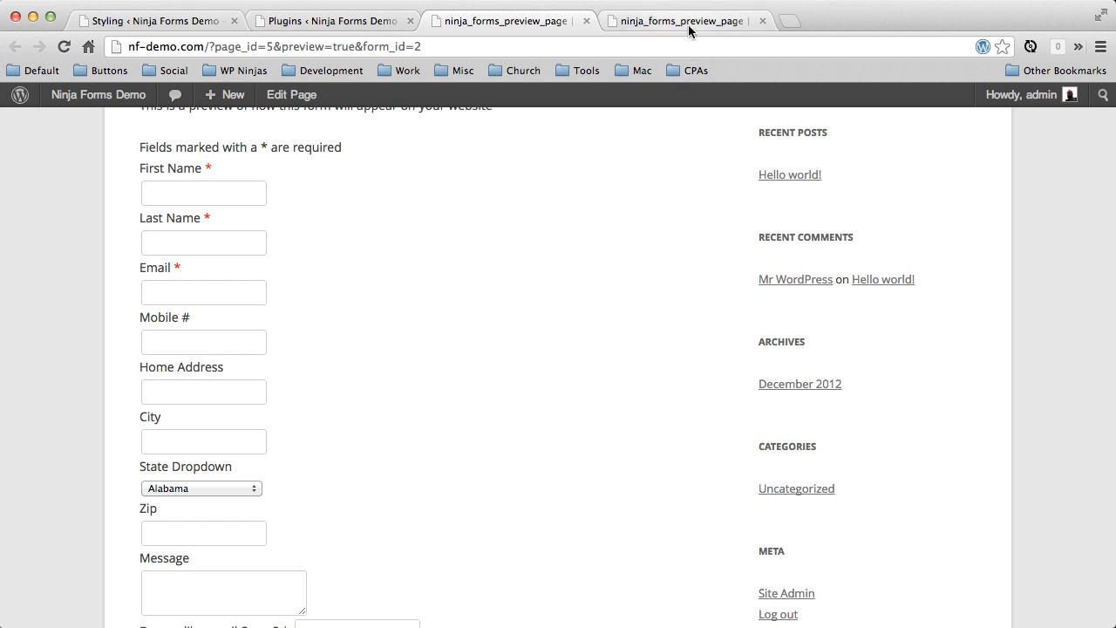
pyautogui.click(680, 20)
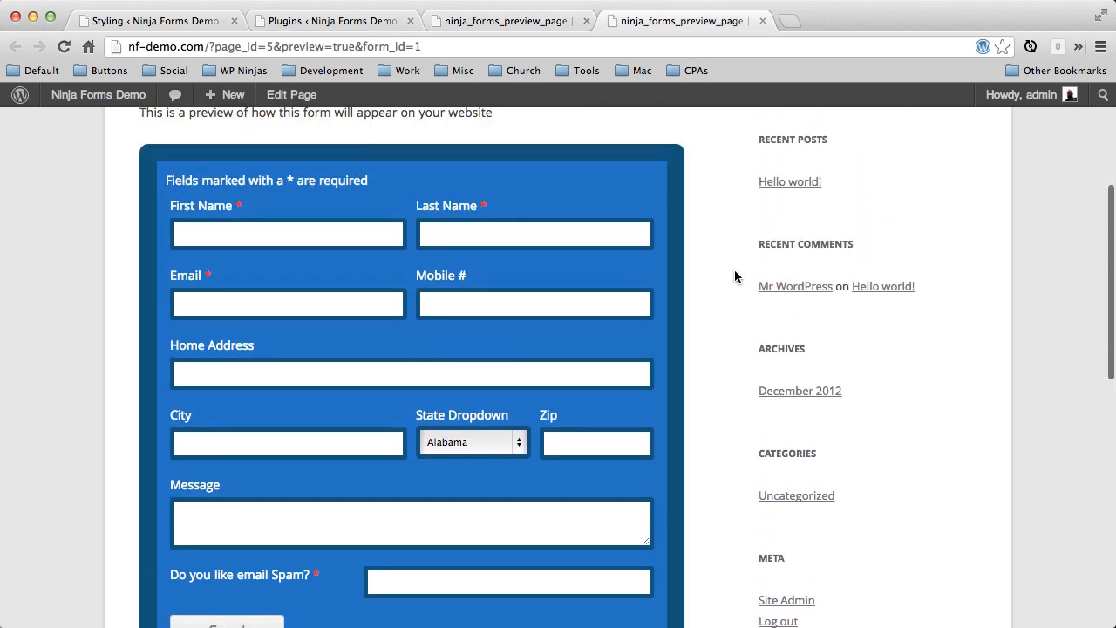
pyautogui.scroll(-3)
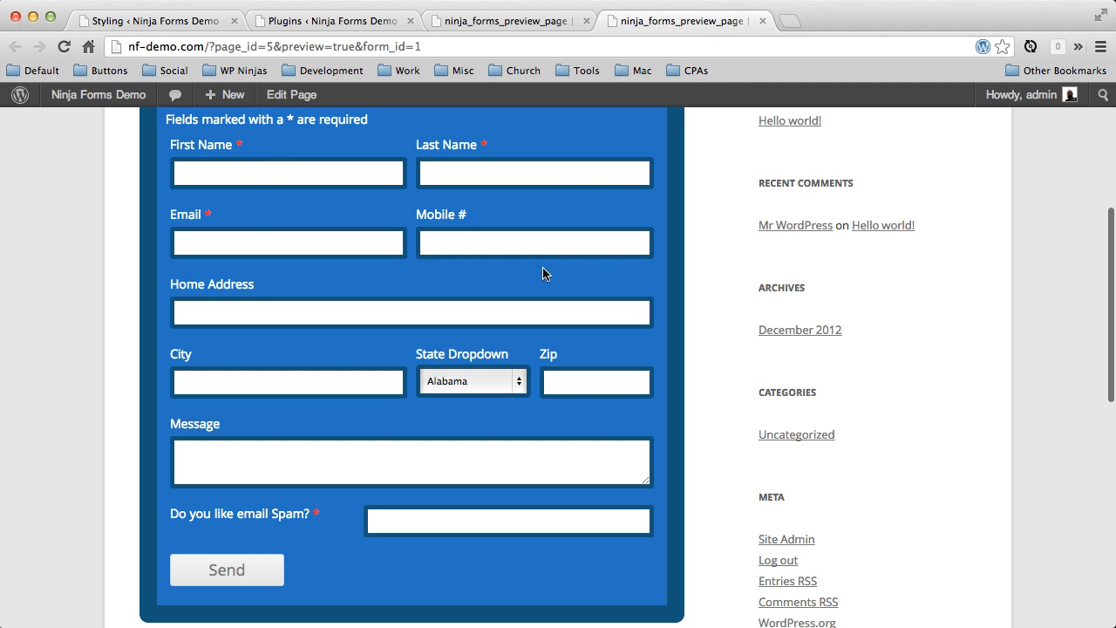
pyautogui.moveTo(402, 207)
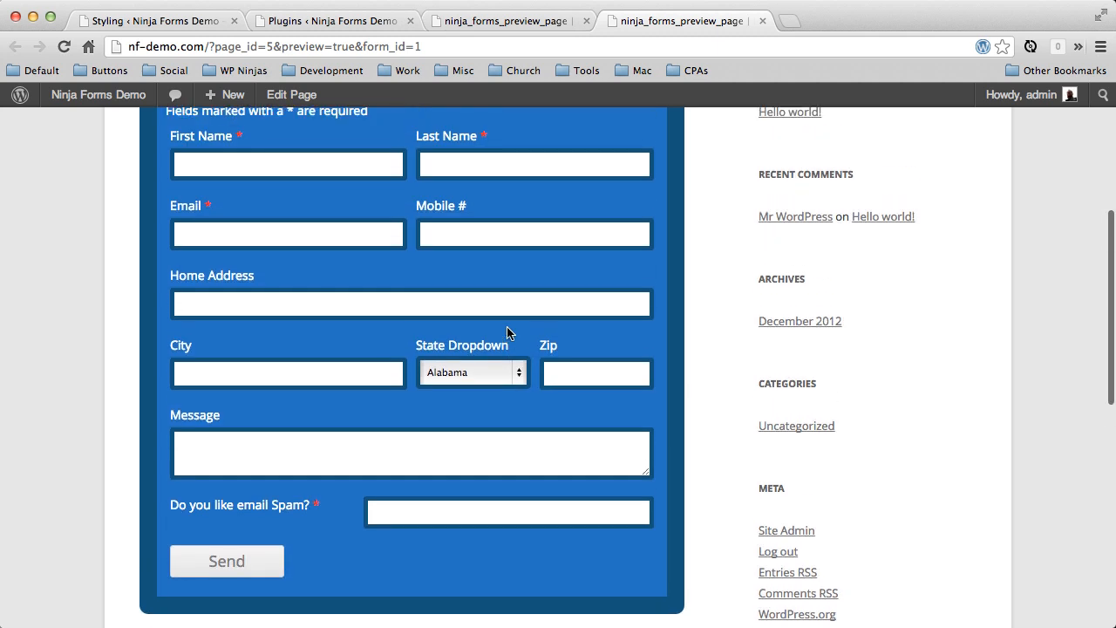
pyautogui.scroll(3)
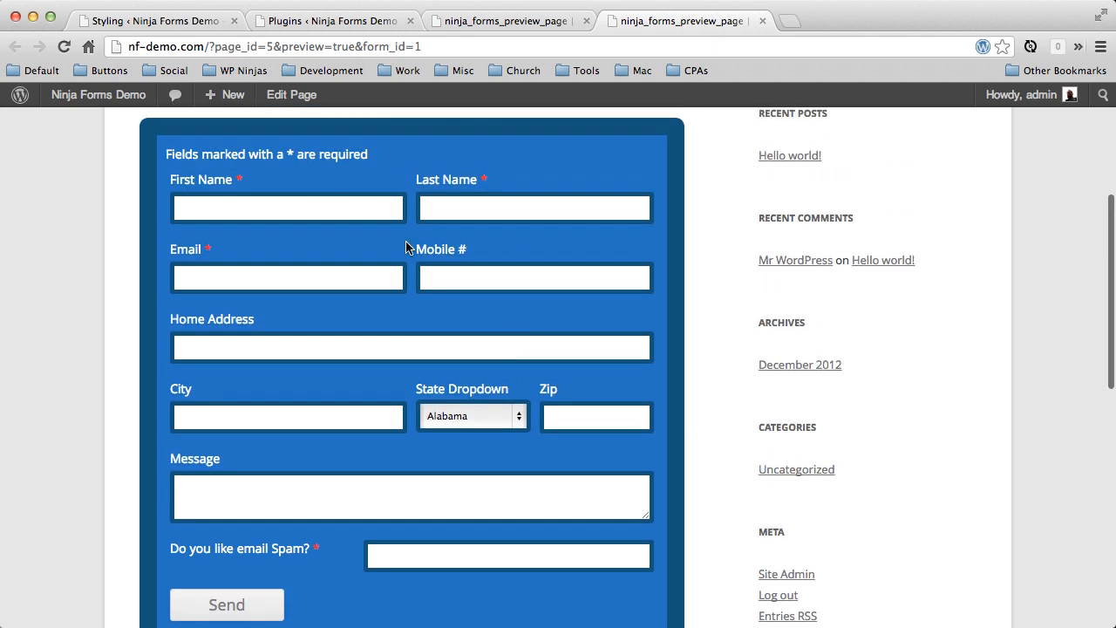
pyautogui.moveTo(334, 288)
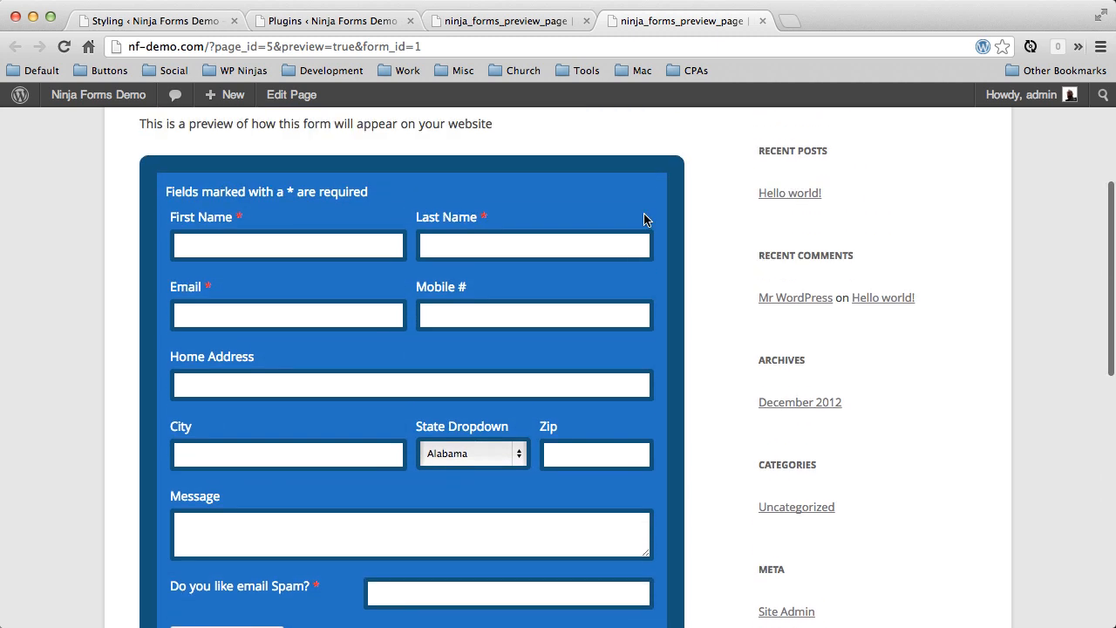
pyautogui.scroll(-3)
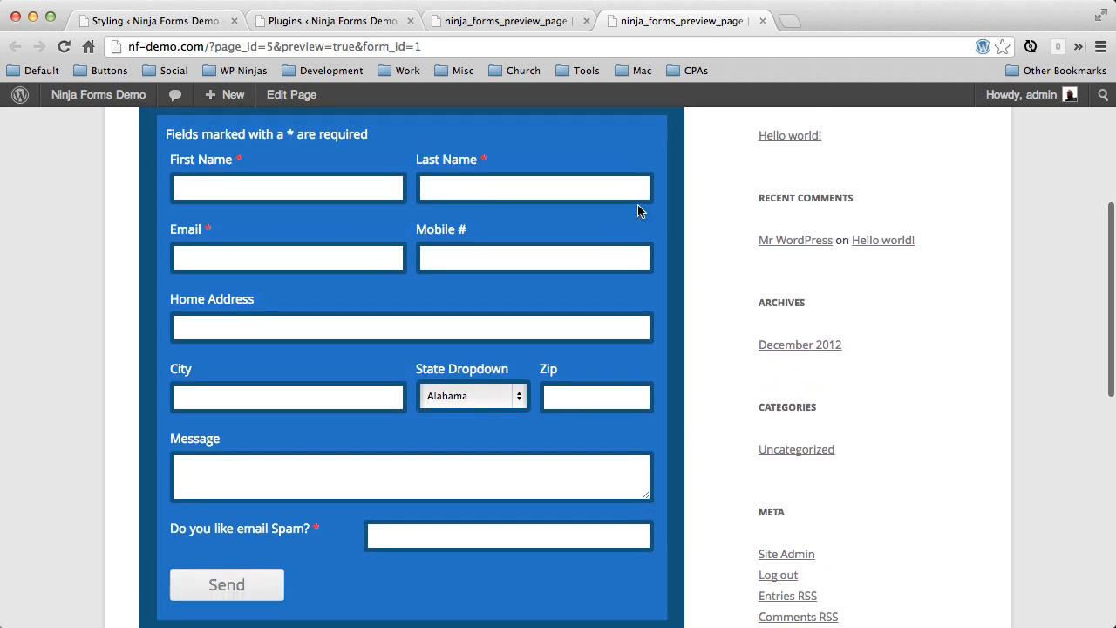
pyautogui.click(680, 20)
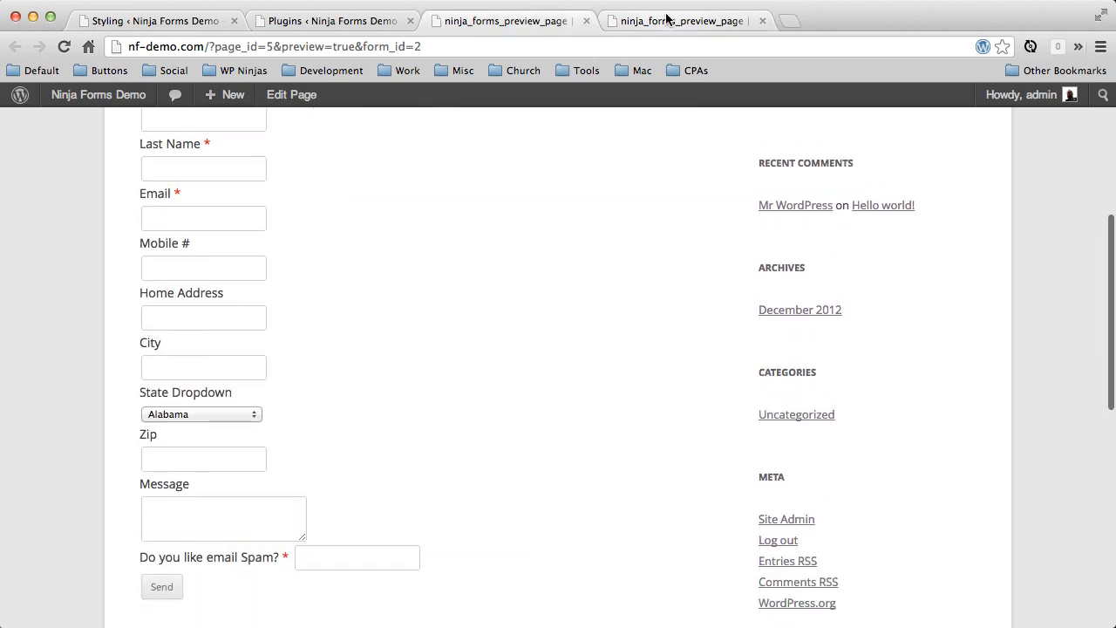
pyautogui.moveTo(487, 257)
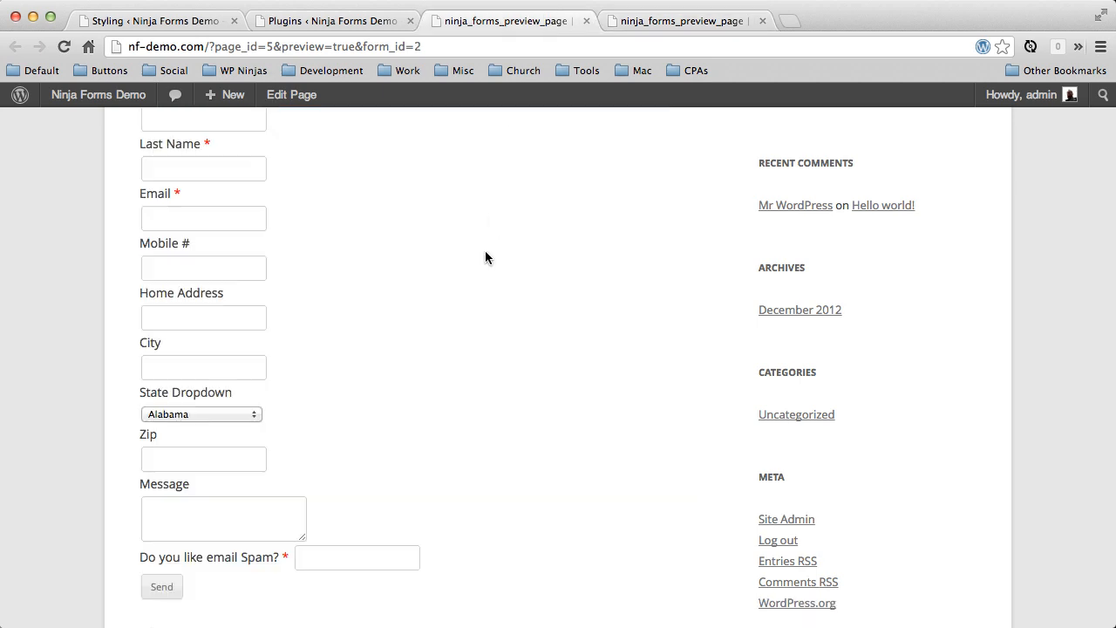
# - Activate the Ninja Forms - Layout & Styles add-on from the installed Plugins list
pyautogui.click(331, 20)
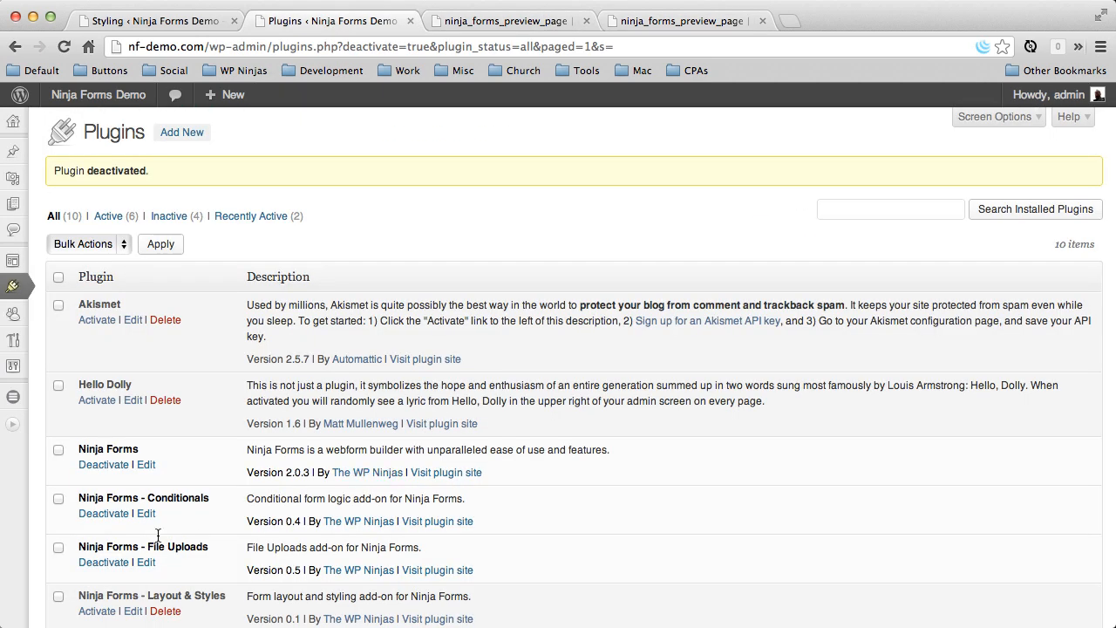
pyautogui.moveTo(186, 610)
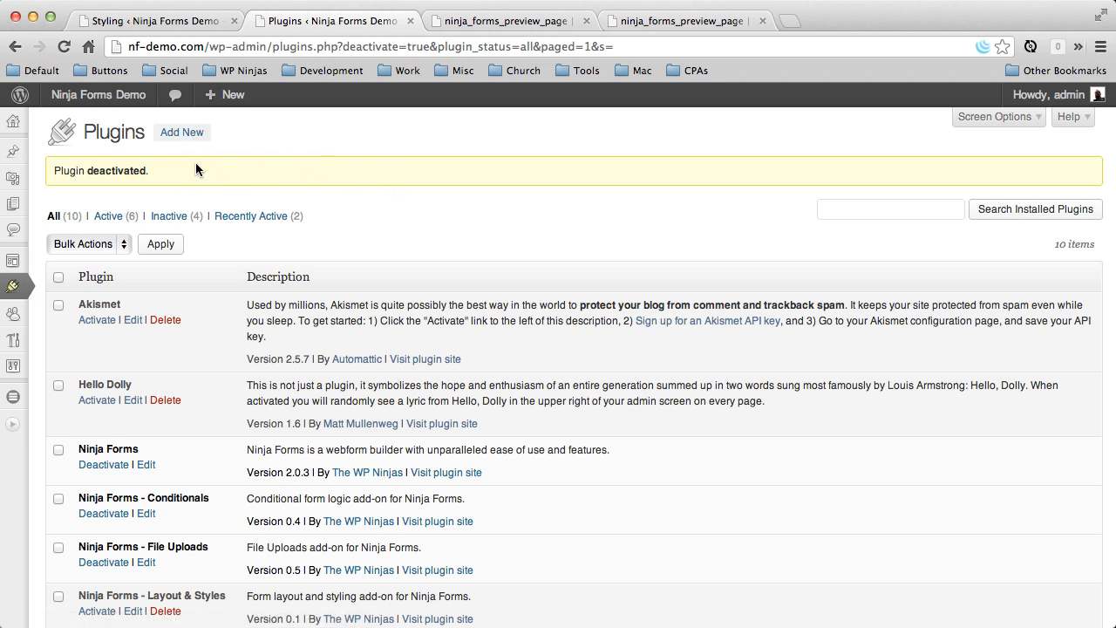
pyautogui.moveTo(365, 498)
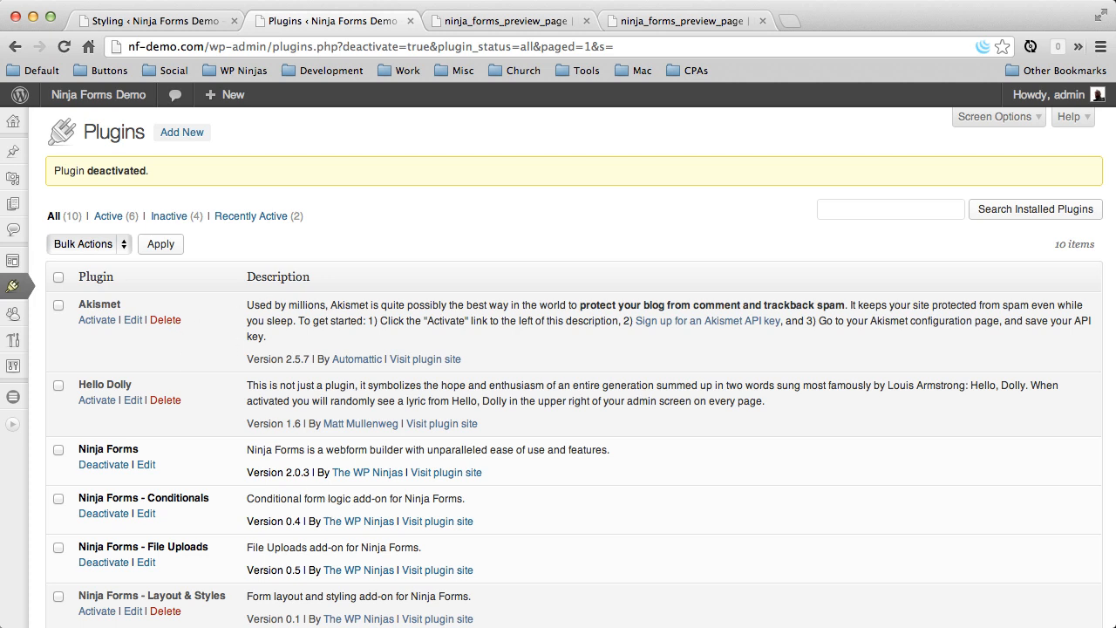
pyautogui.click(97, 610)
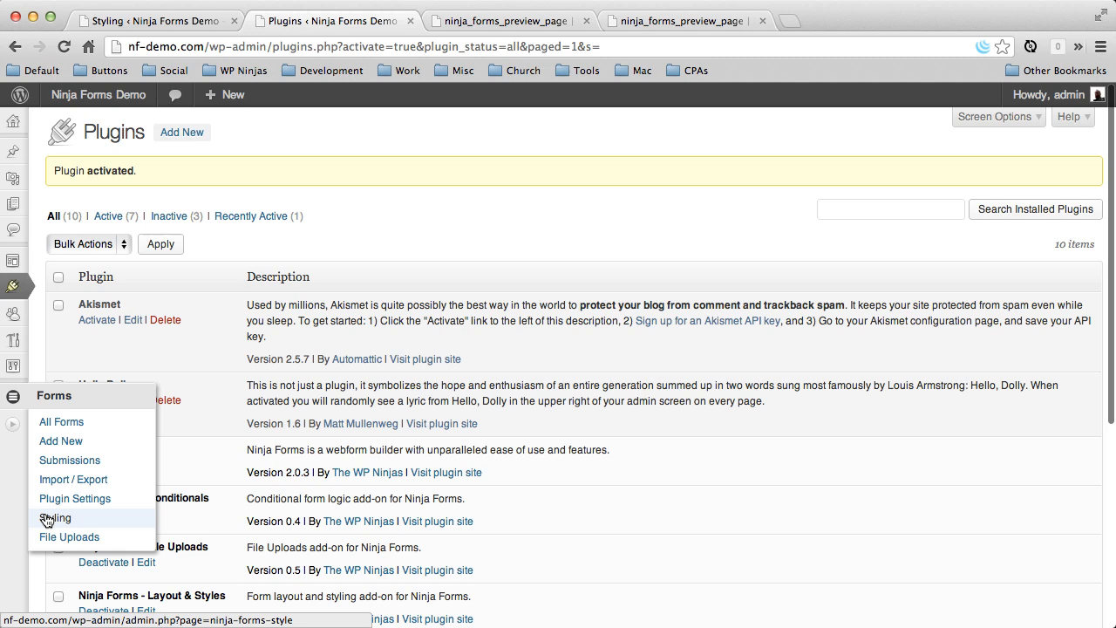
pyautogui.moveTo(58, 523)
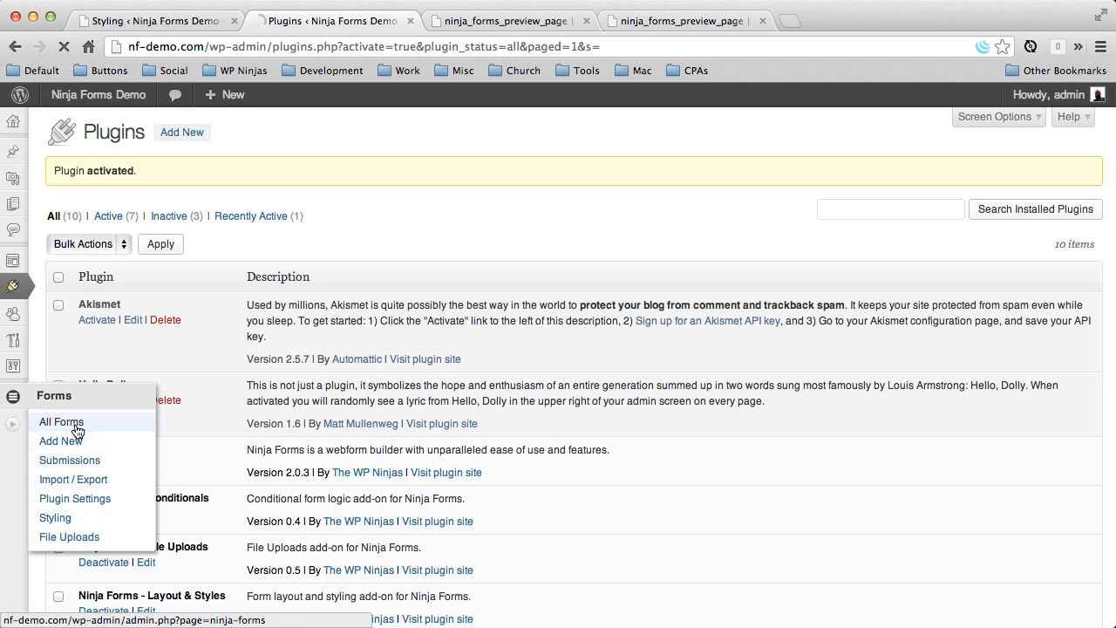
pyautogui.click(61, 421)
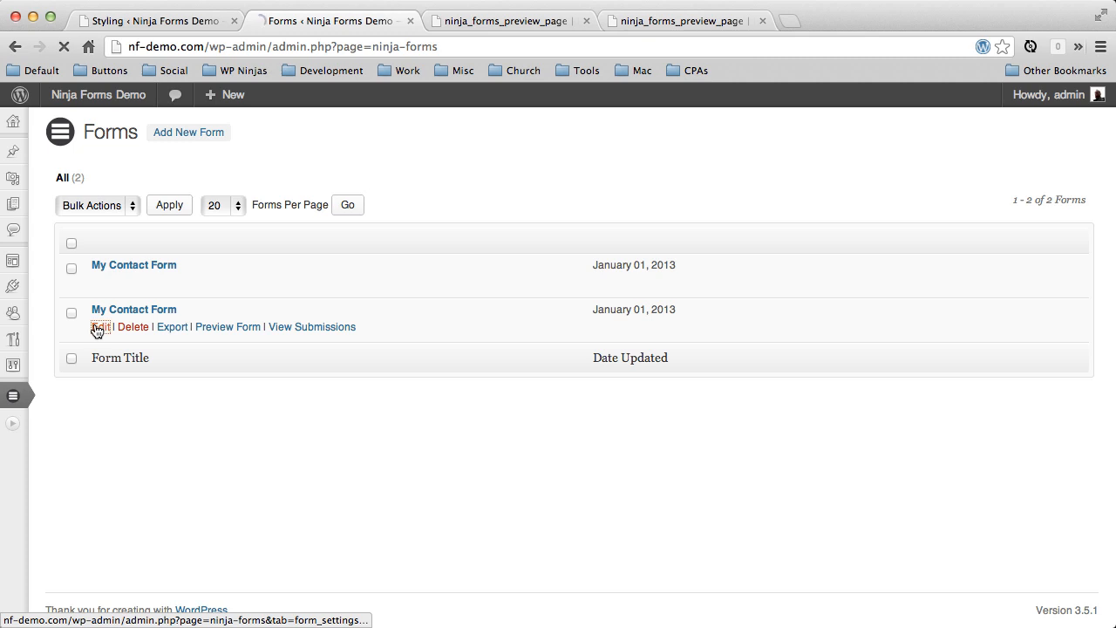
pyautogui.click(100, 326)
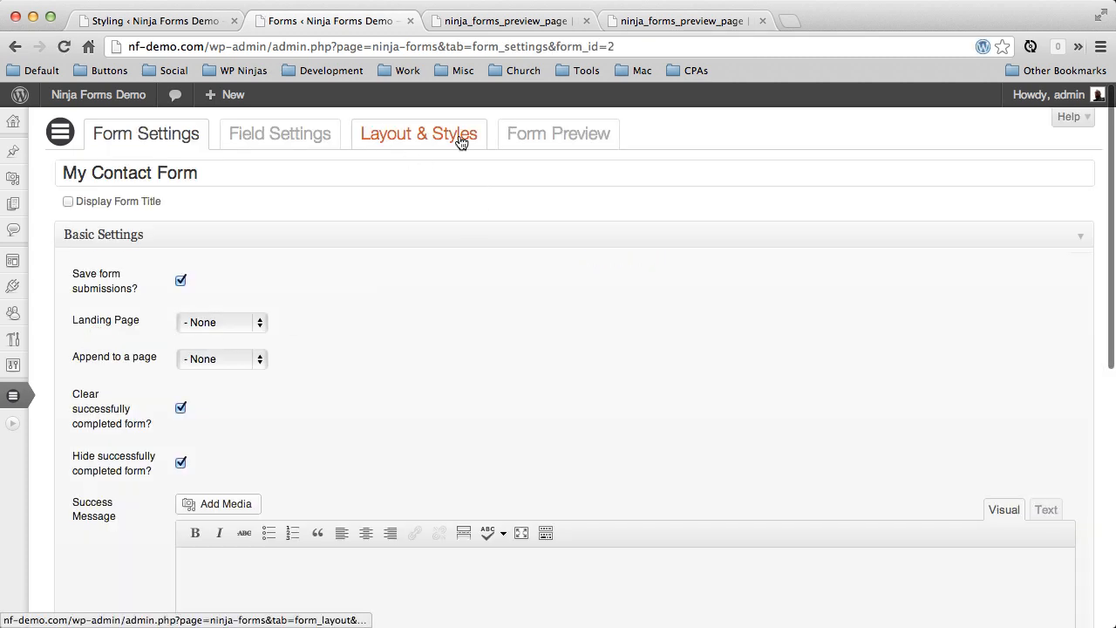
pyautogui.click(418, 134)
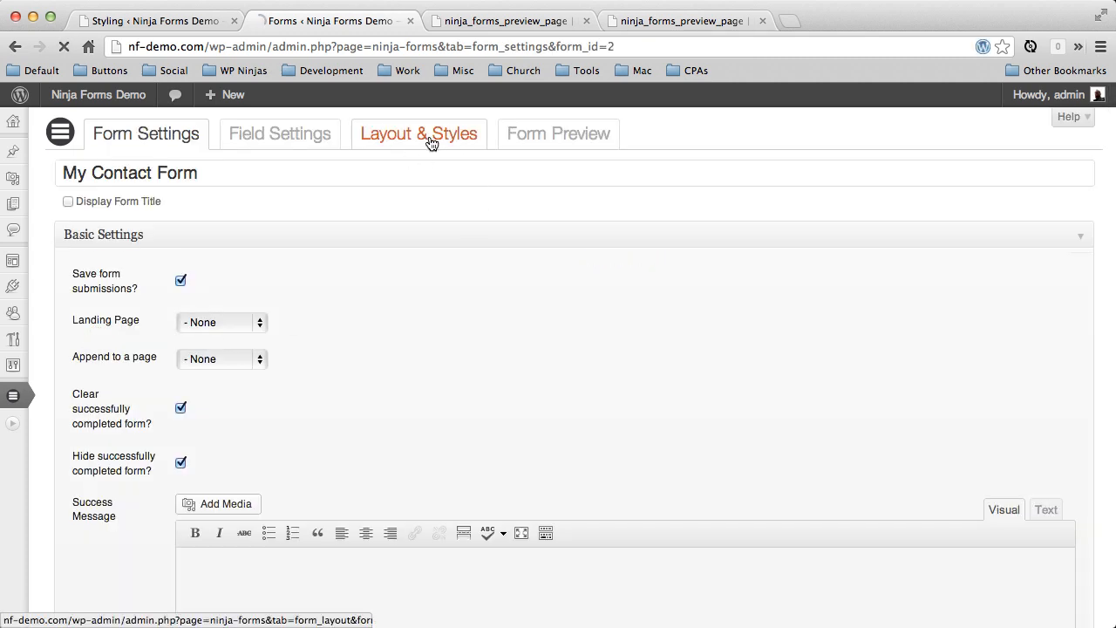
pyautogui.click(418, 133)
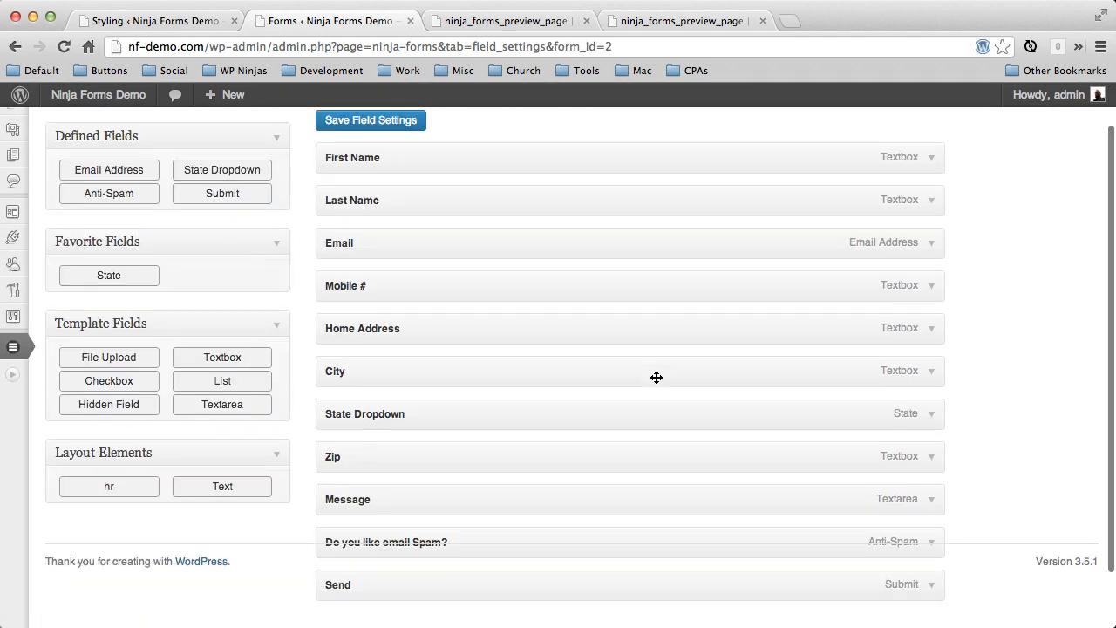
pyautogui.moveTo(406, 237)
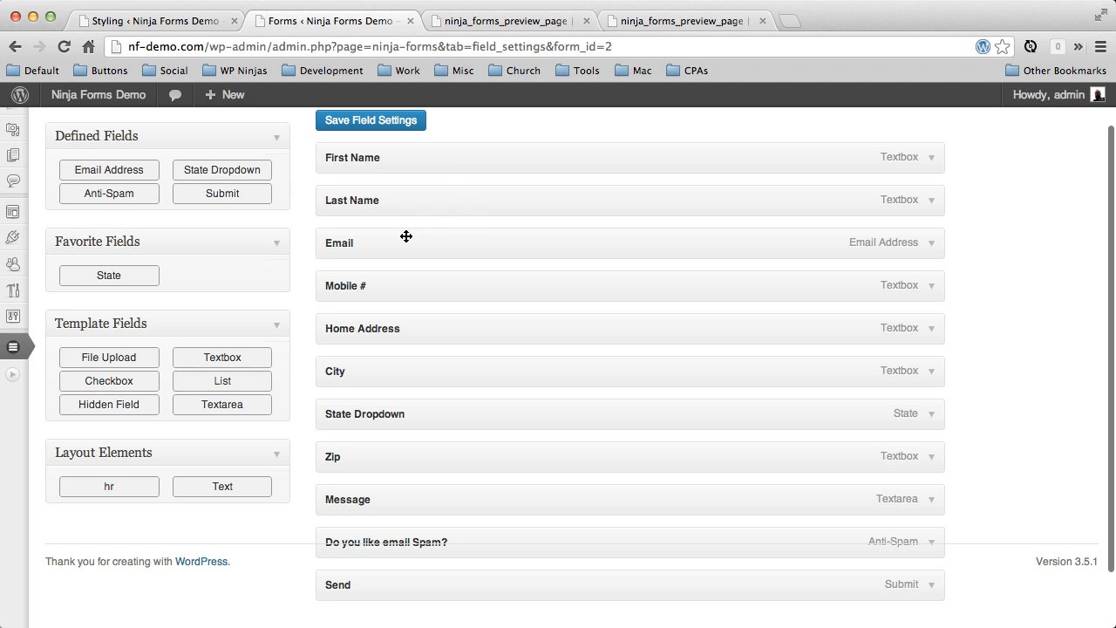
pyautogui.moveTo(579, 373)
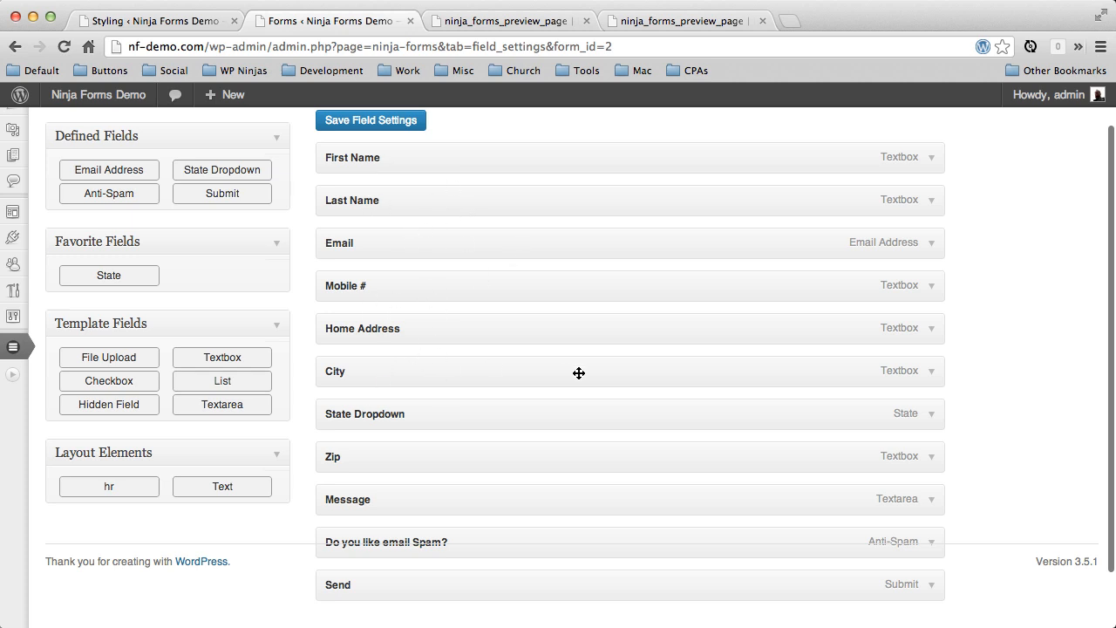
pyautogui.moveTo(394, 158)
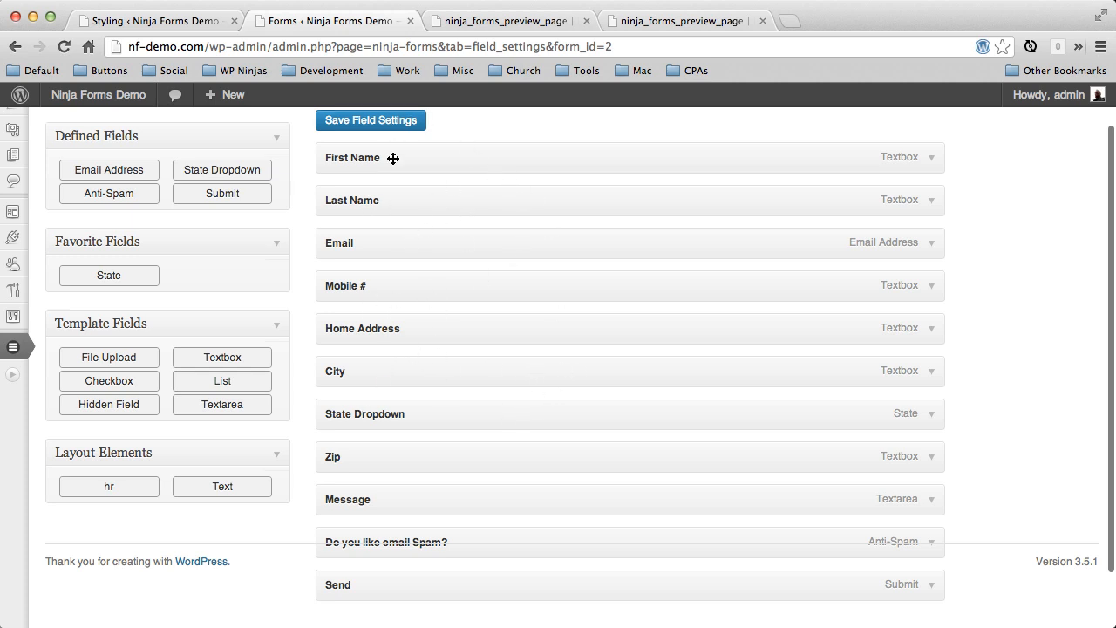
# - In Layout & Styles, demo dragging Last Name above First Name, set Columns to 4, and save
pyautogui.click(419, 134)
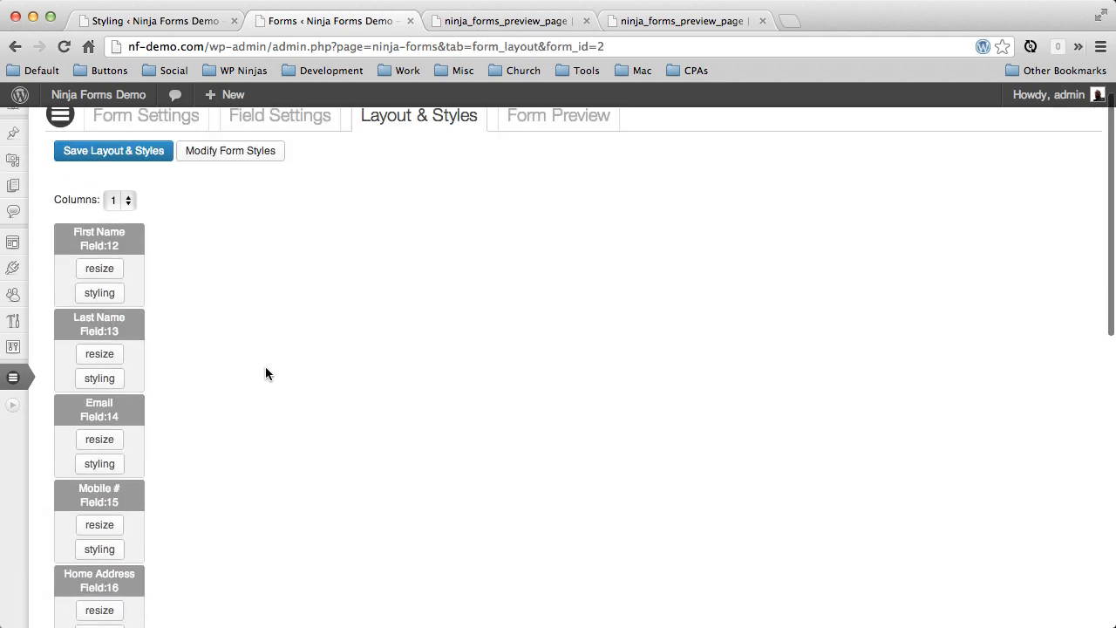
pyautogui.moveTo(192, 391)
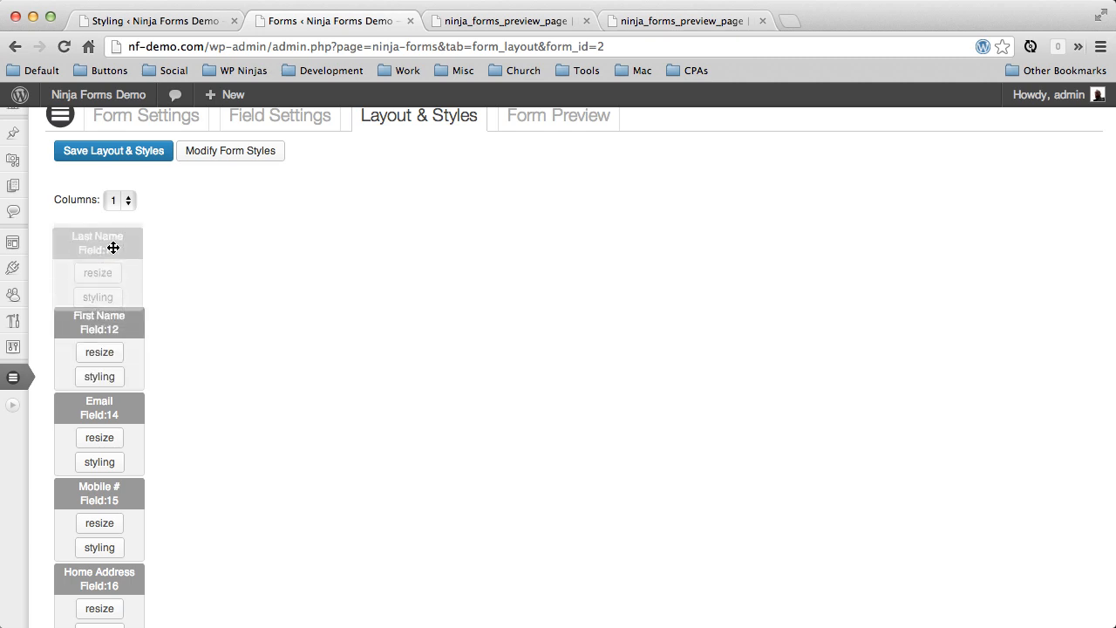
pyautogui.moveTo(99, 244); pyautogui.dragTo(99, 324)
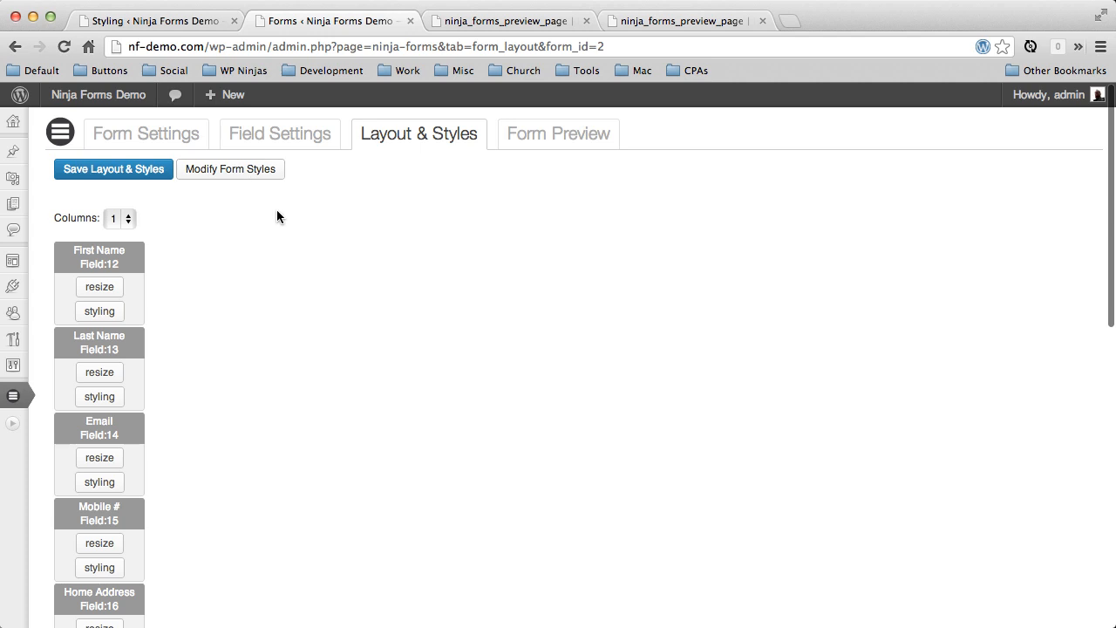
pyautogui.moveTo(271, 226)
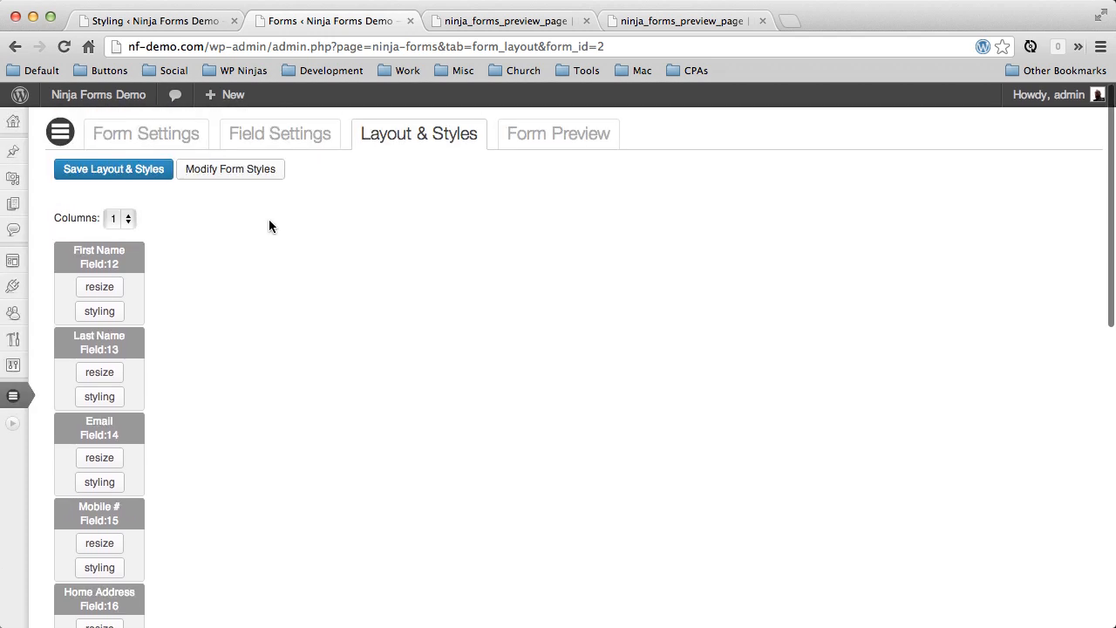
pyautogui.moveTo(279, 228)
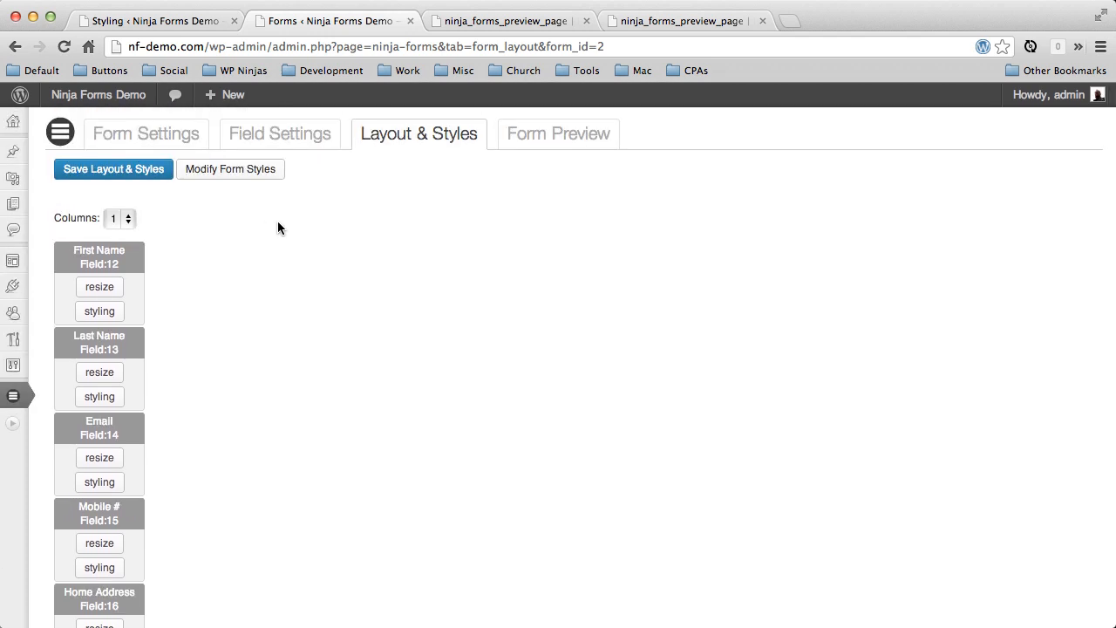
pyautogui.click(119, 218)
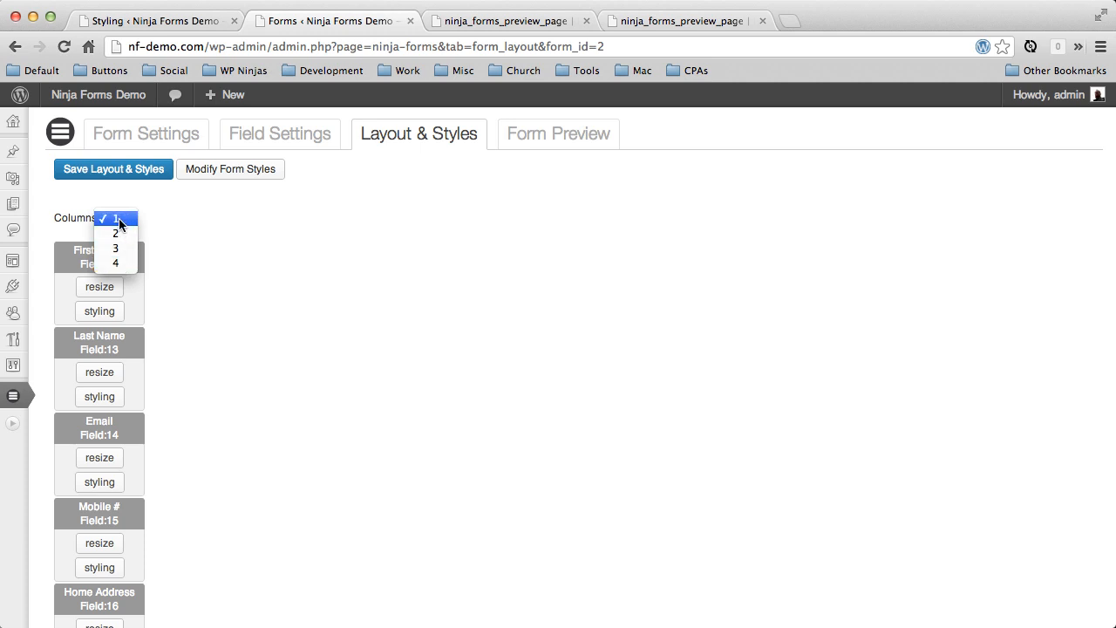
pyautogui.moveTo(115, 263)
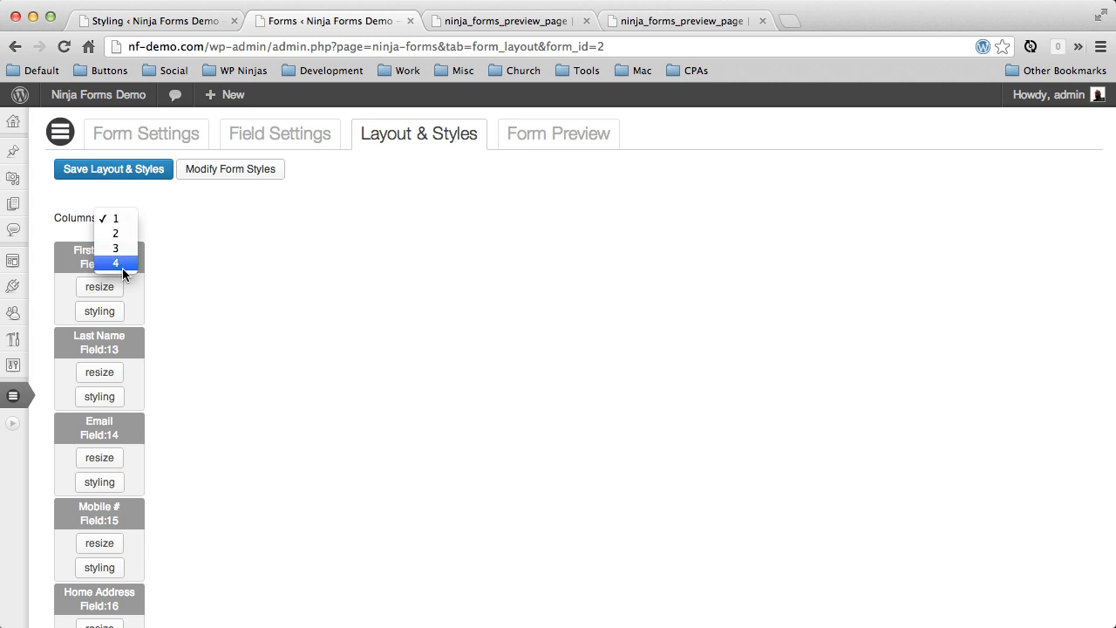
pyautogui.click(115, 263)
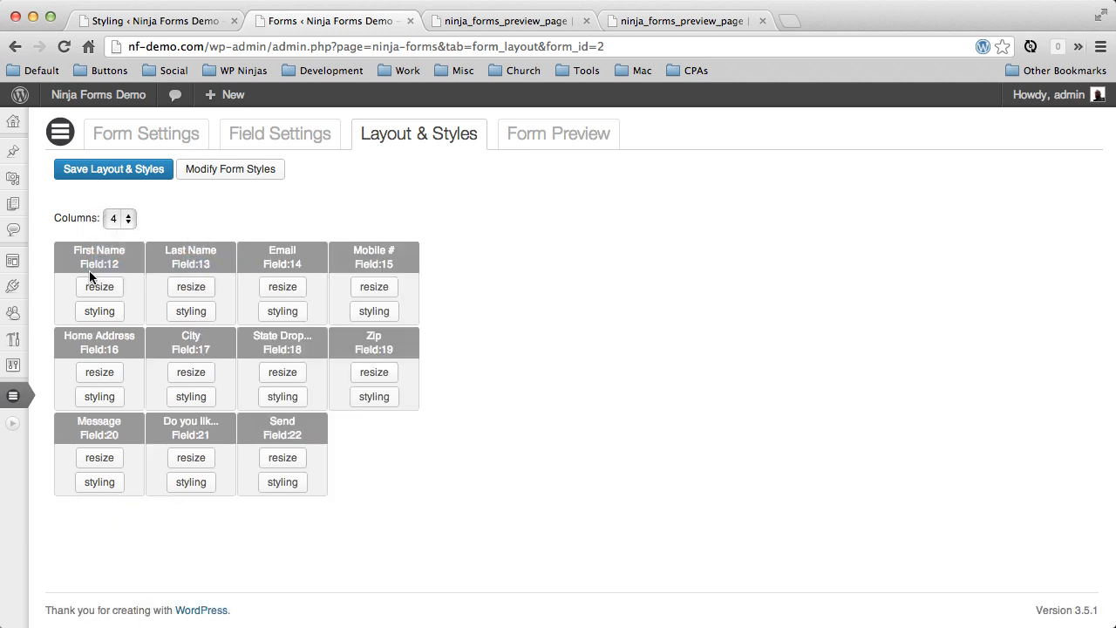
pyautogui.click(113, 168)
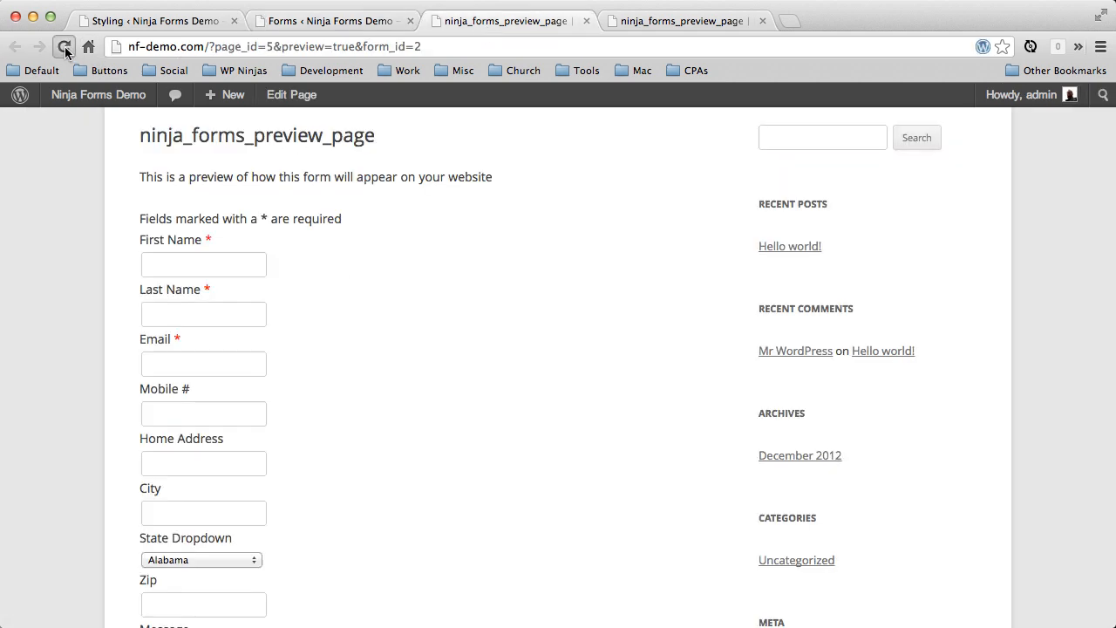
# - Reload the preview to see the fields arranged in four columns across three rows
pyautogui.click(64, 46)
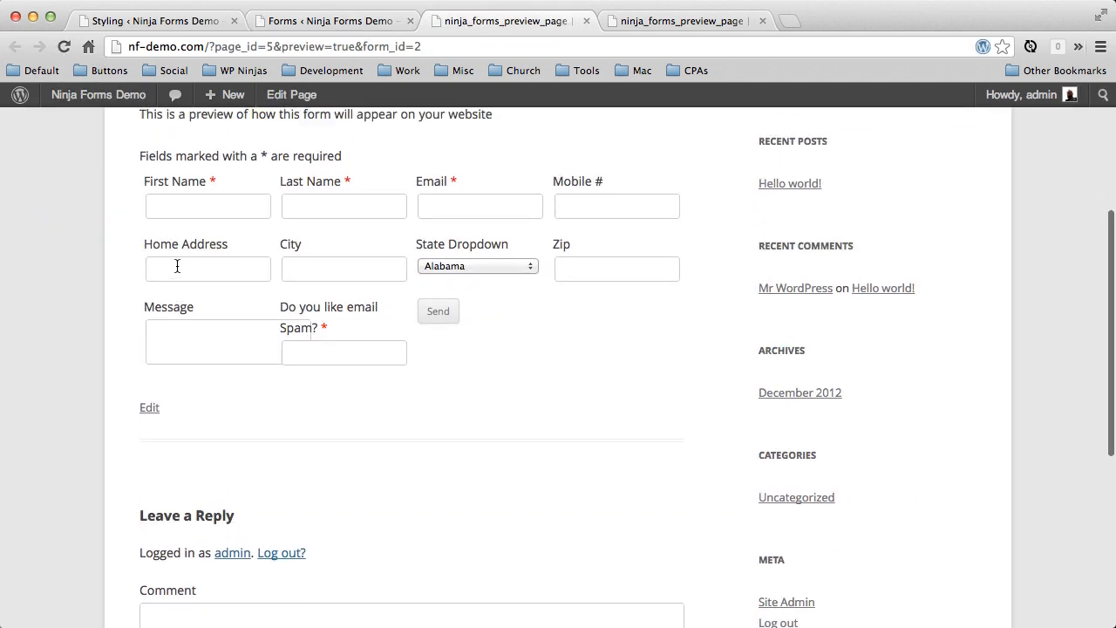
pyautogui.scroll(3)
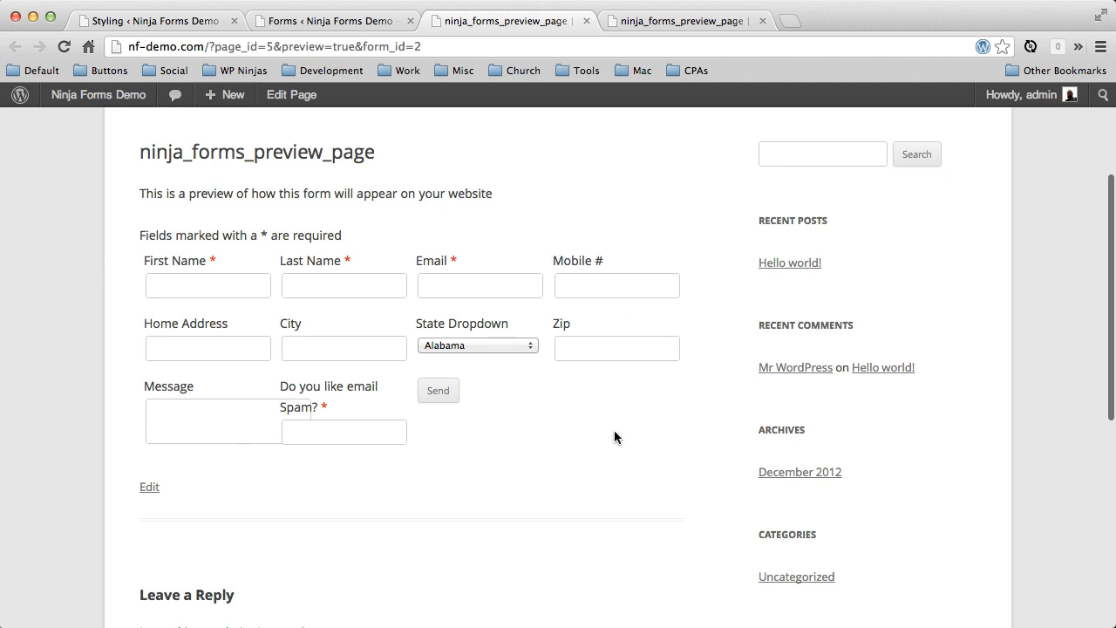
pyautogui.moveTo(273, 405)
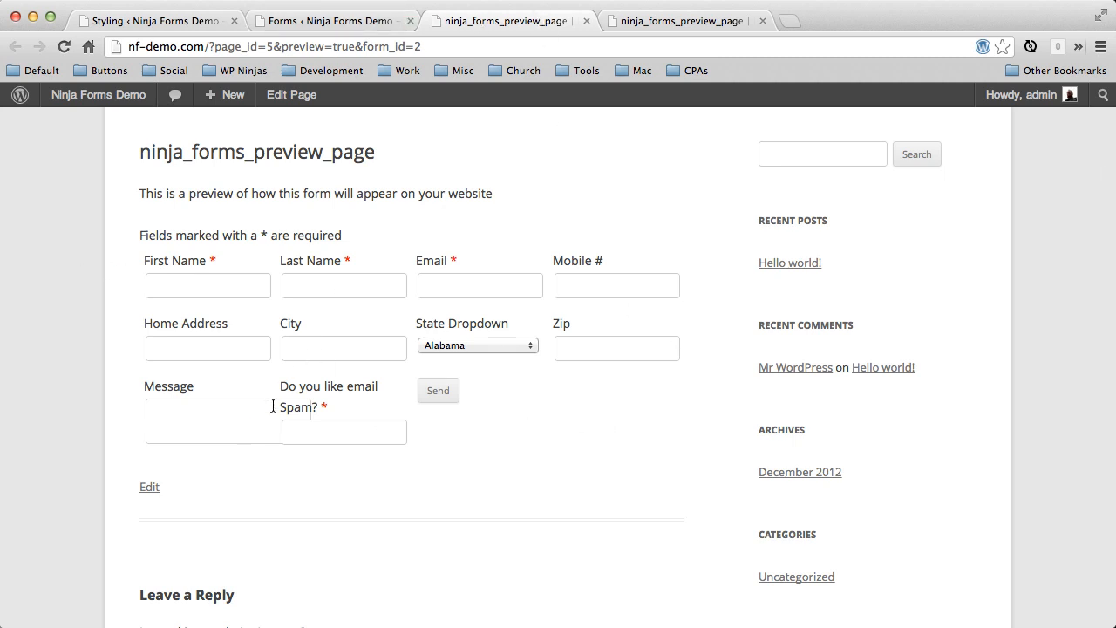
pyautogui.moveTo(292, 379)
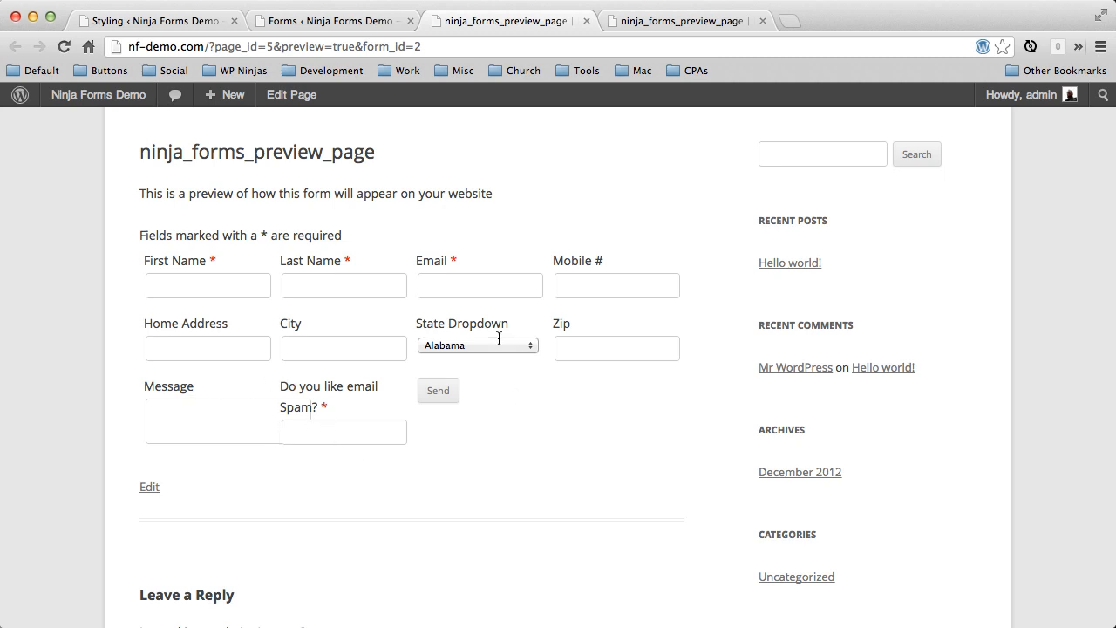
# - Widen Email to half the row and the spam question to a full row, then save
pyautogui.click(331, 20)
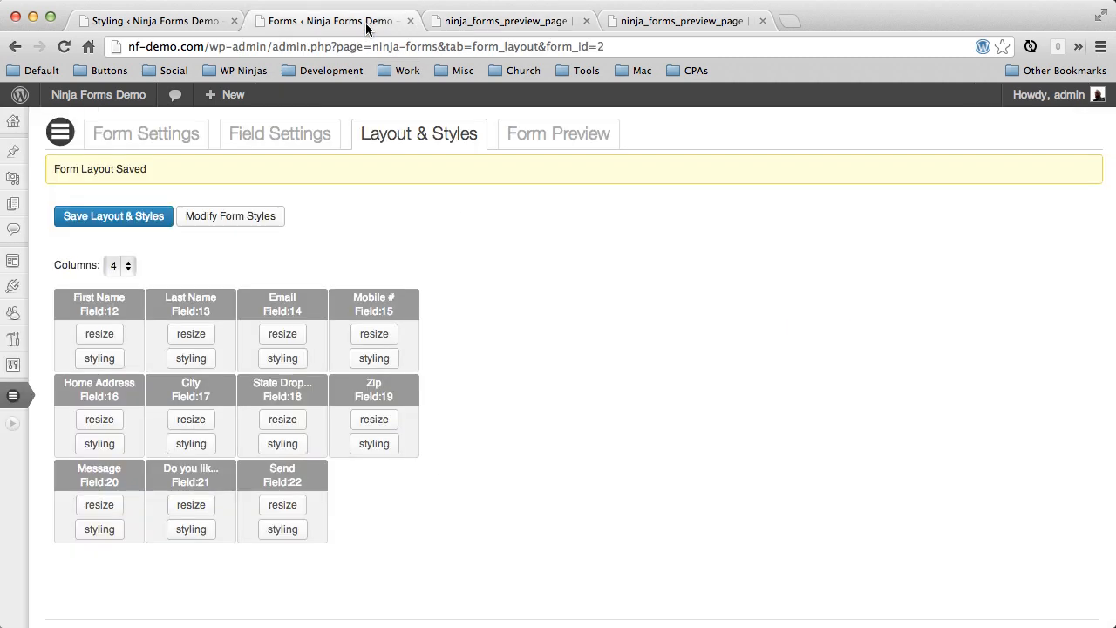
pyautogui.scroll(-3)
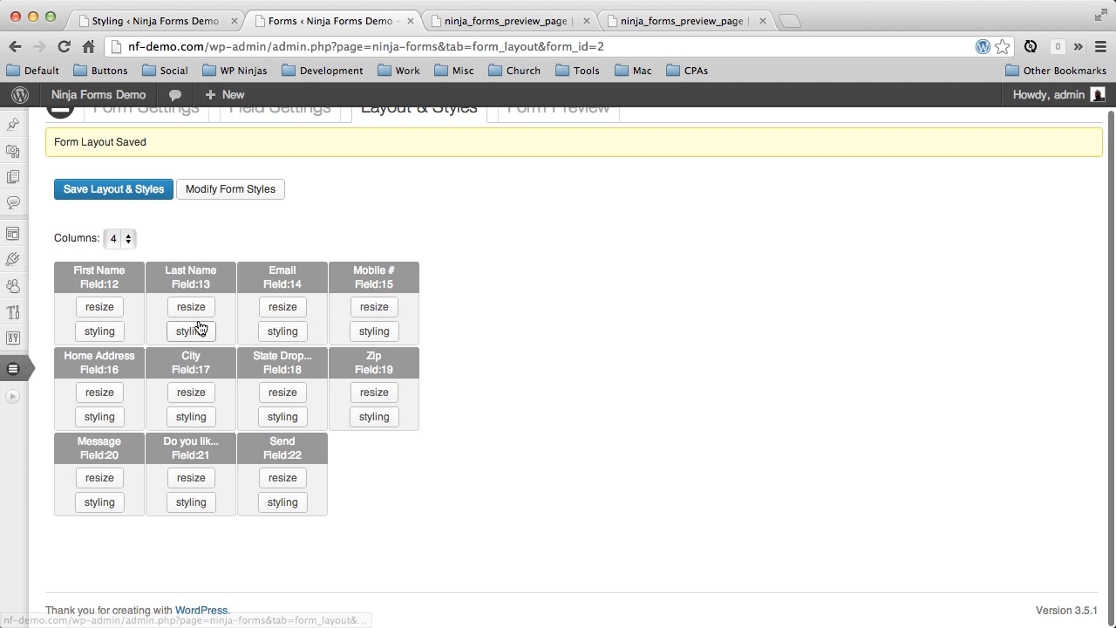
pyautogui.moveTo(120, 286)
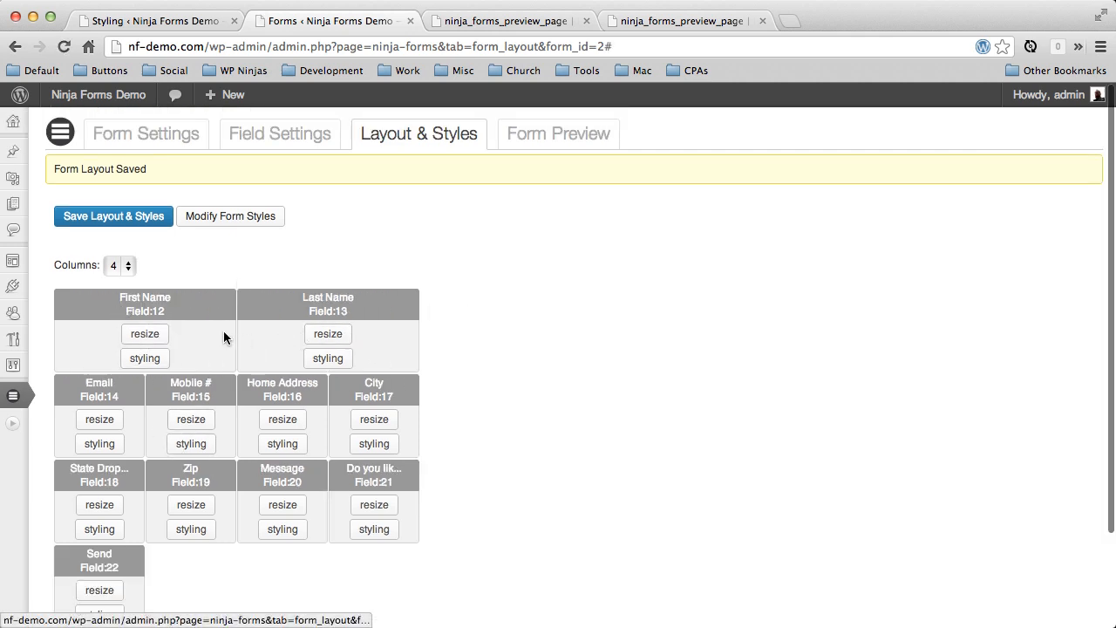
pyautogui.scroll(-3)
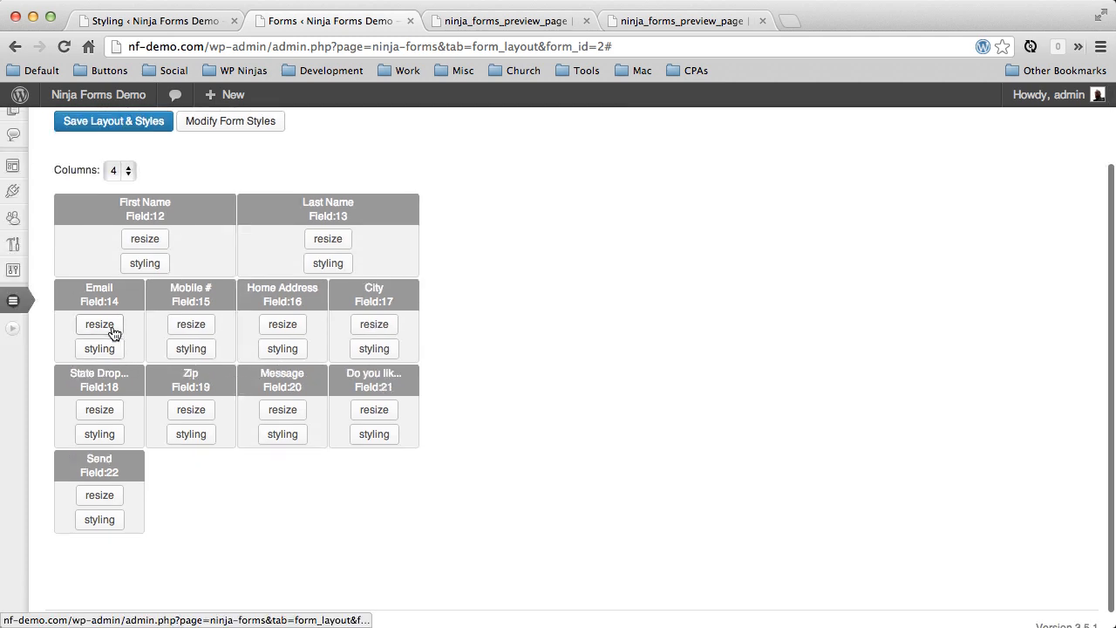
pyautogui.click(113, 120)
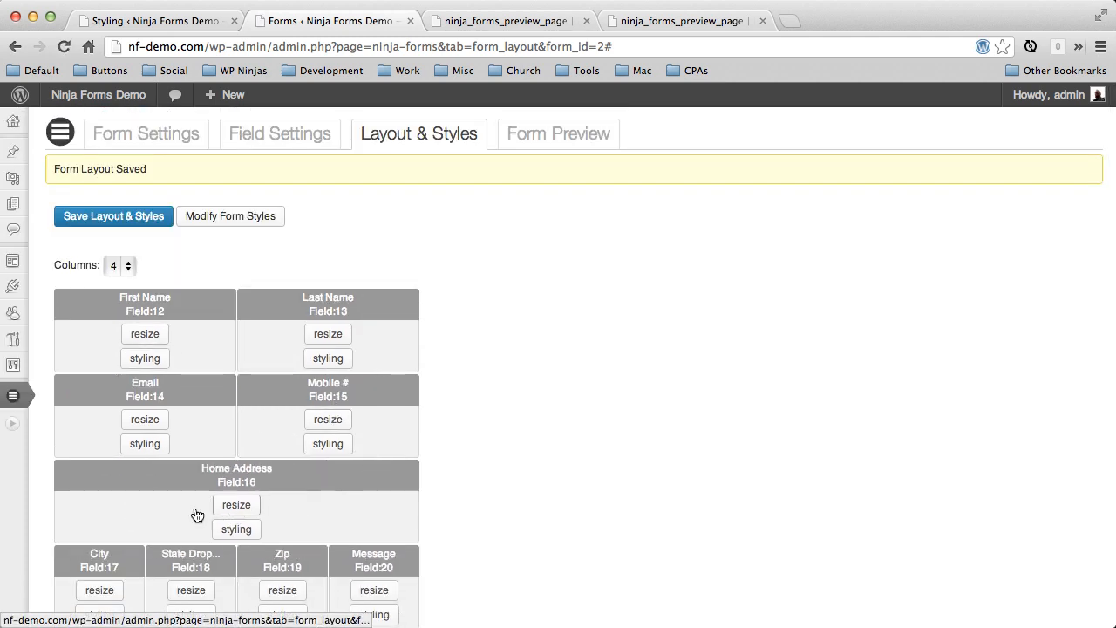
pyautogui.scroll(-3)
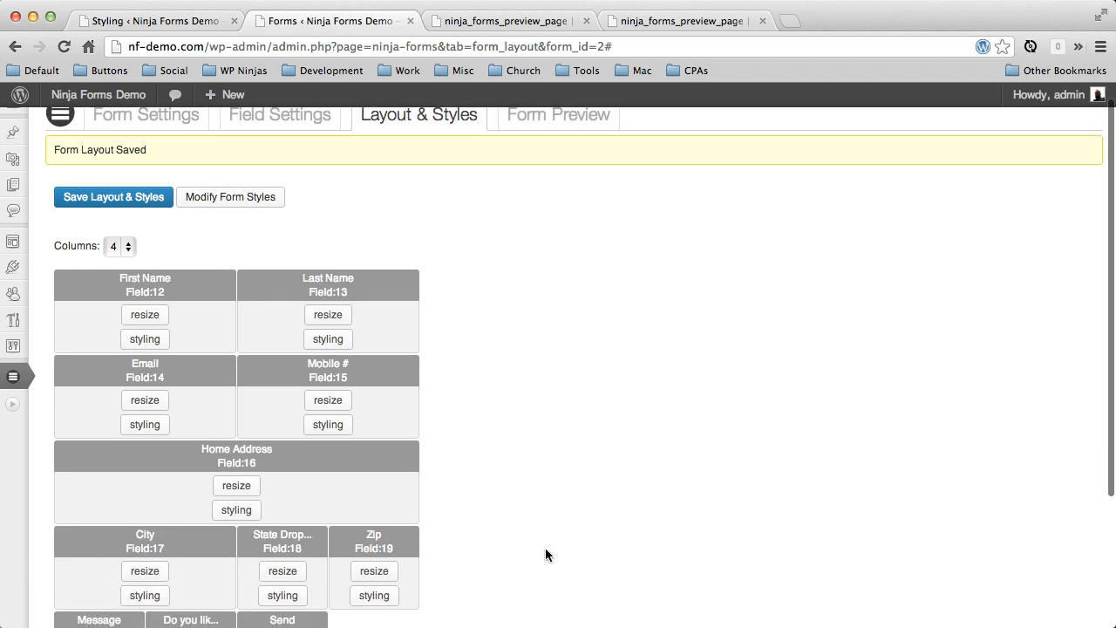
pyautogui.scroll(-3)
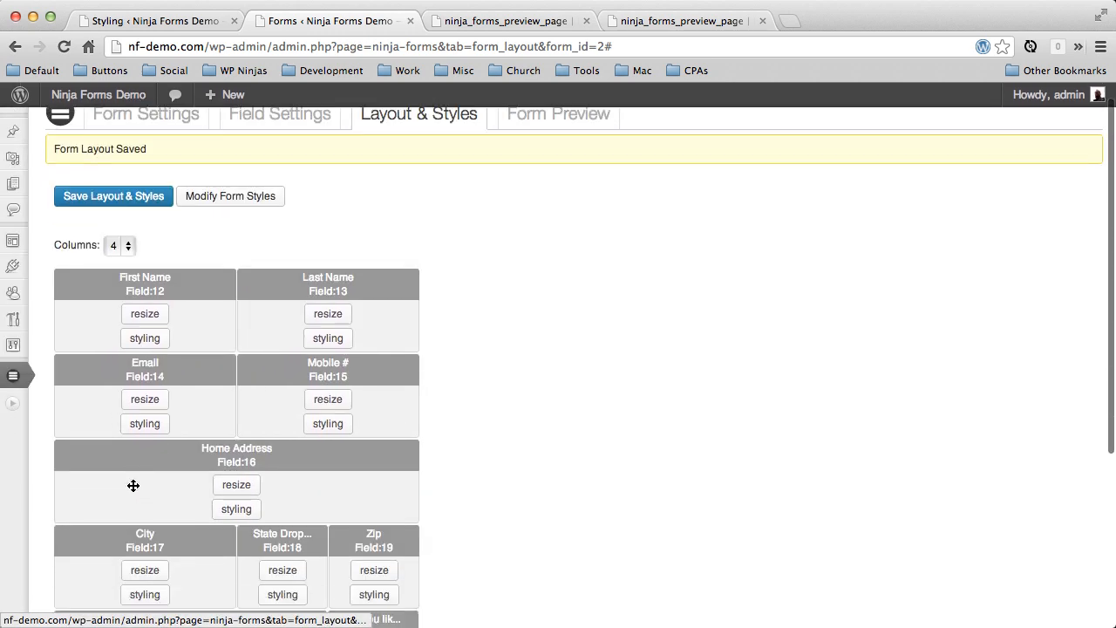
pyautogui.scroll(-3)
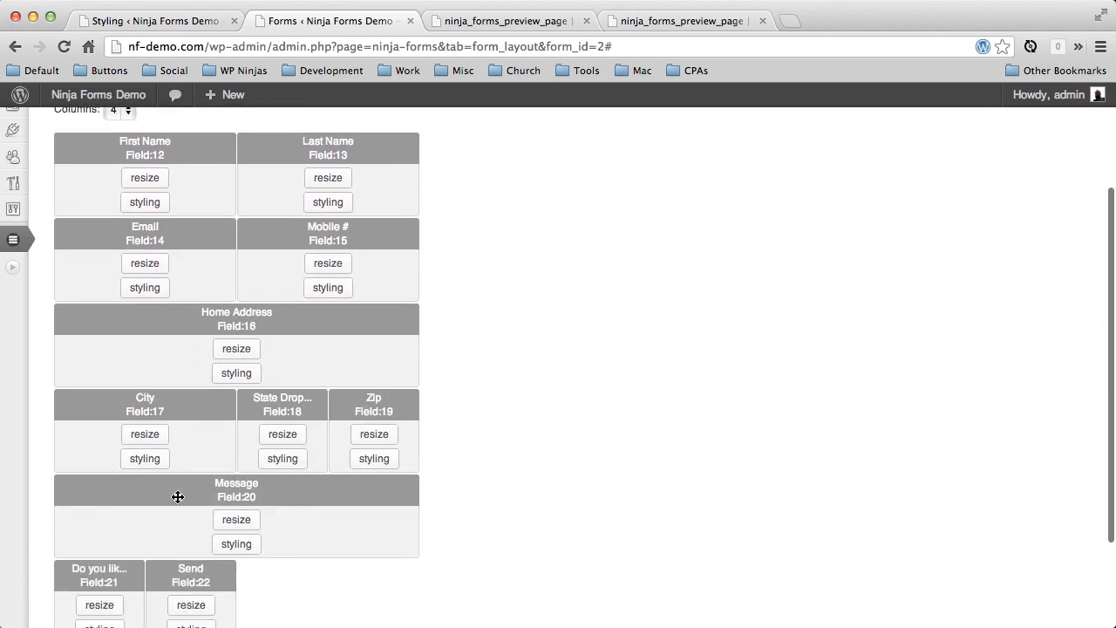
pyautogui.click(113, 158)
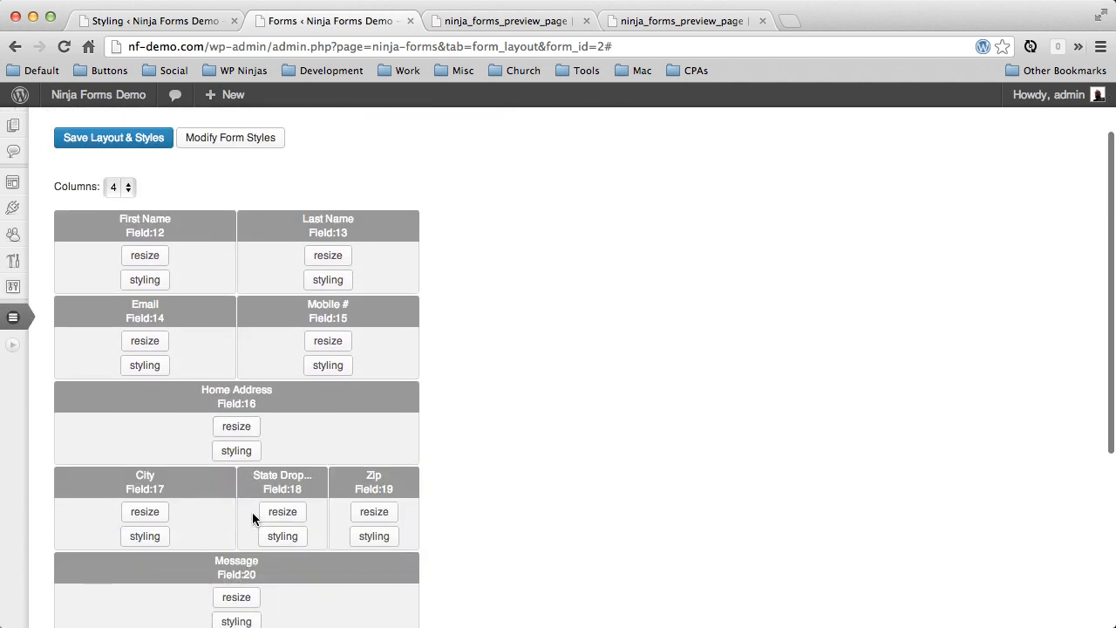
pyautogui.scroll(-3)
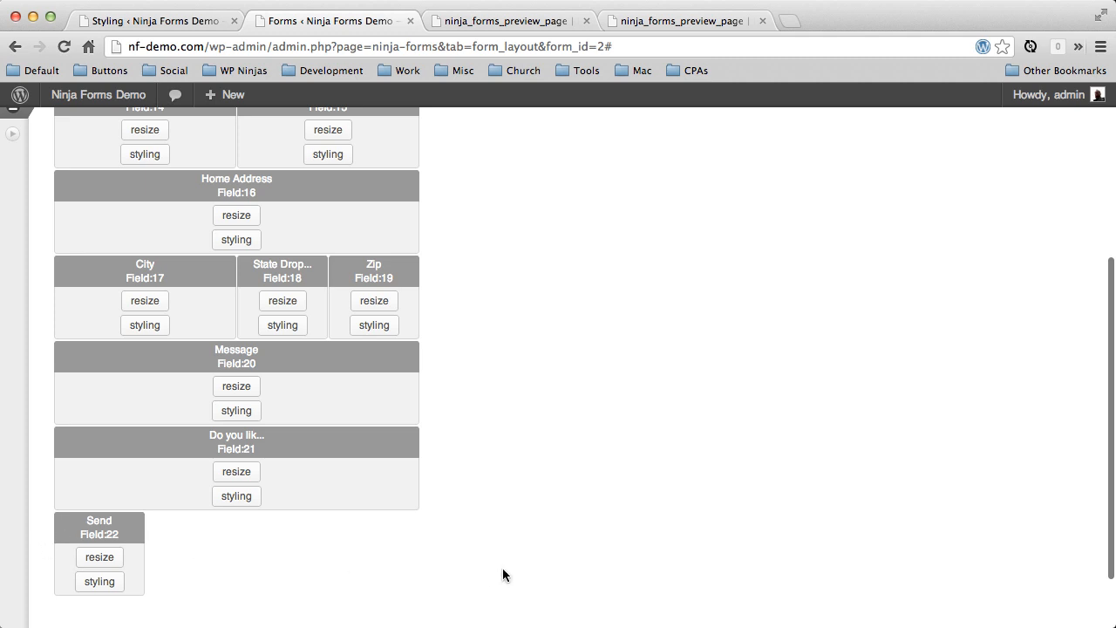
pyautogui.click(113, 216)
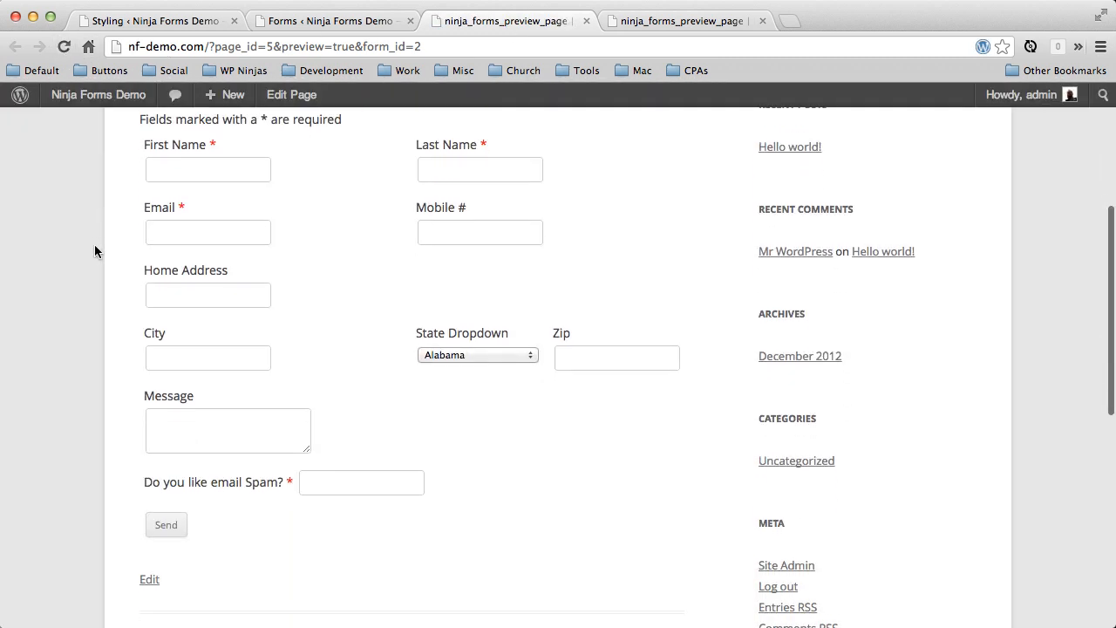
# - Check the paired and full-width fields in the preview, then return to the layout editor
pyautogui.scroll(3)
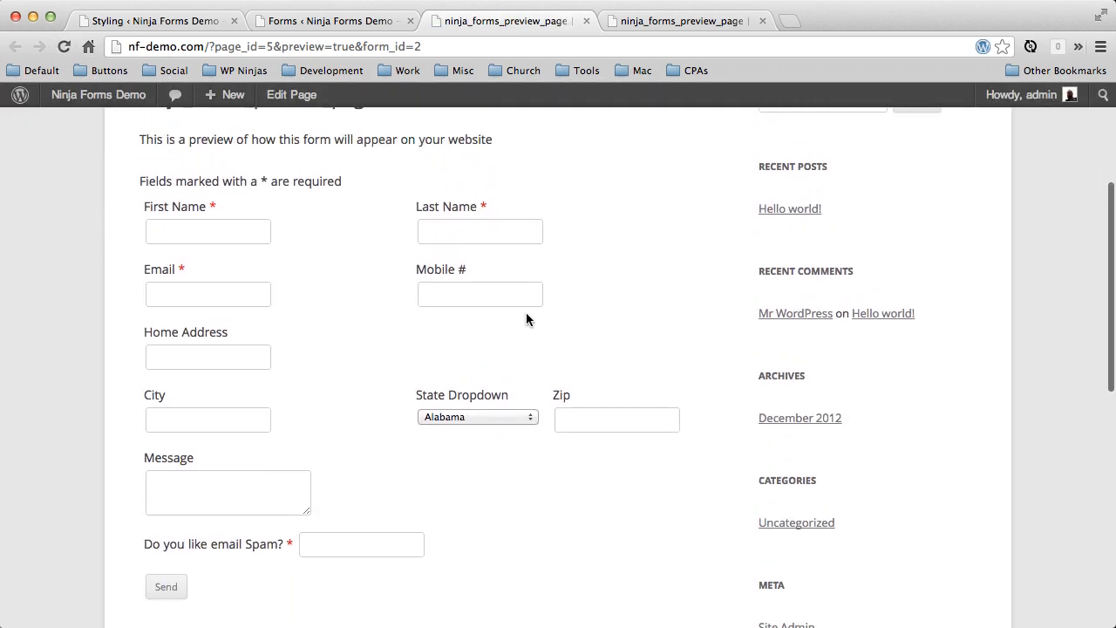
pyautogui.moveTo(619, 384)
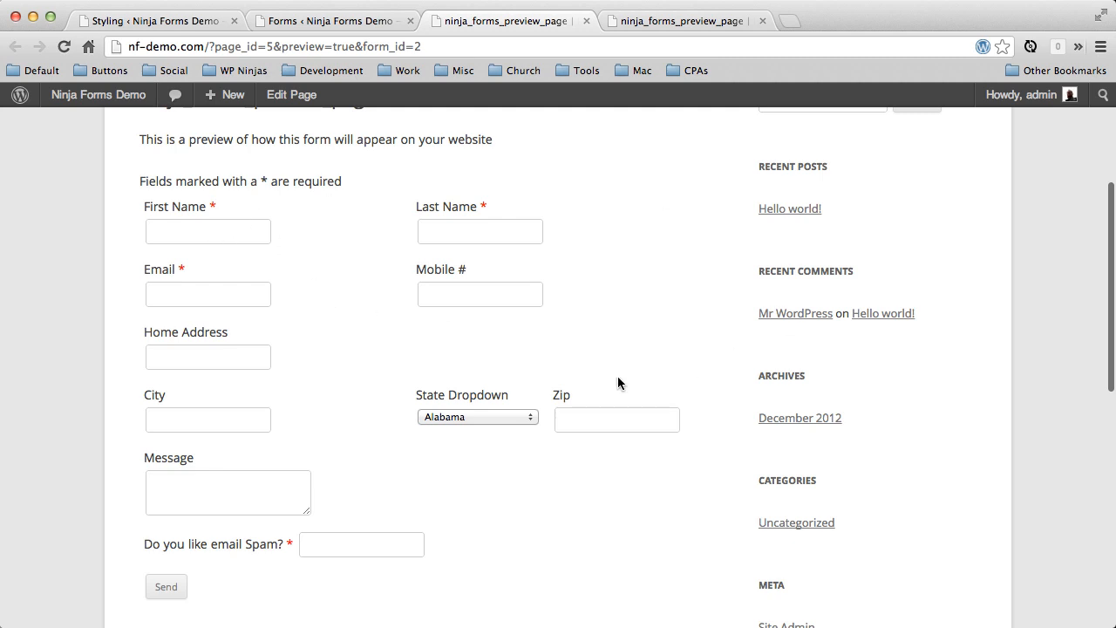
pyautogui.moveTo(208, 218)
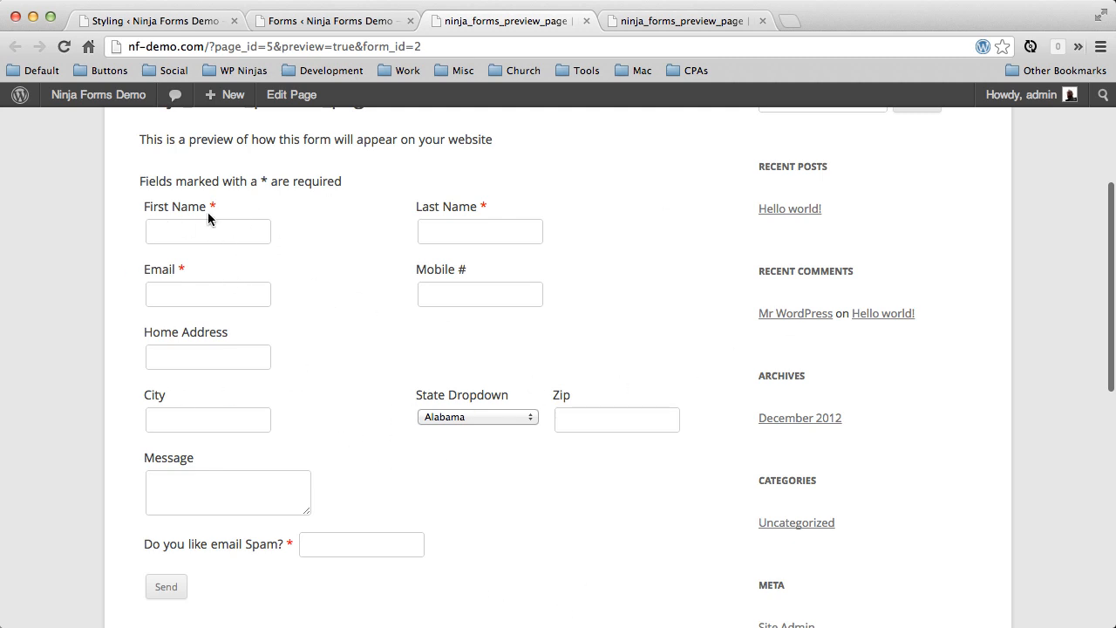
pyautogui.click(207, 231)
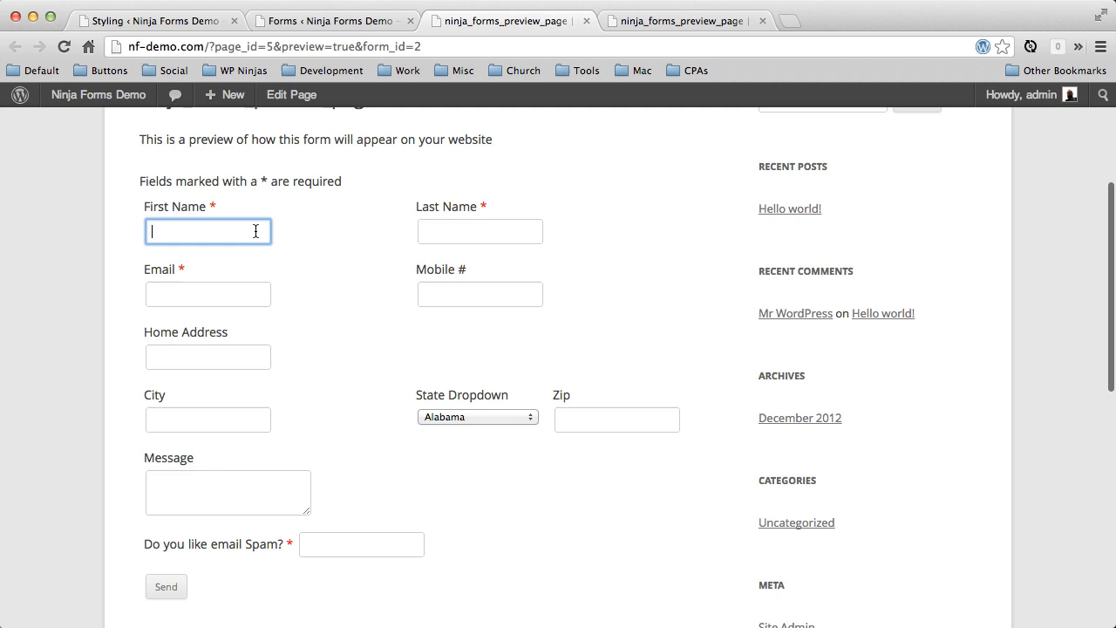
pyautogui.moveTo(414, 241)
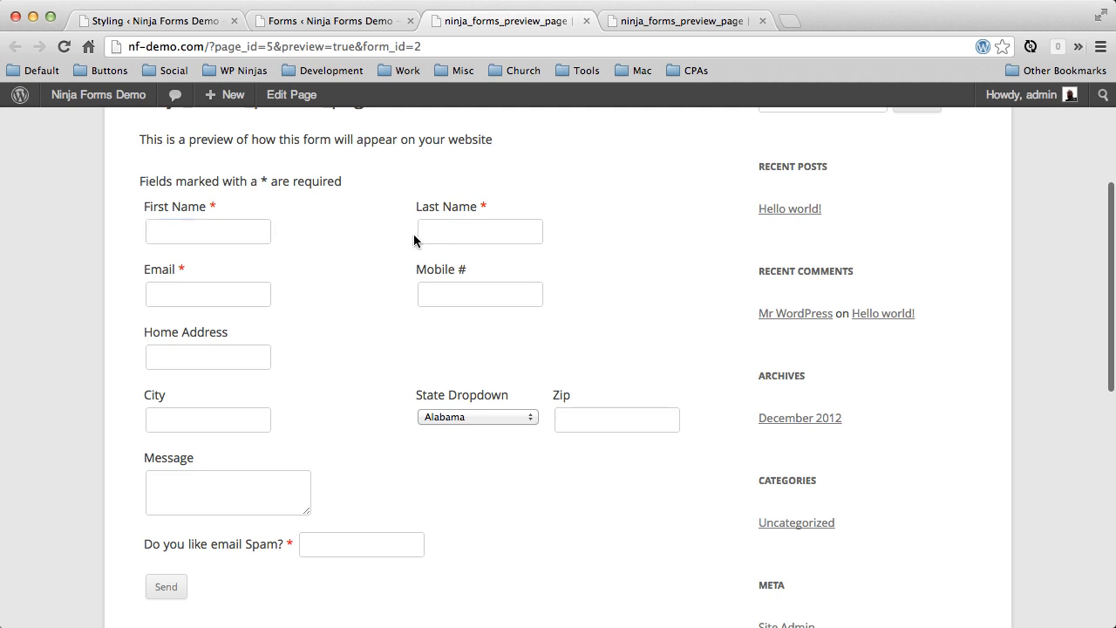
pyautogui.moveTo(251, 335)
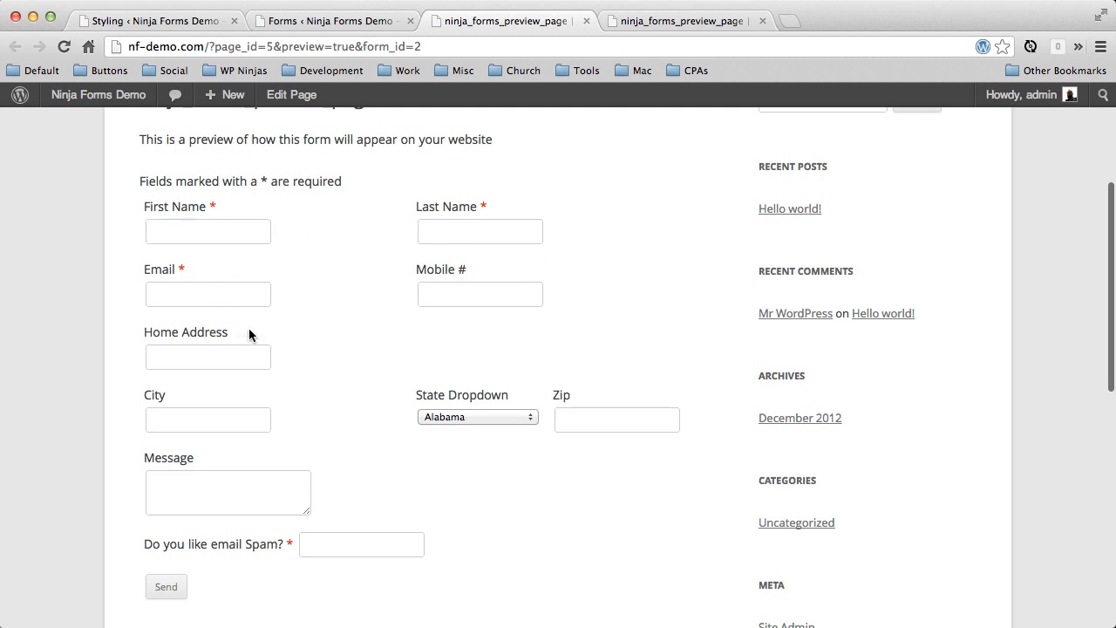
pyautogui.moveTo(253, 216)
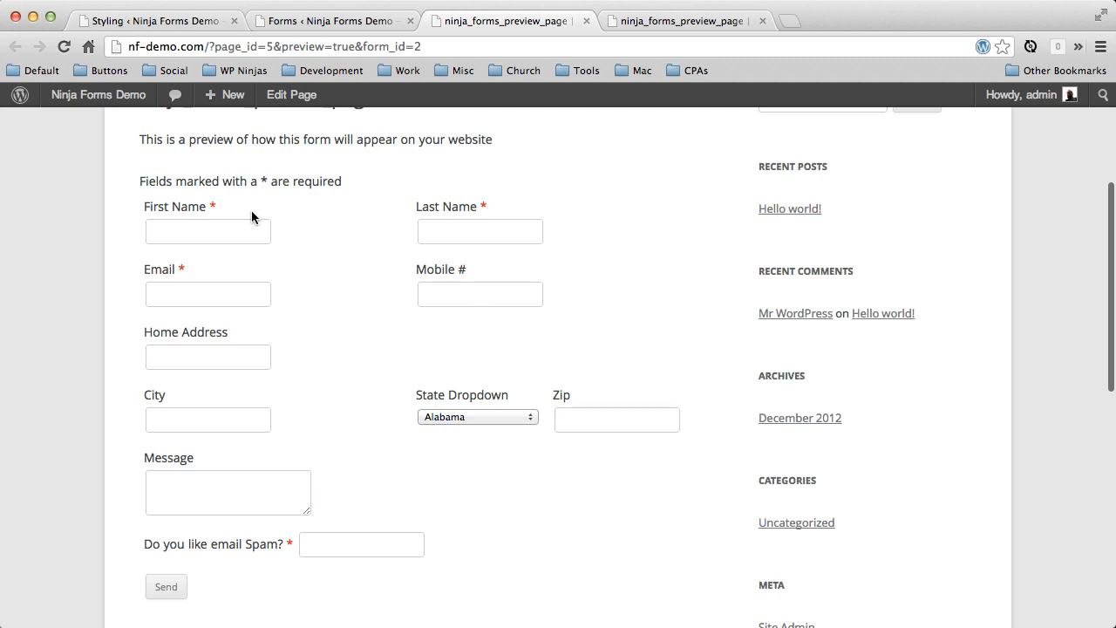
pyautogui.moveTo(368, 89)
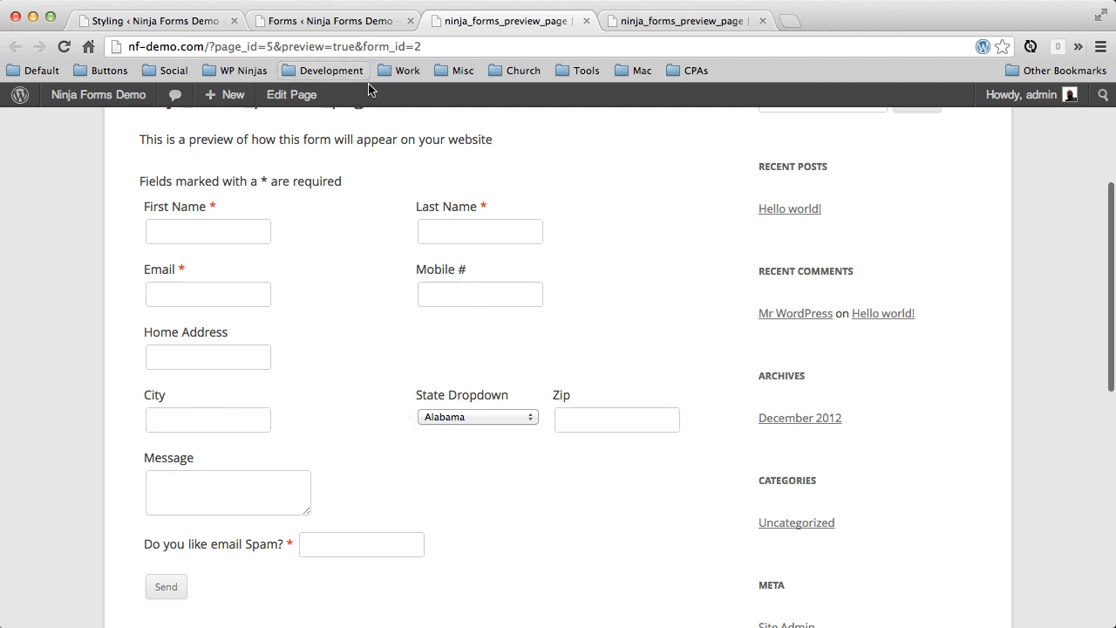
pyautogui.click(332, 20)
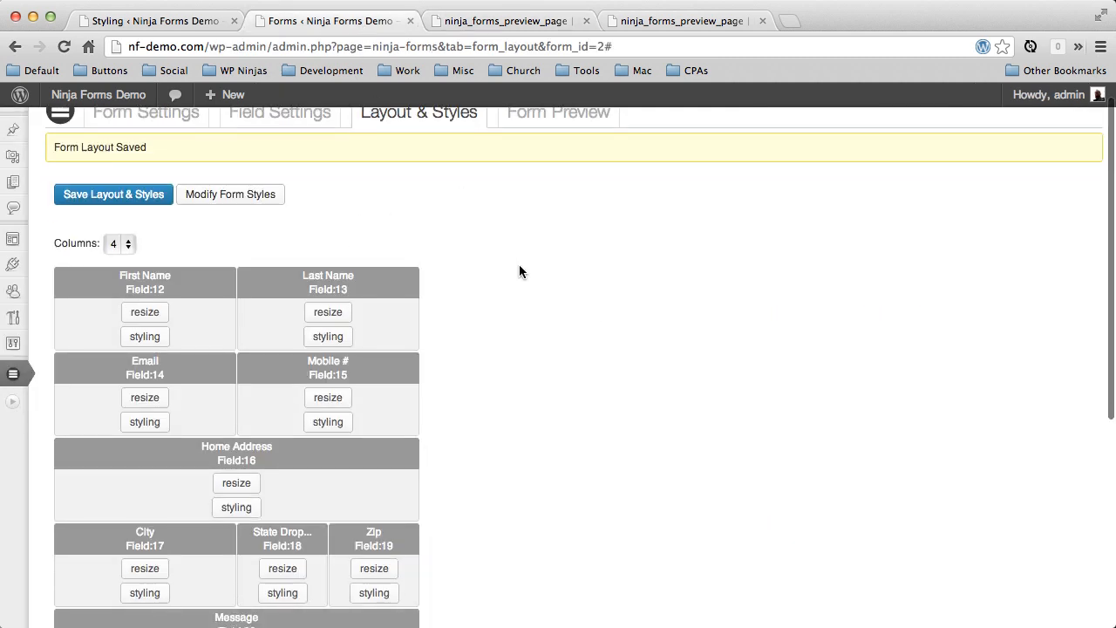
# - Set the Default Field Styles element width to 100% and save the form settings
pyautogui.click(13, 324)
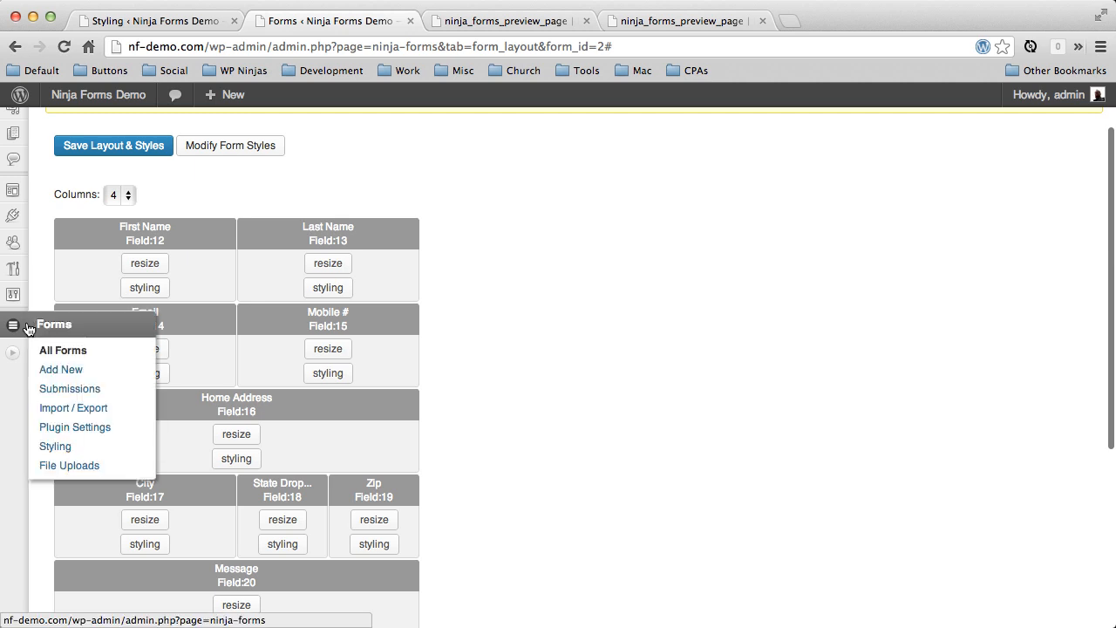
pyautogui.click(55, 445)
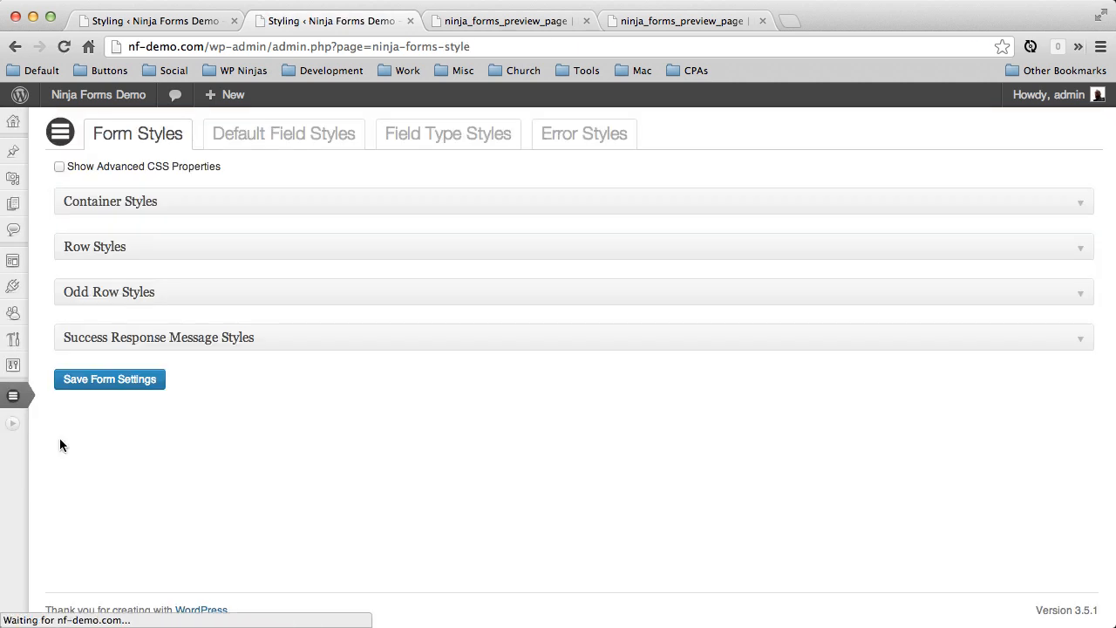
pyautogui.moveTo(567, 399)
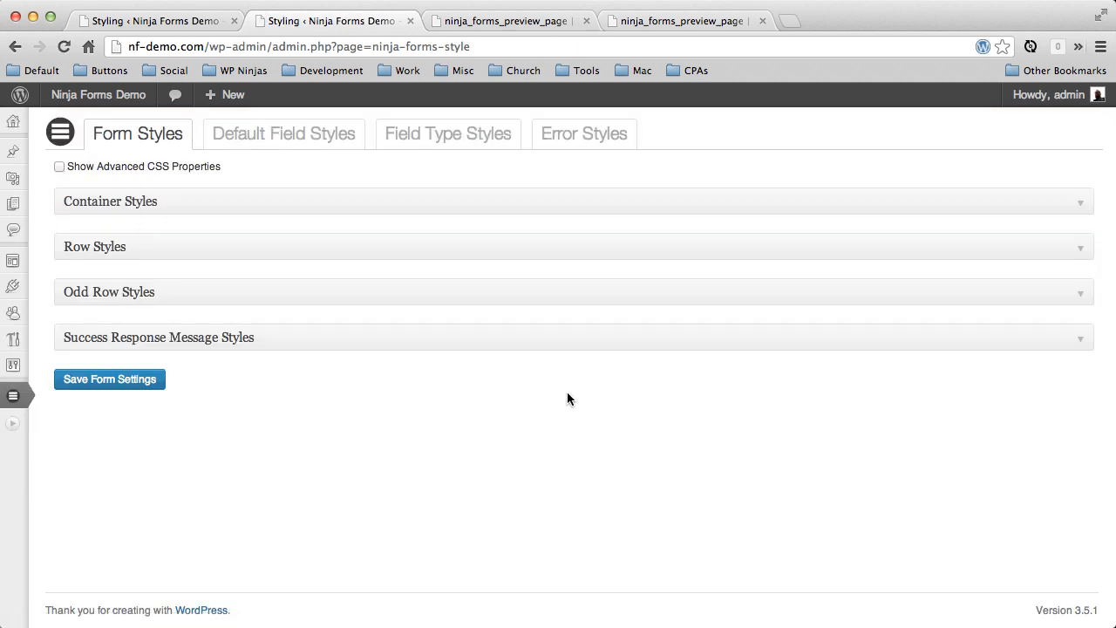
pyautogui.moveTo(504, 389)
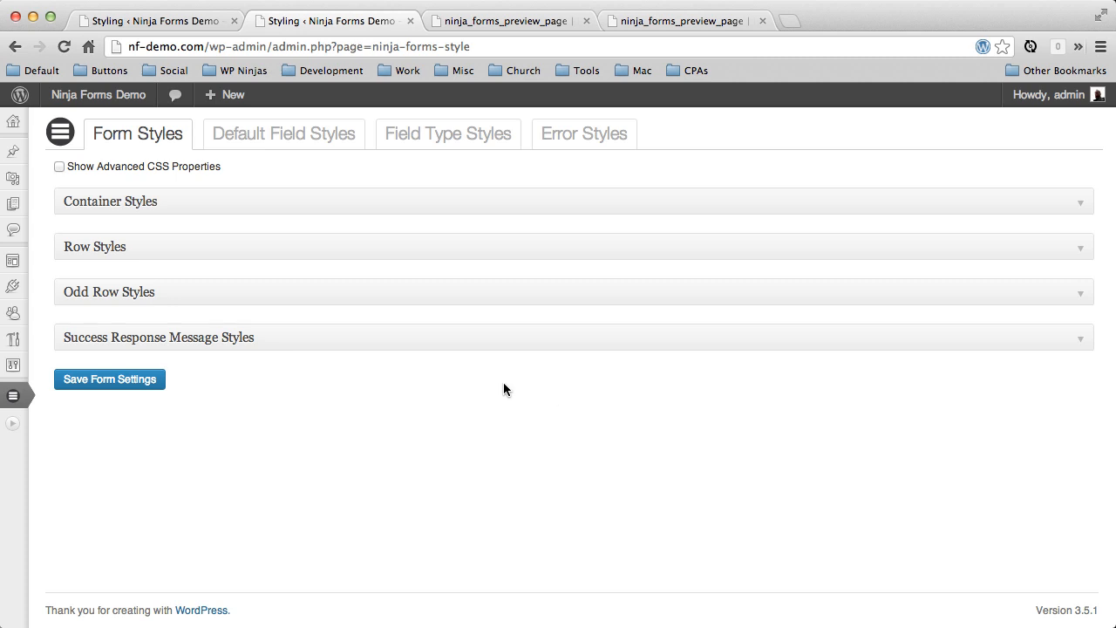
pyautogui.moveTo(381, 162)
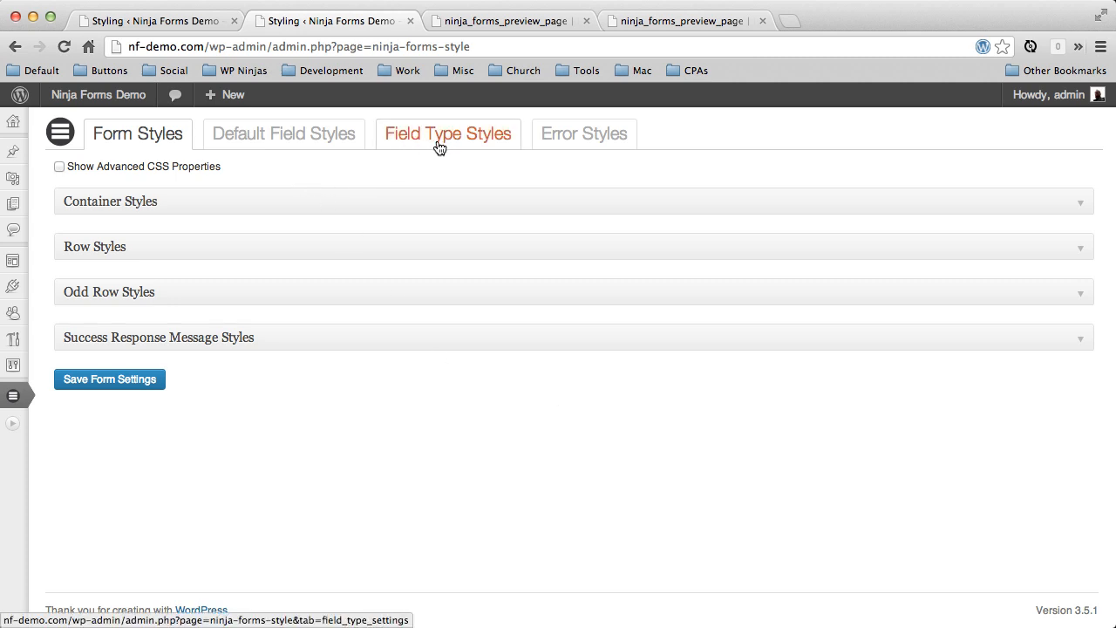
pyautogui.moveTo(417, 147)
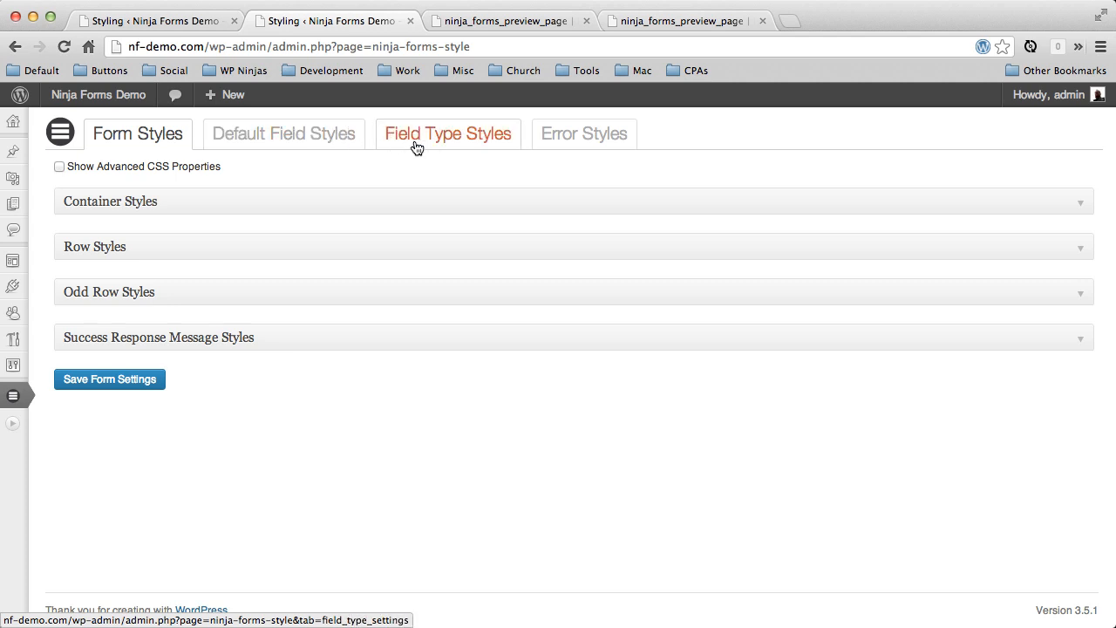
pyautogui.click(283, 132)
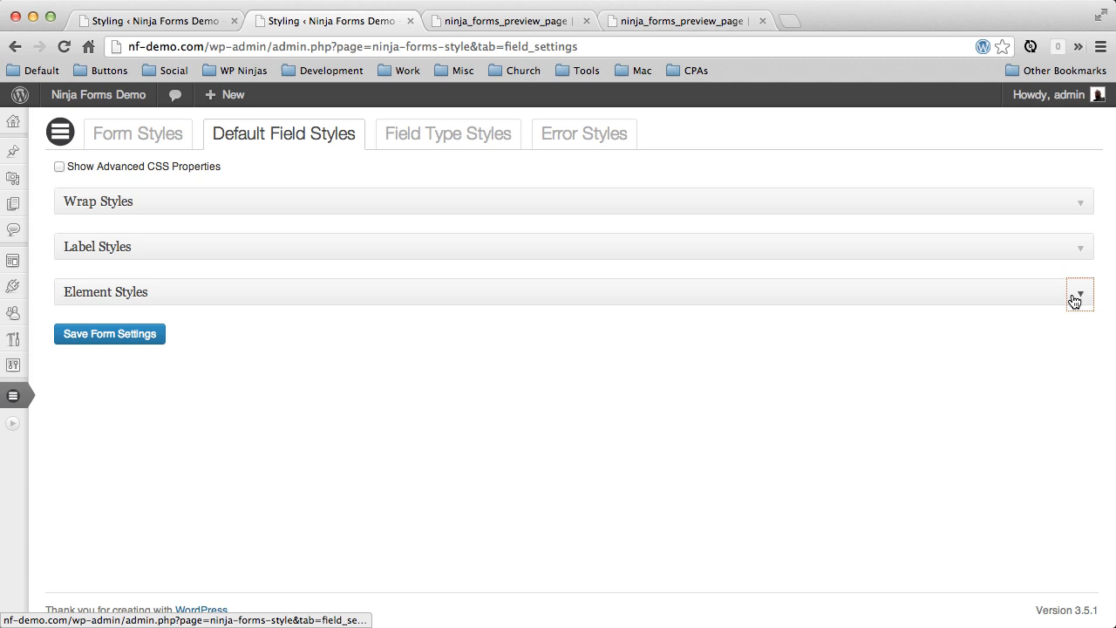
pyautogui.click(1079, 292)
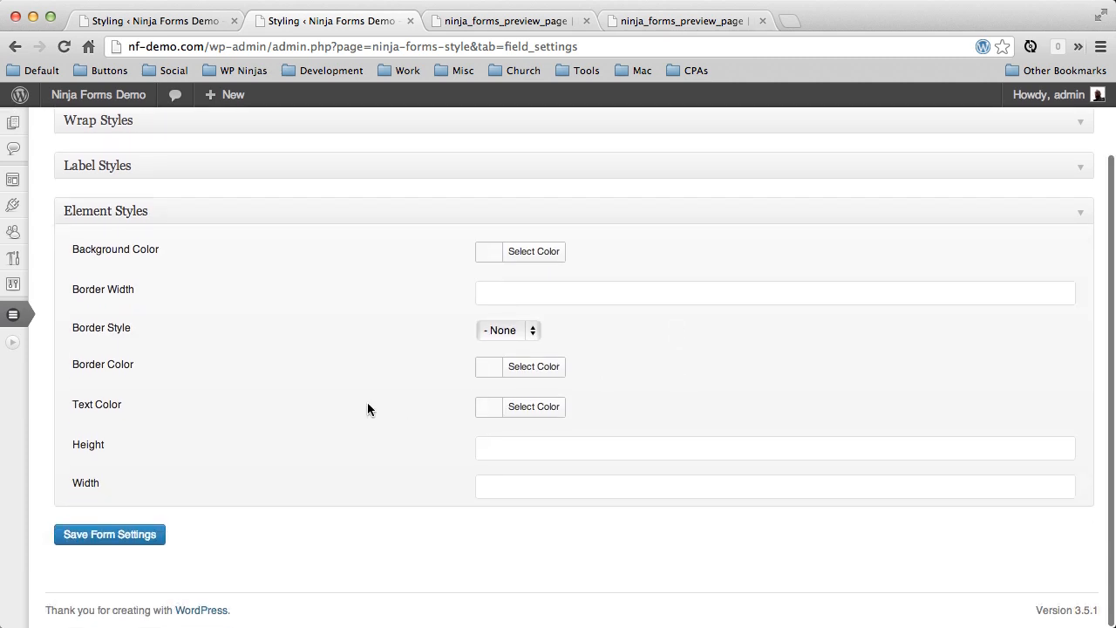
pyautogui.write('100%')
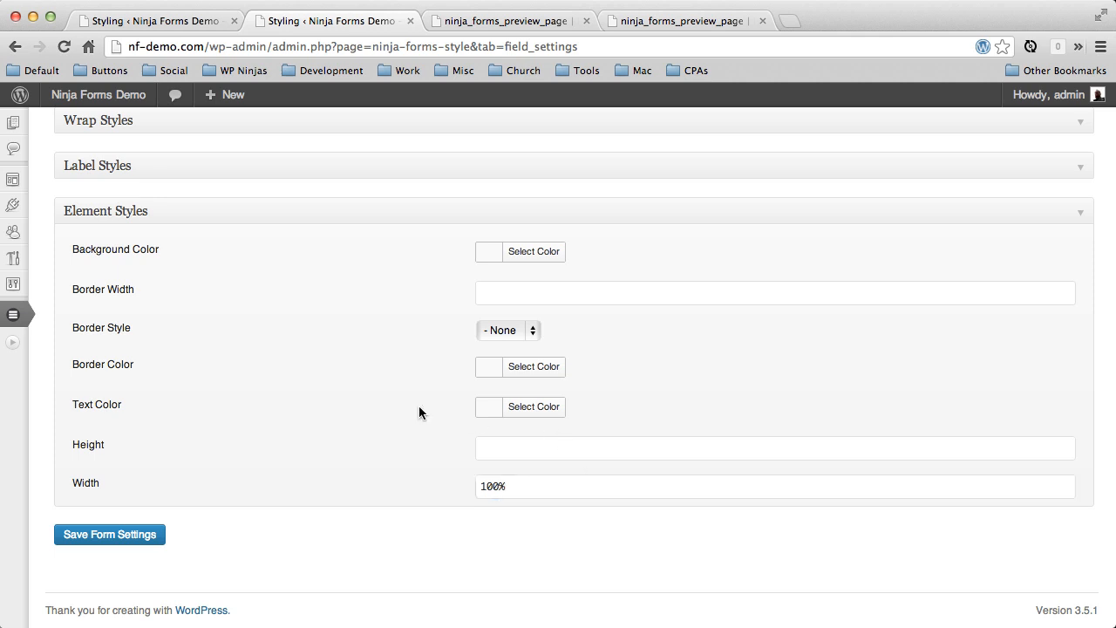
pyautogui.scroll(3)
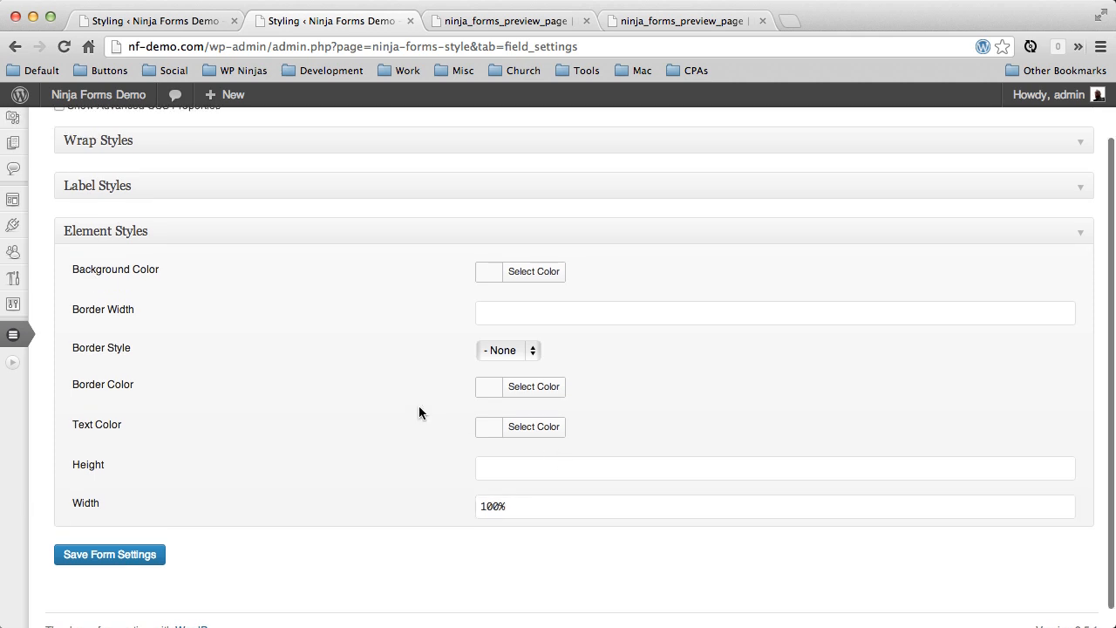
pyautogui.click(109, 554)
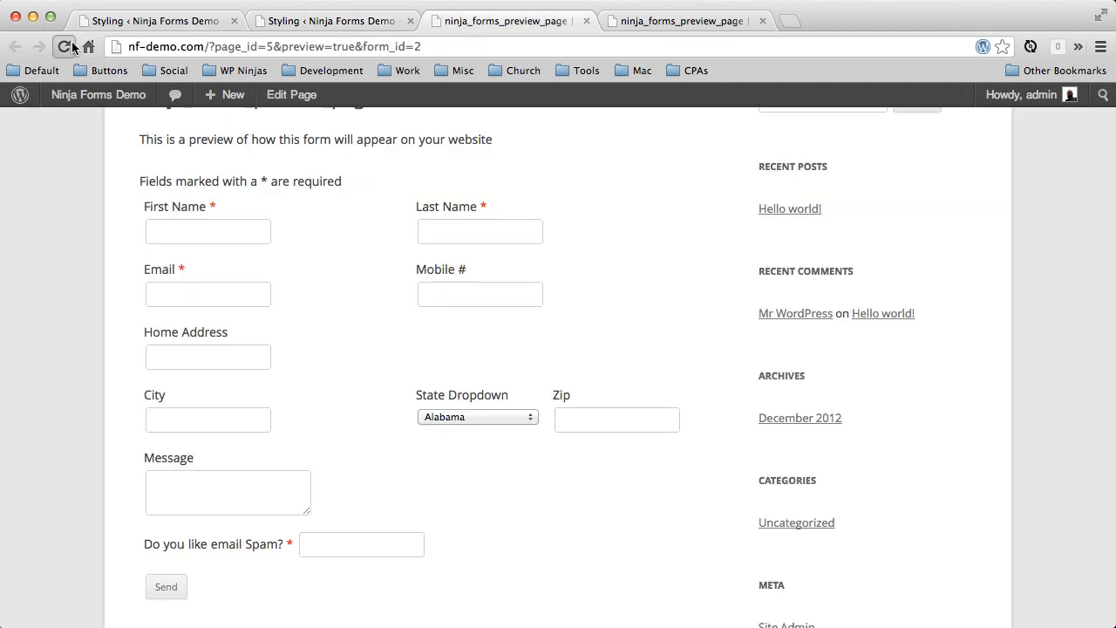
# - Reload the preview to confirm full-width field boxes, then return to the styling settings
pyautogui.click(98, 94)
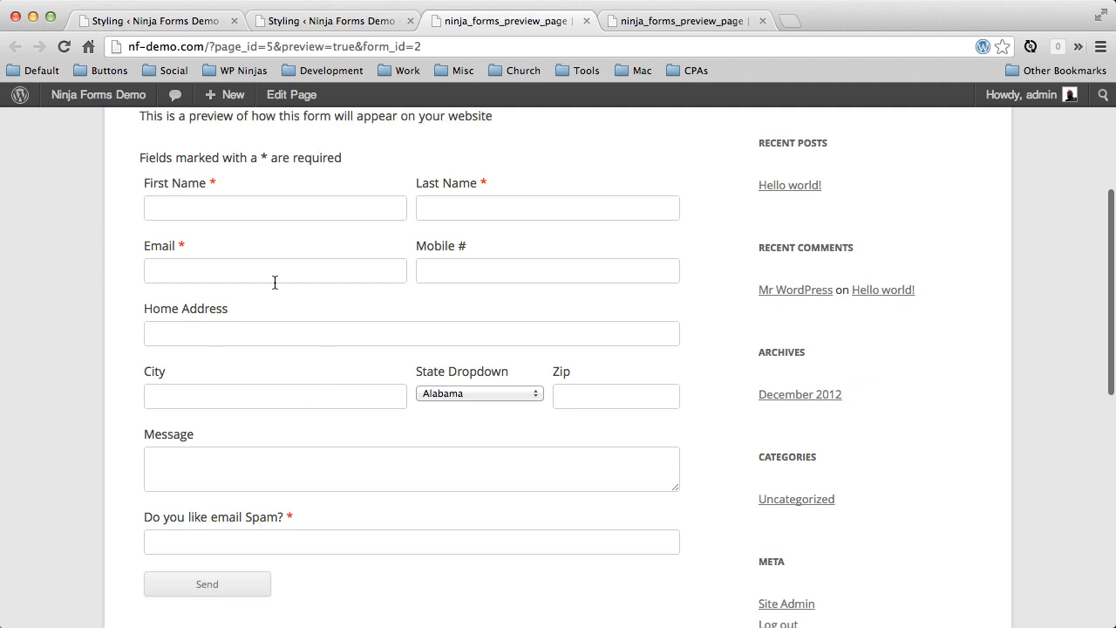
pyautogui.scroll(3)
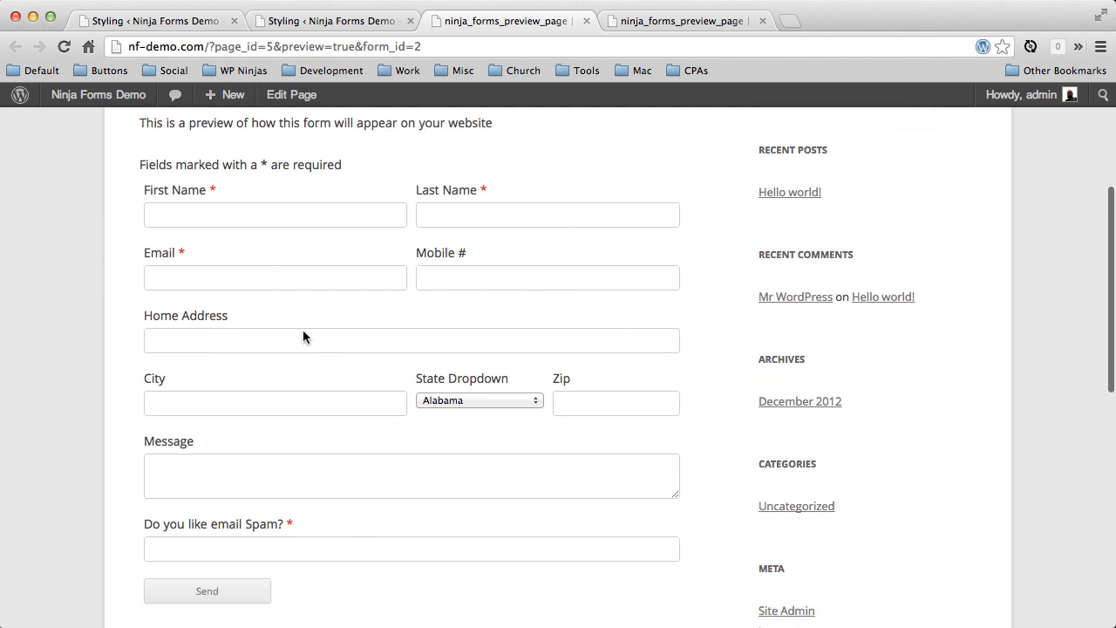
pyautogui.click(331, 20)
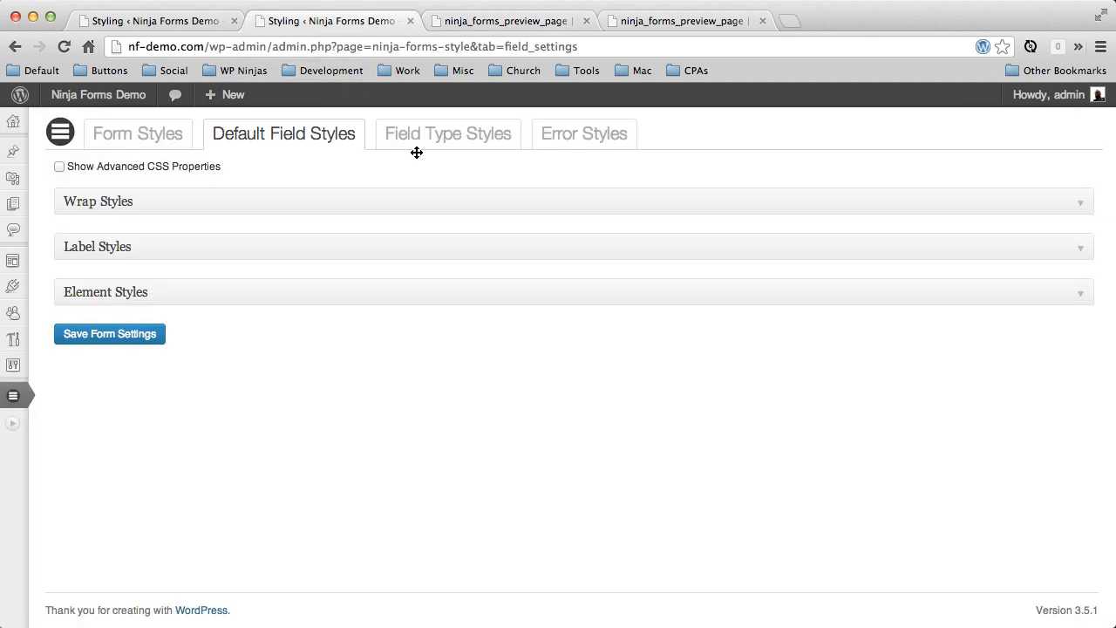
# - Give the form container a blue background under Form Styles > Container Styles
pyautogui.click(137, 134)
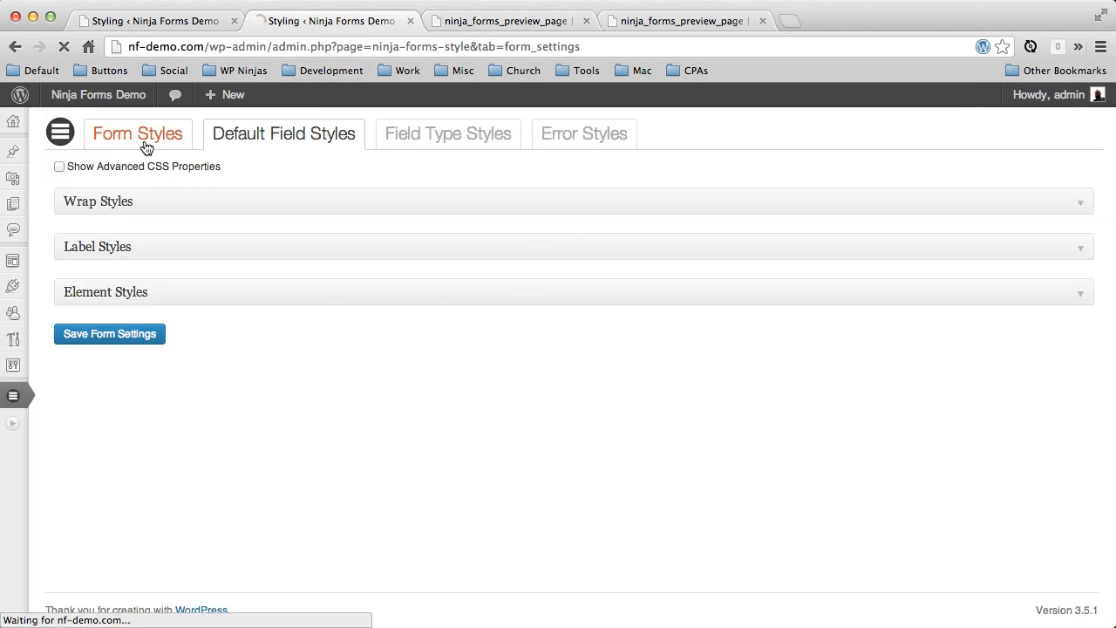
pyautogui.click(137, 134)
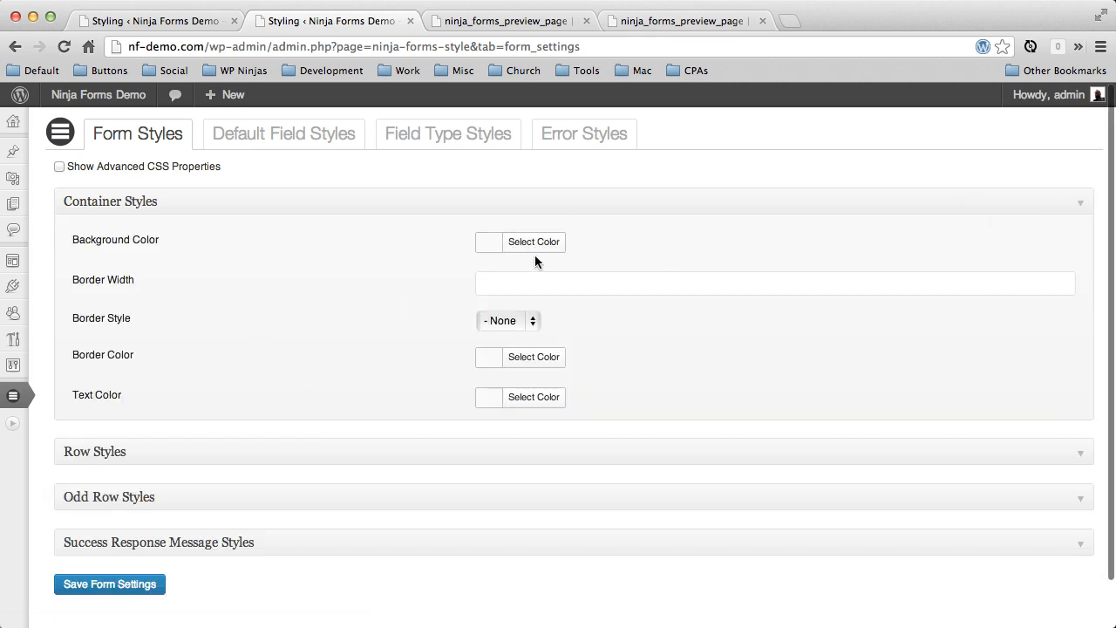
pyautogui.click(533, 241)
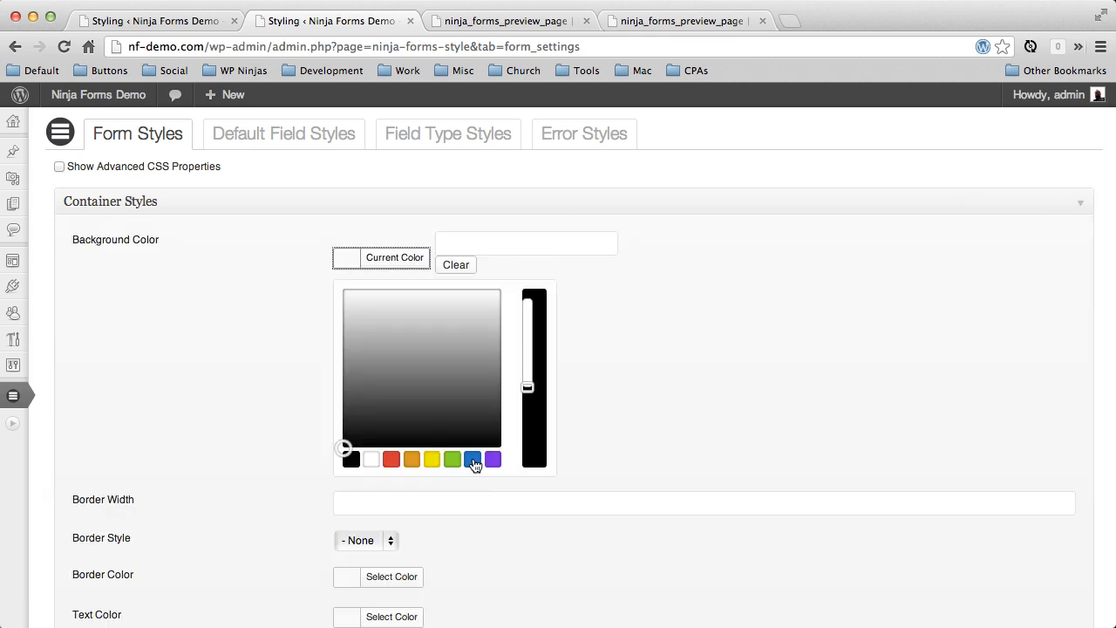
pyautogui.click(471, 459)
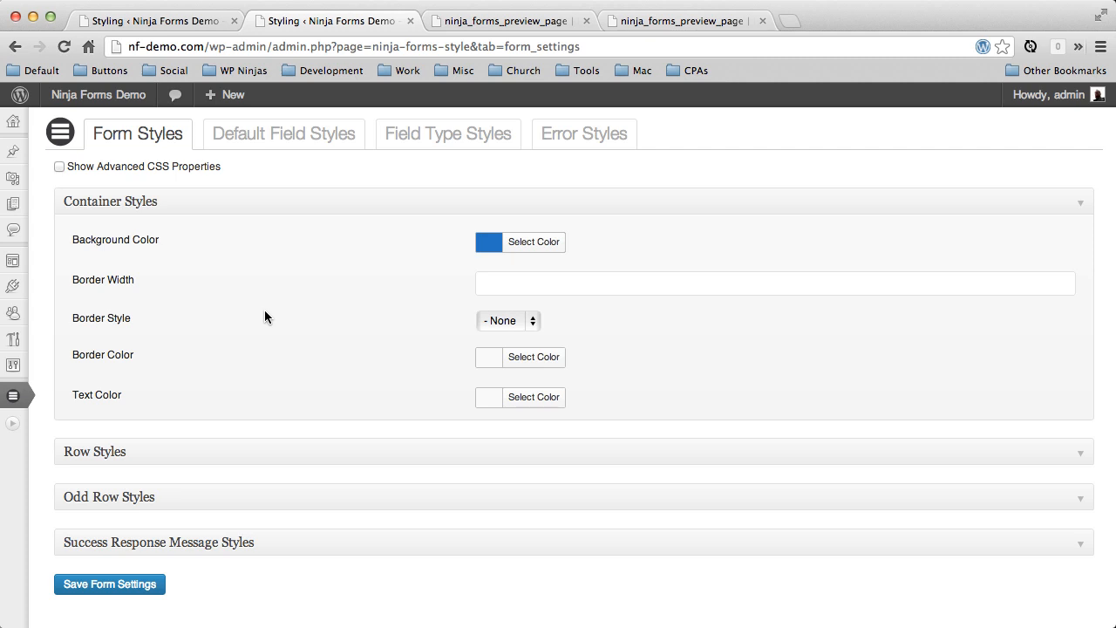
# - Give the container a 20px solid border in dark blue #084777
pyautogui.click(775, 283)
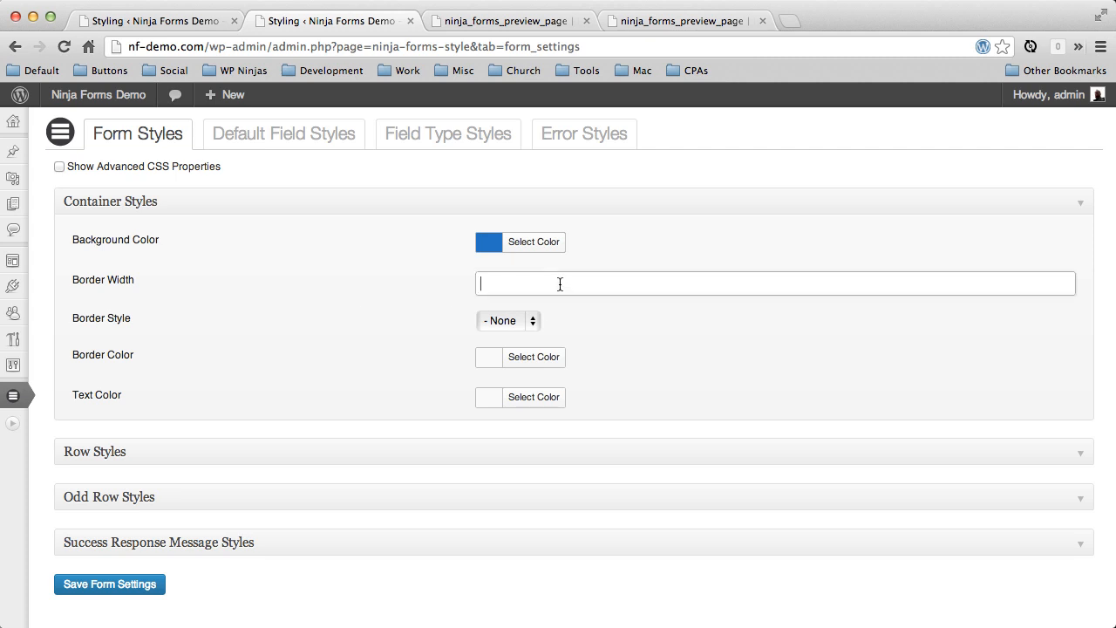
pyautogui.write('20')
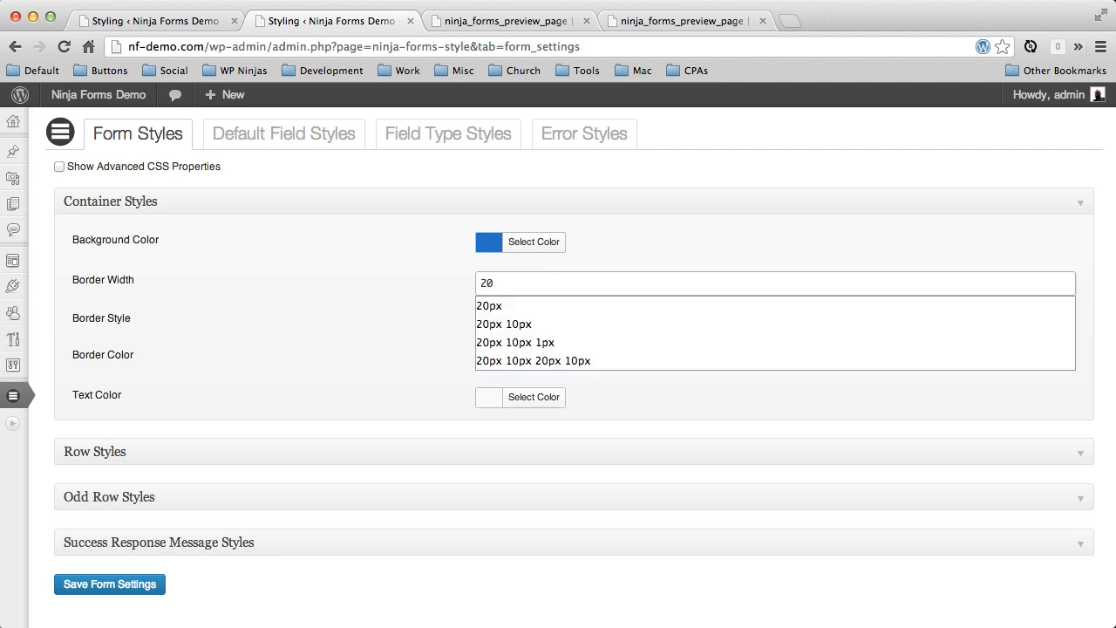
pyautogui.click(489, 305)
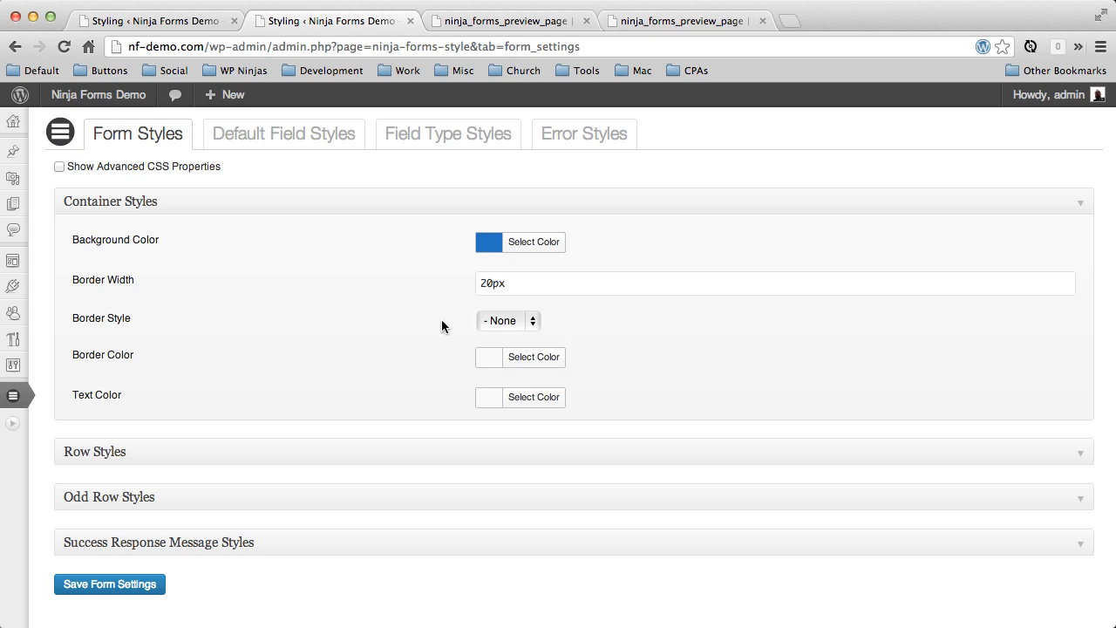
pyautogui.click(508, 320)
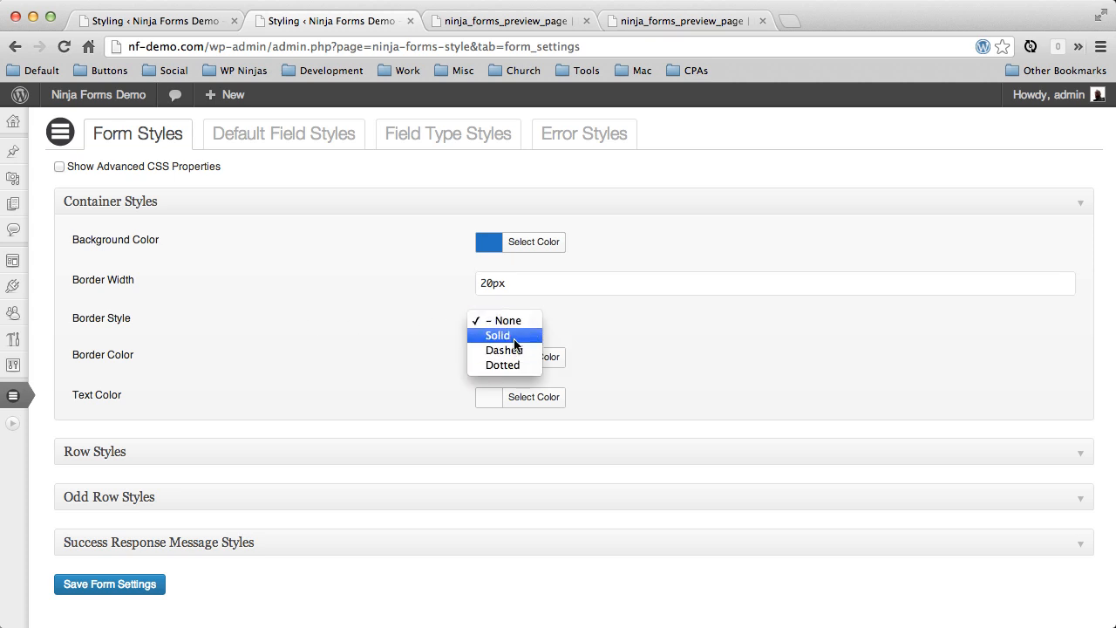
pyautogui.click(498, 335)
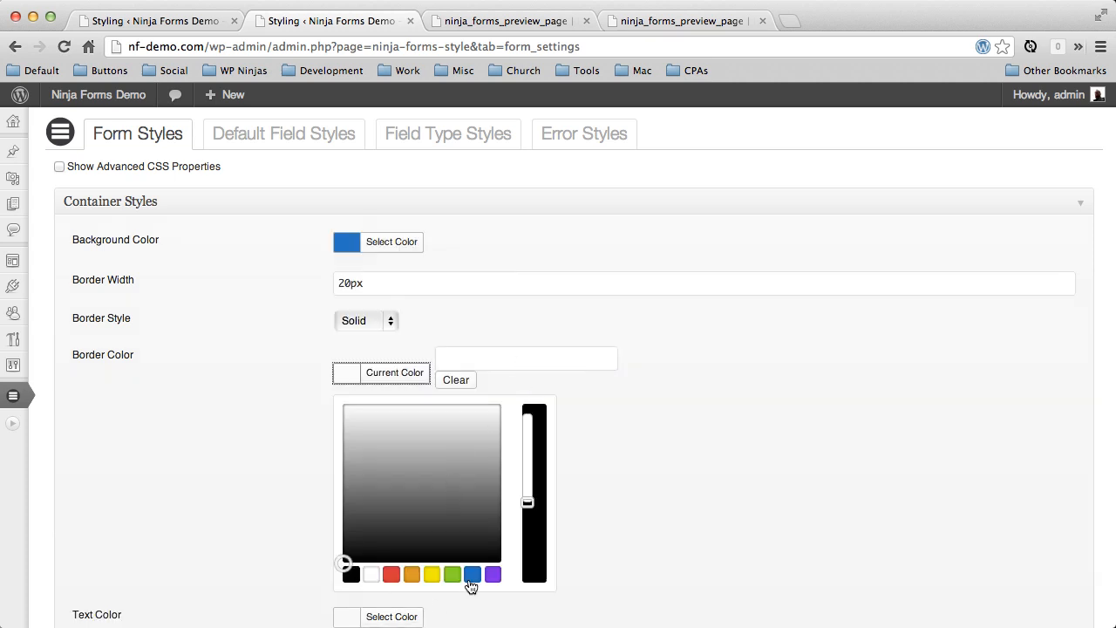
pyautogui.click(471, 574)
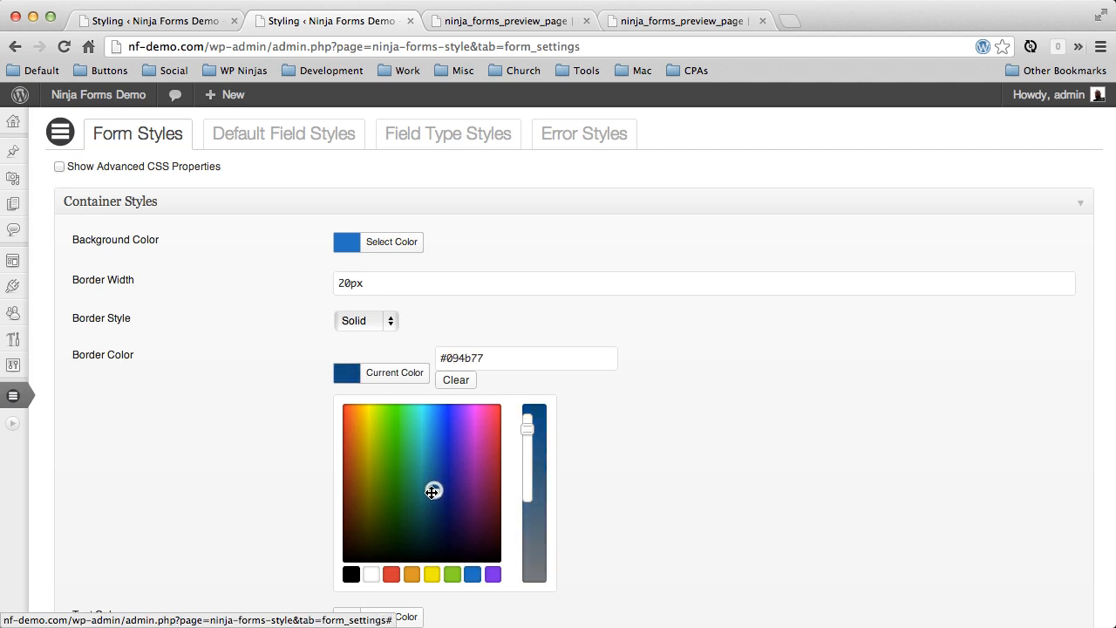
pyautogui.click(434, 489)
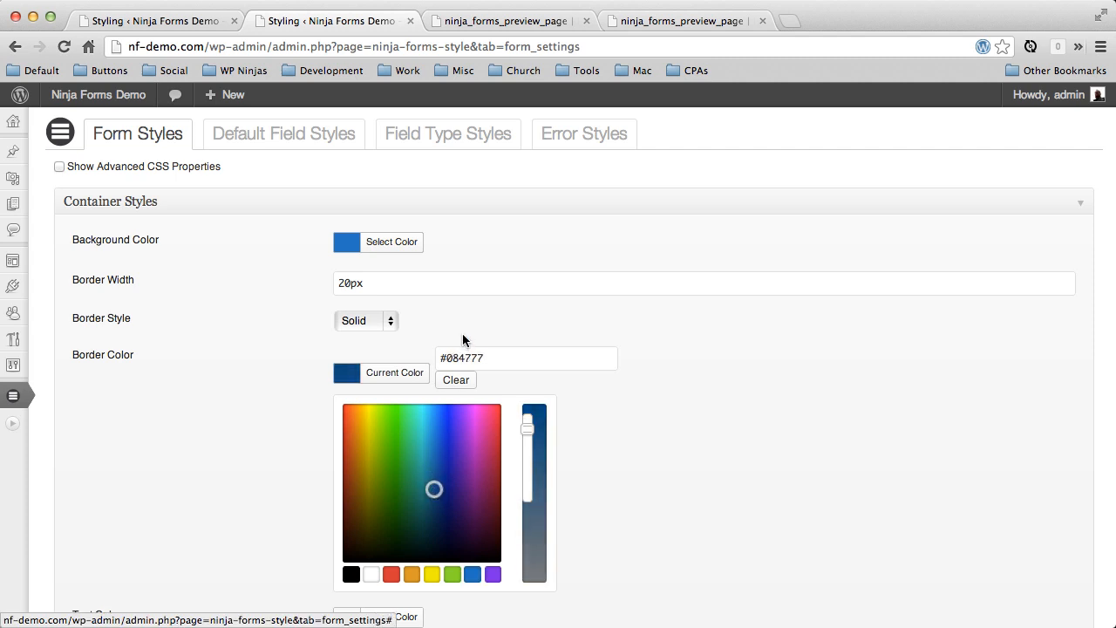
pyautogui.click(518, 359)
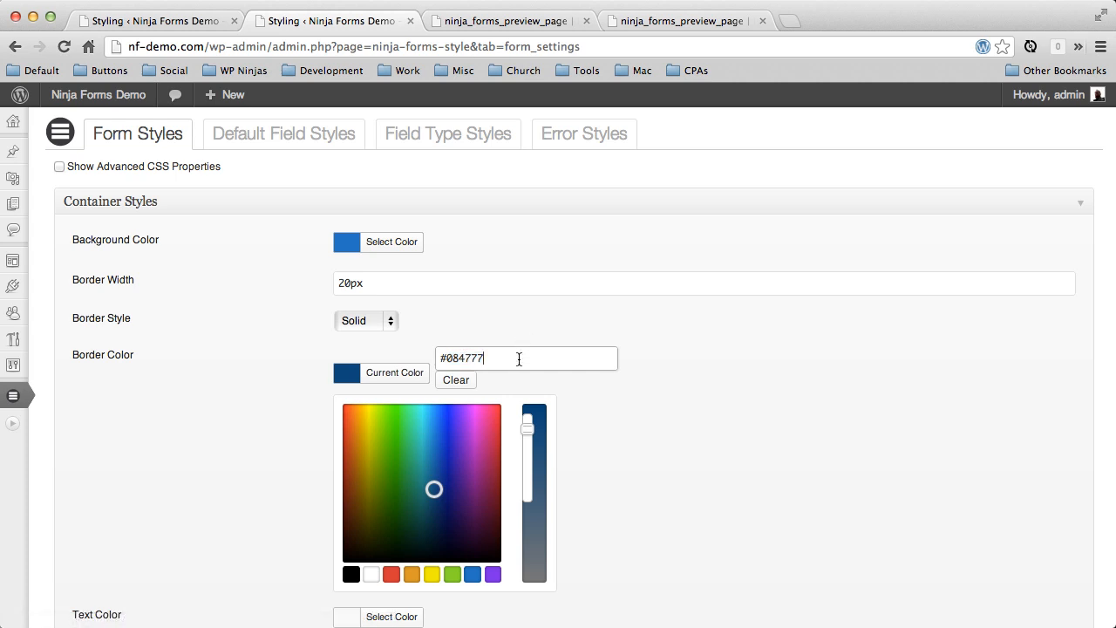
pyautogui.tripleClick(526, 358)
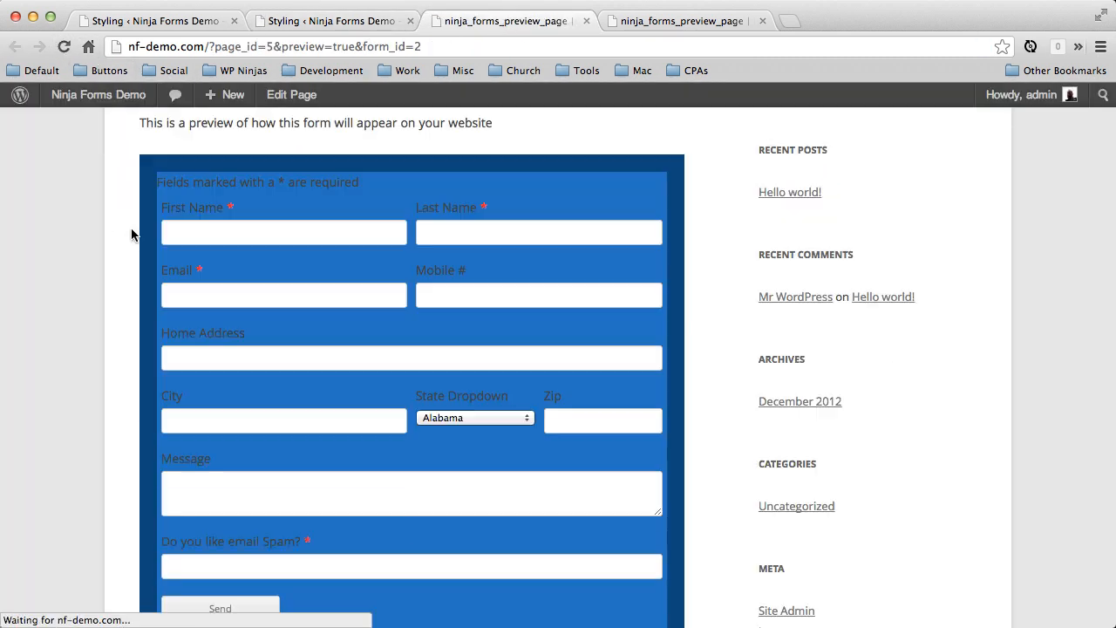
pyautogui.scroll(-3)
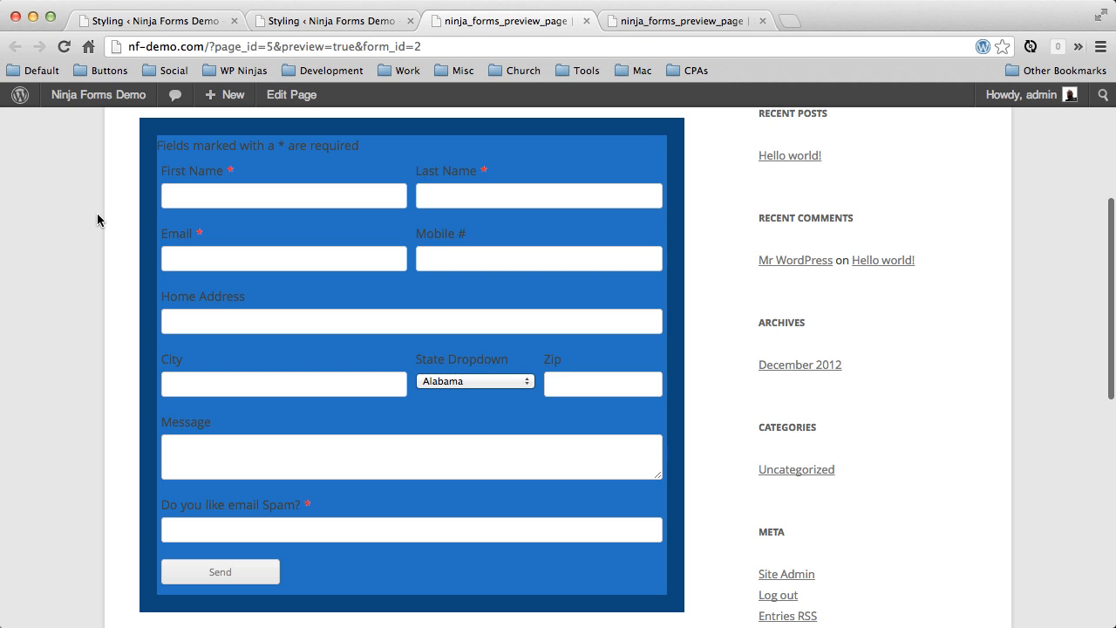
pyautogui.moveTo(349, 240)
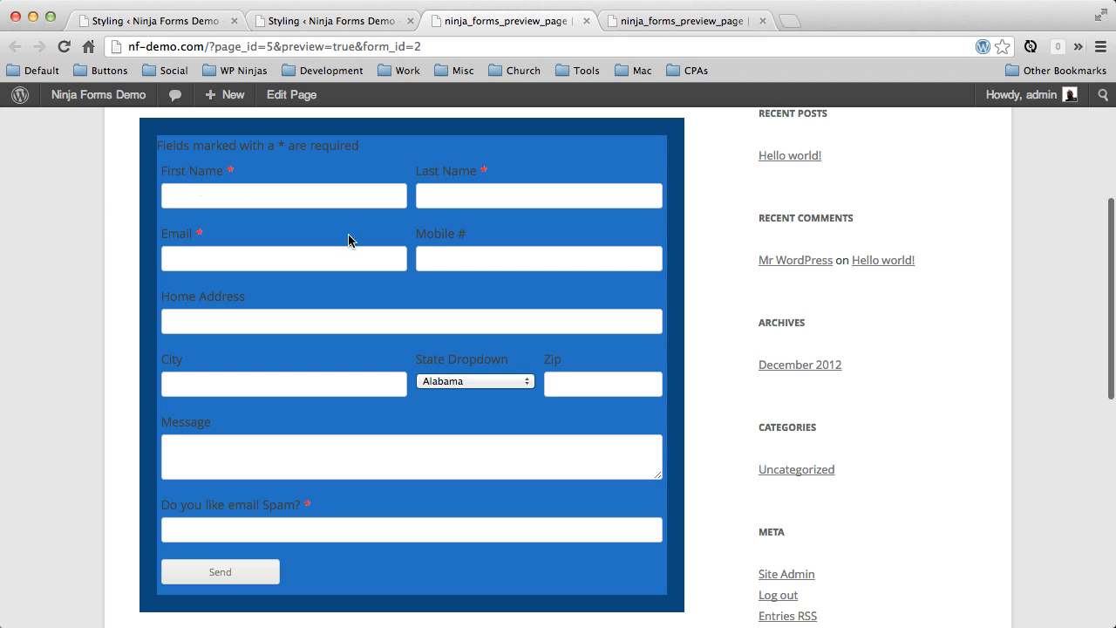
# - Switch back to the Styling tab showing the saved container styles
pyautogui.click(224, 94)
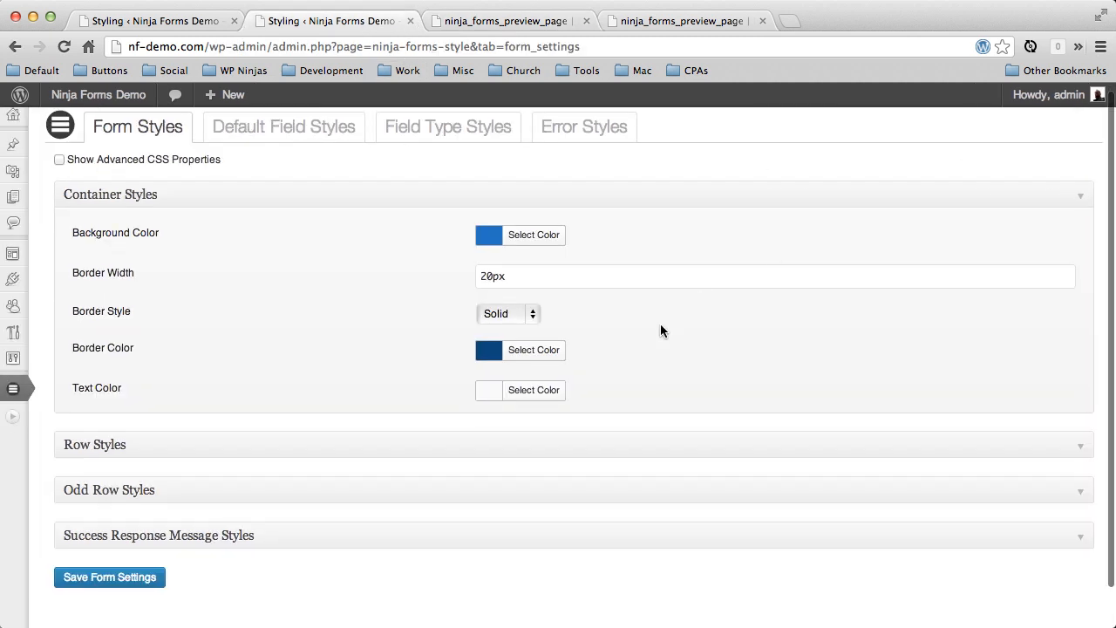
# - Show advanced CSS properties, set Container Padding to 10px, and save the form settings
pyautogui.click(532, 390)
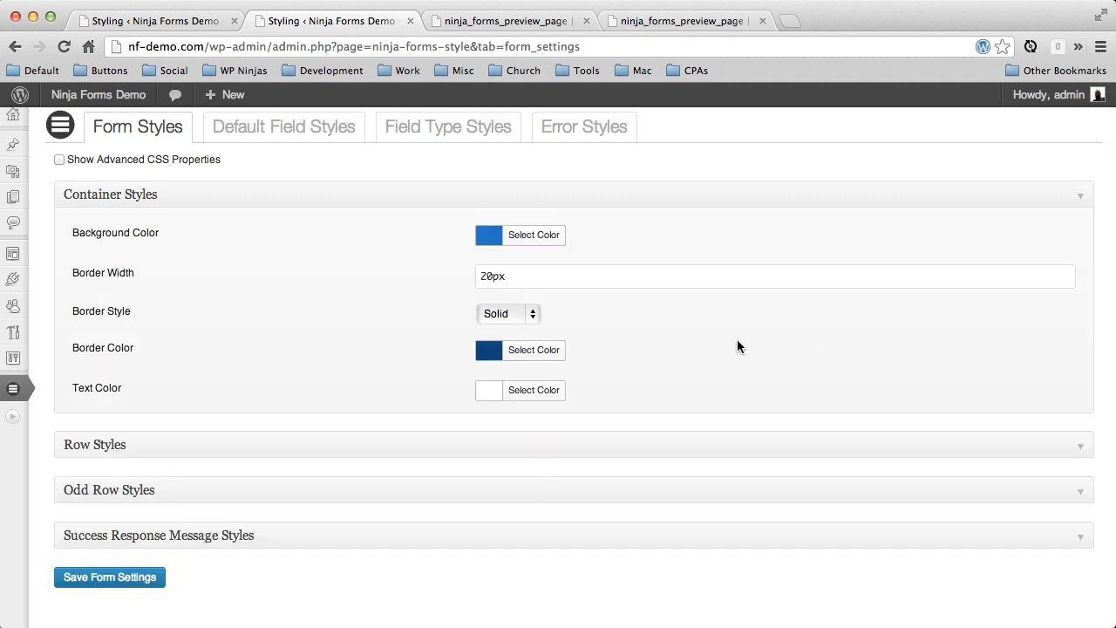
pyautogui.moveTo(218, 252)
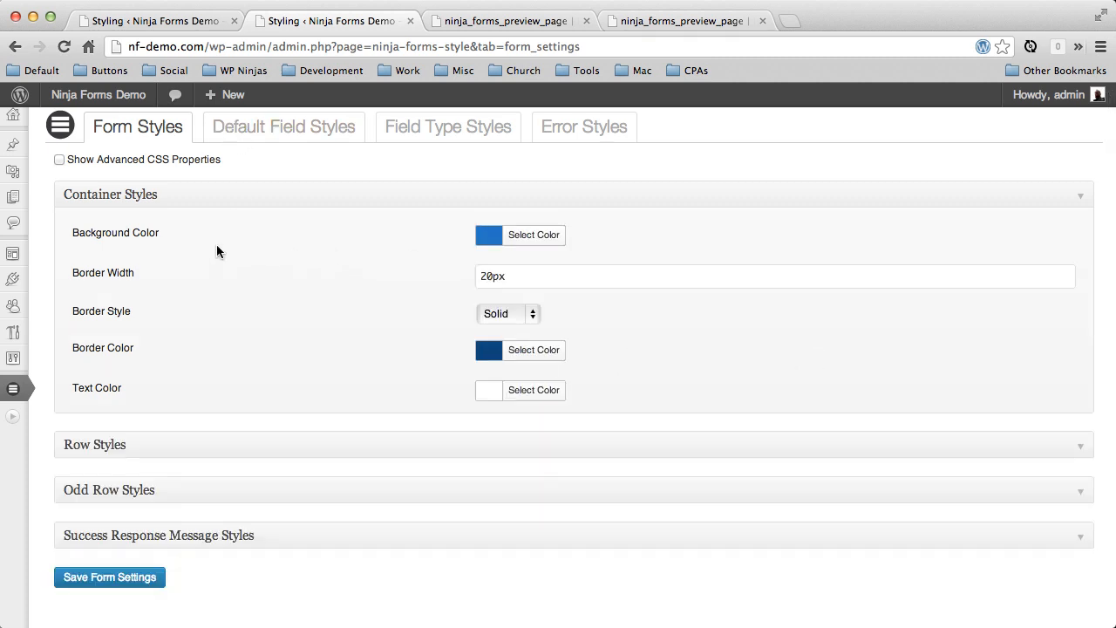
pyautogui.scroll(-3)
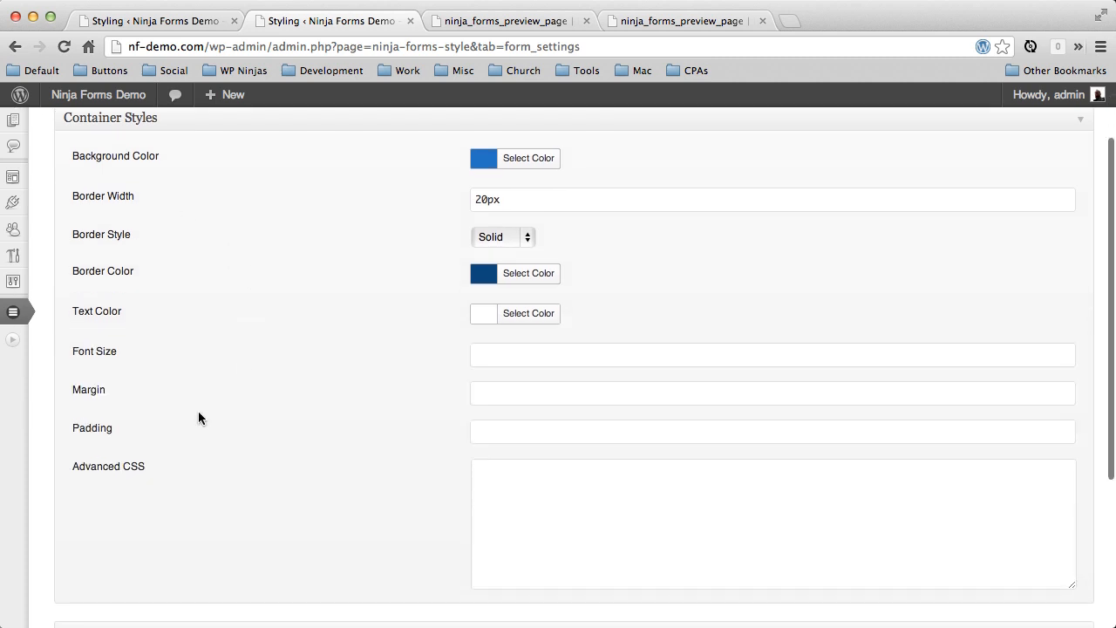
pyautogui.click(773, 431)
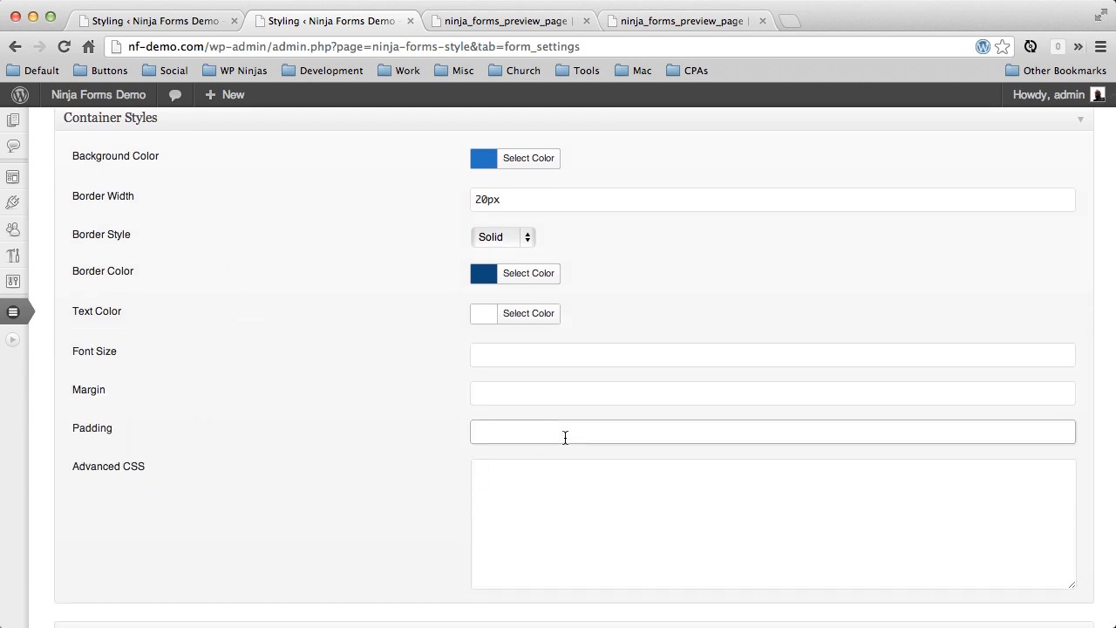
pyautogui.write('10px')
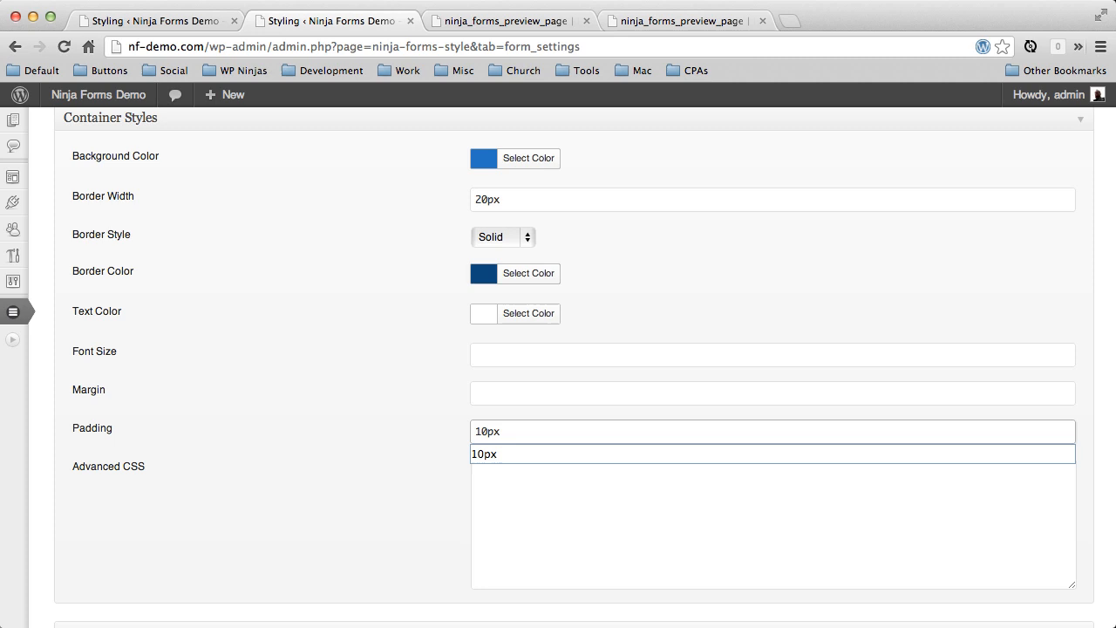
pyautogui.scroll(3)
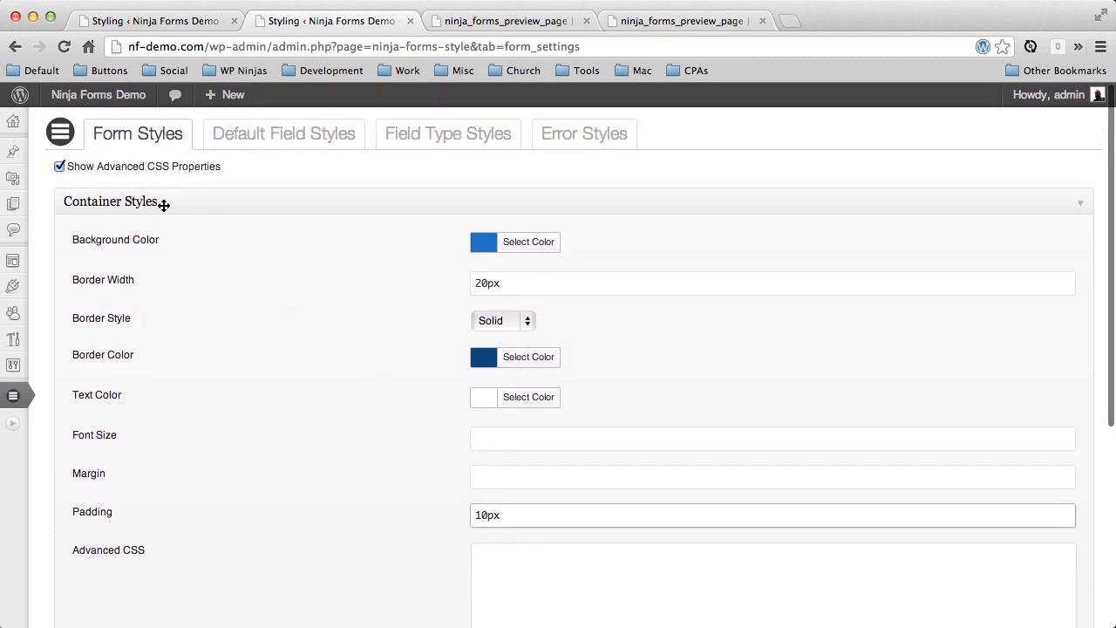
pyautogui.scroll(-3)
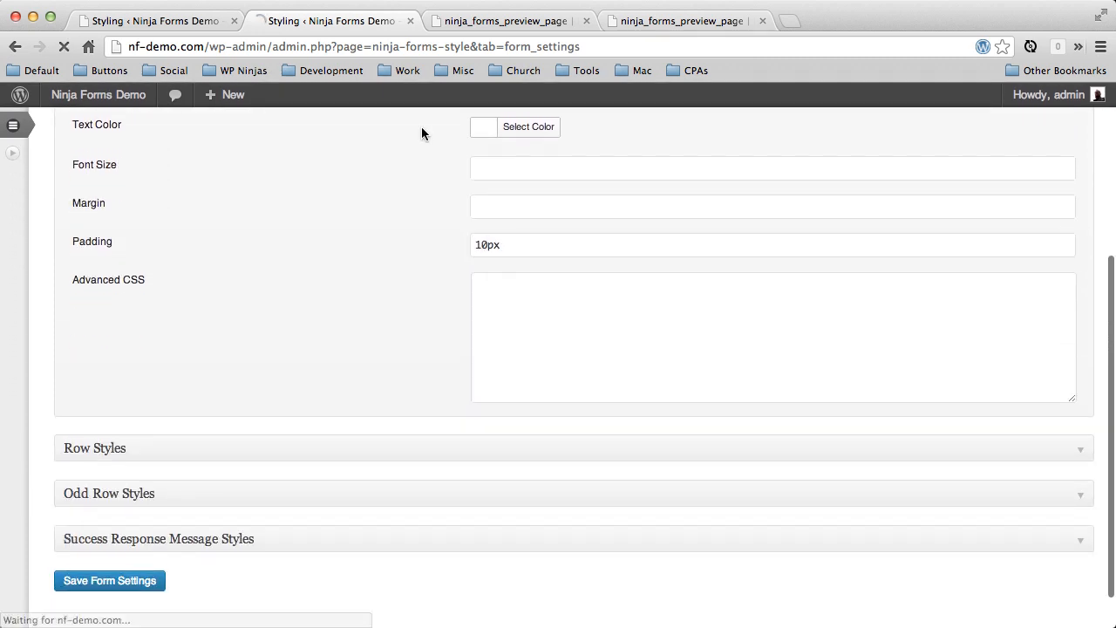
pyautogui.click(510, 20)
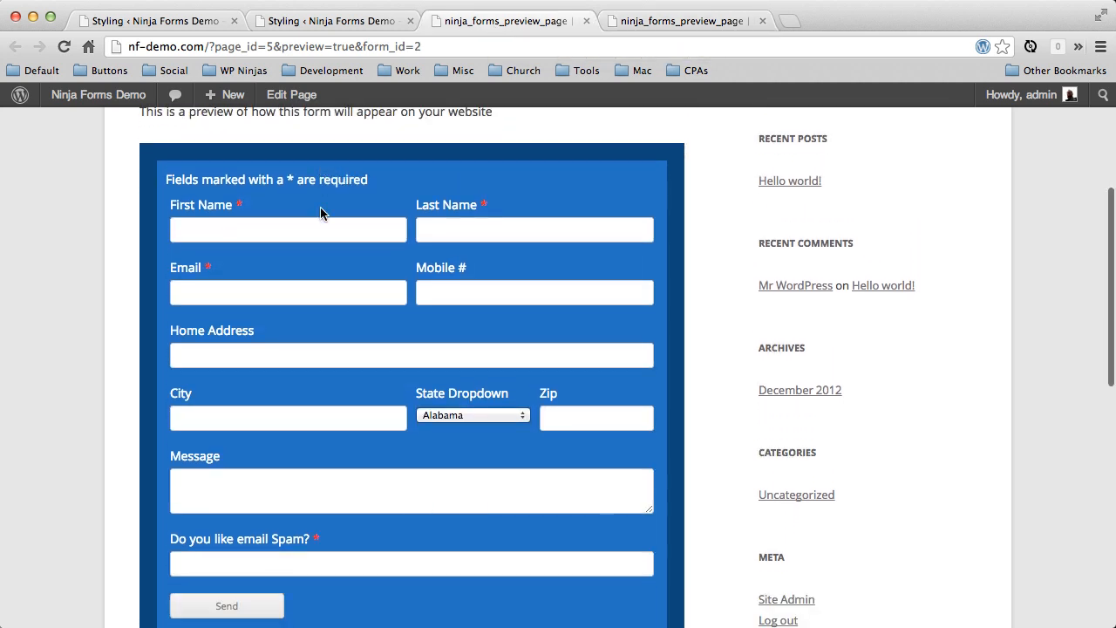
# - Scroll the padded form preview, then return to the Form Styles settings
pyautogui.scroll(-3)
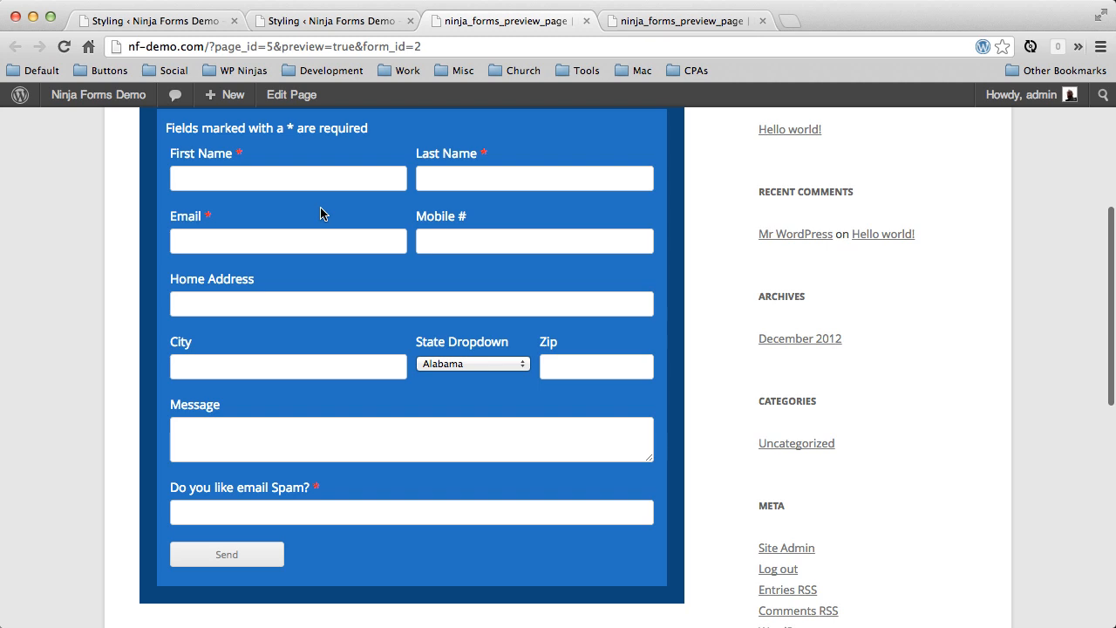
pyautogui.click(684, 20)
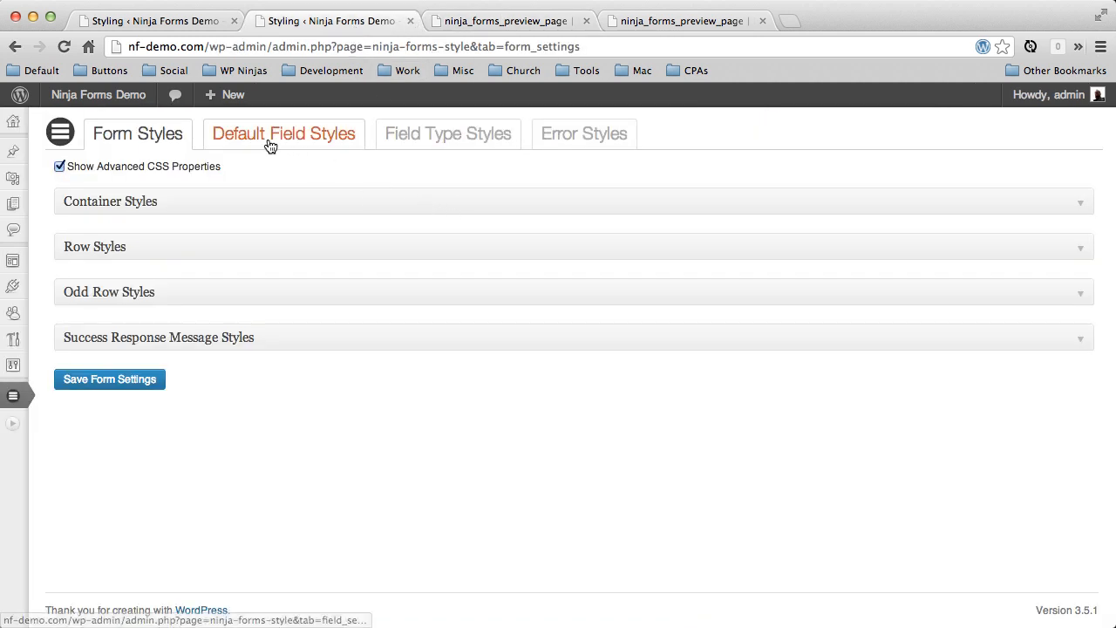
pyautogui.moveTo(292, 144)
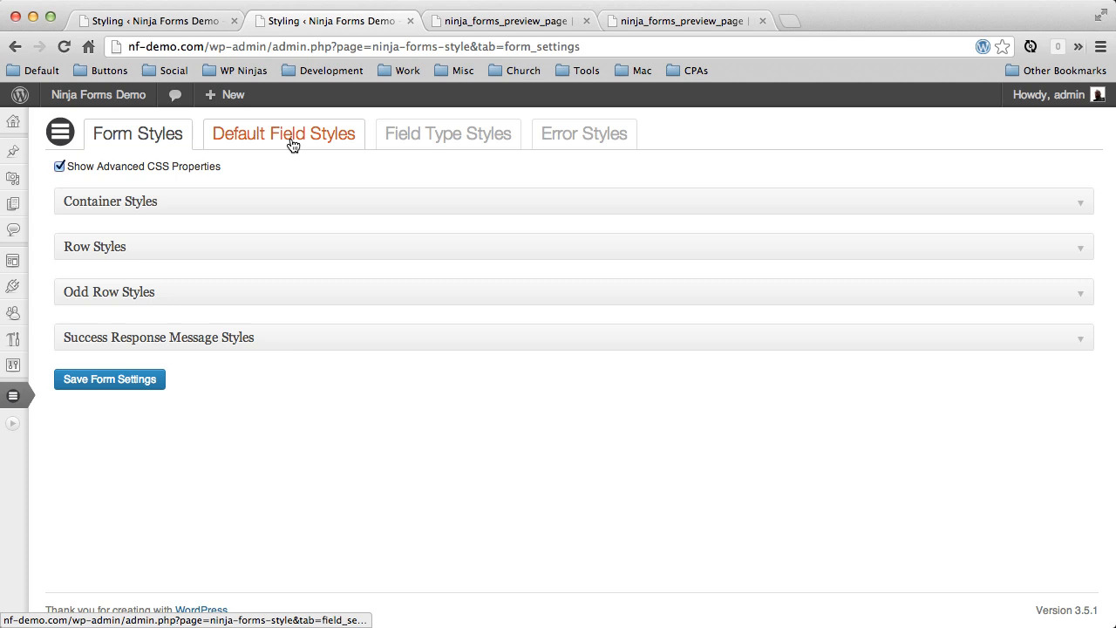
pyautogui.moveTo(284, 138)
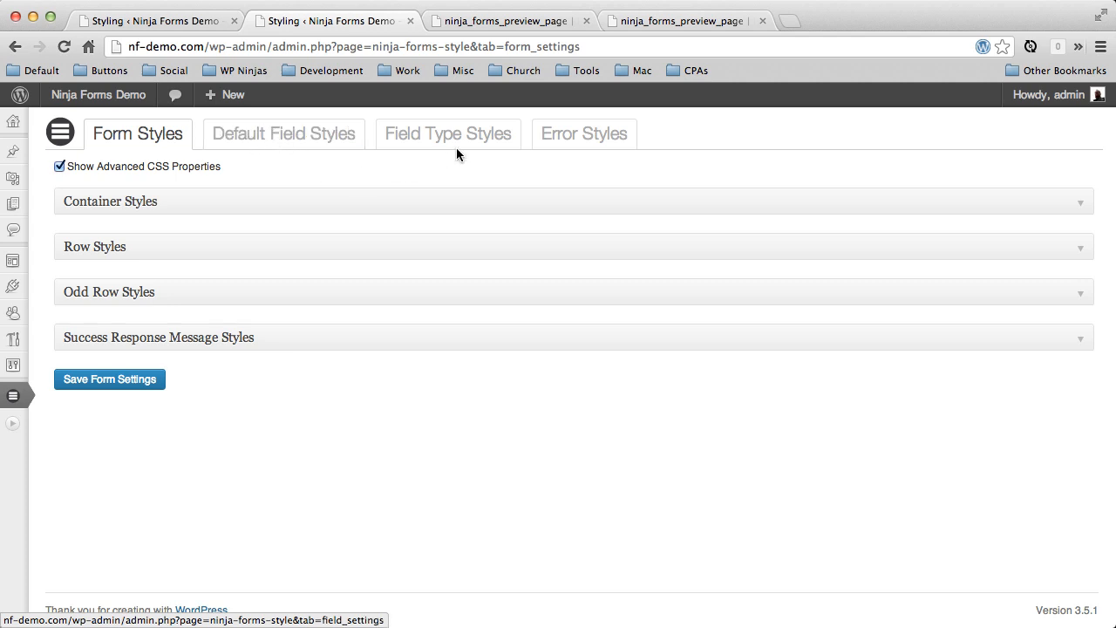
# - In Field Type Styles, give Textbox fields a 5px solid dark-blue element border
pyautogui.click(447, 133)
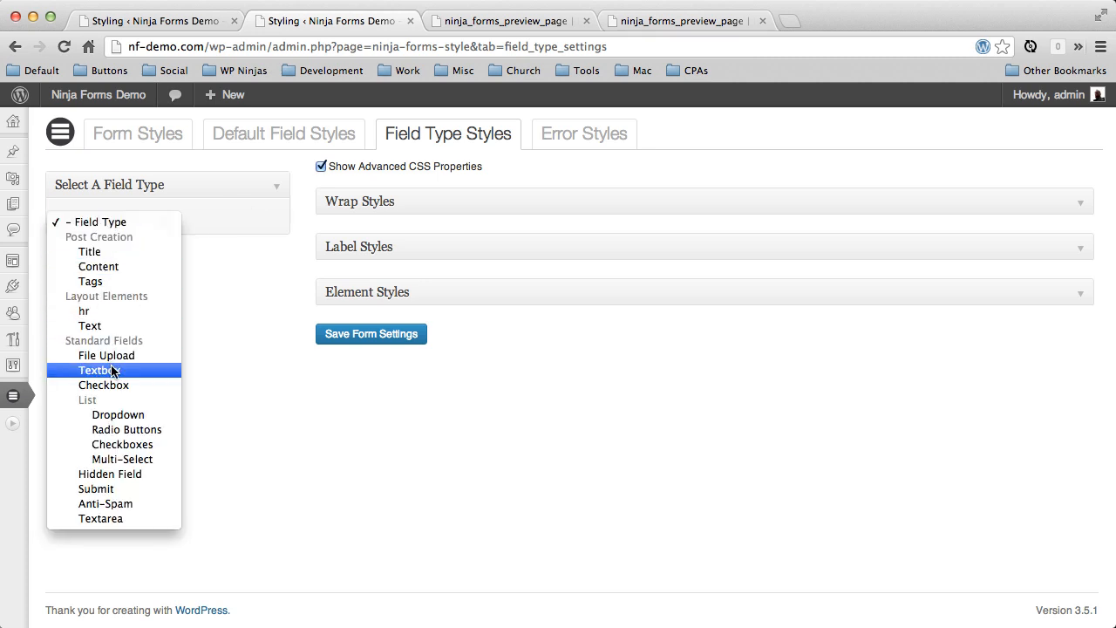
pyautogui.click(97, 369)
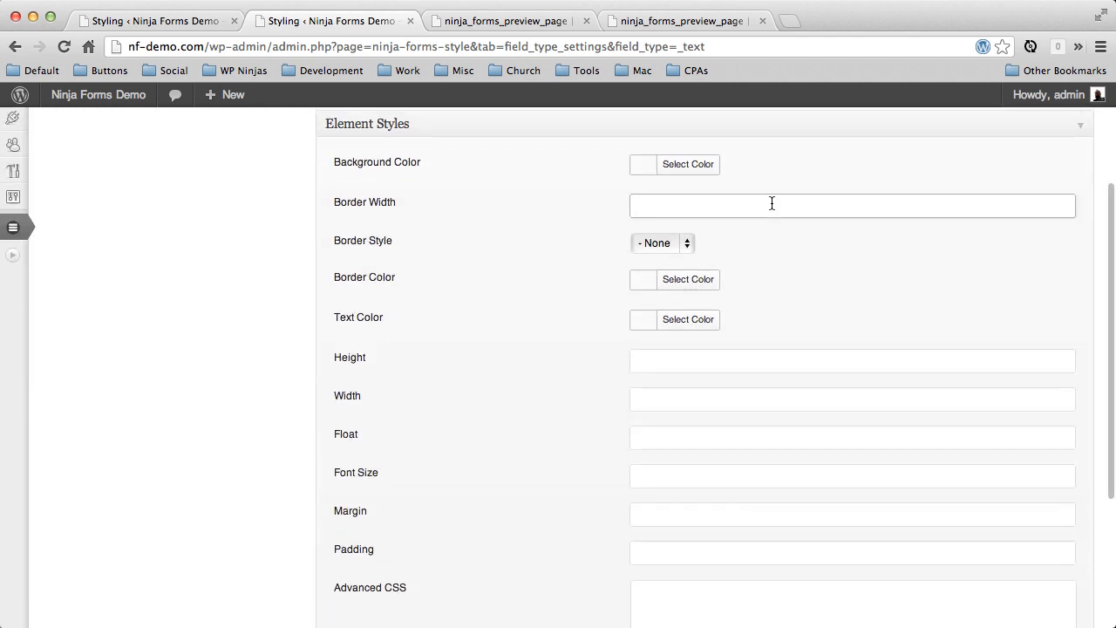
pyautogui.write('5px')
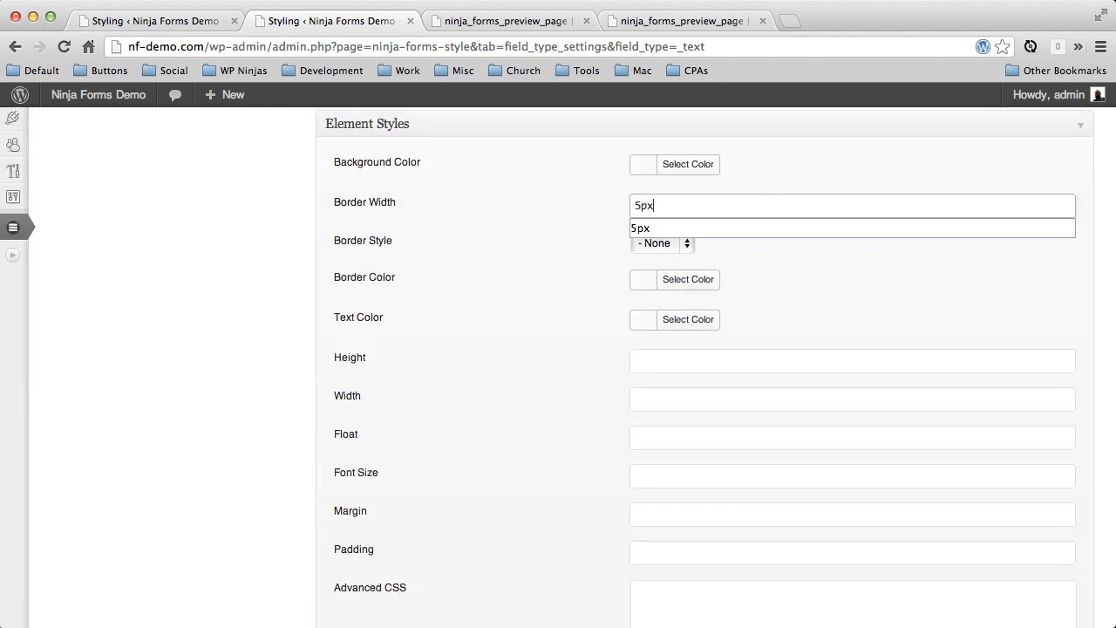
pyautogui.click(660, 243)
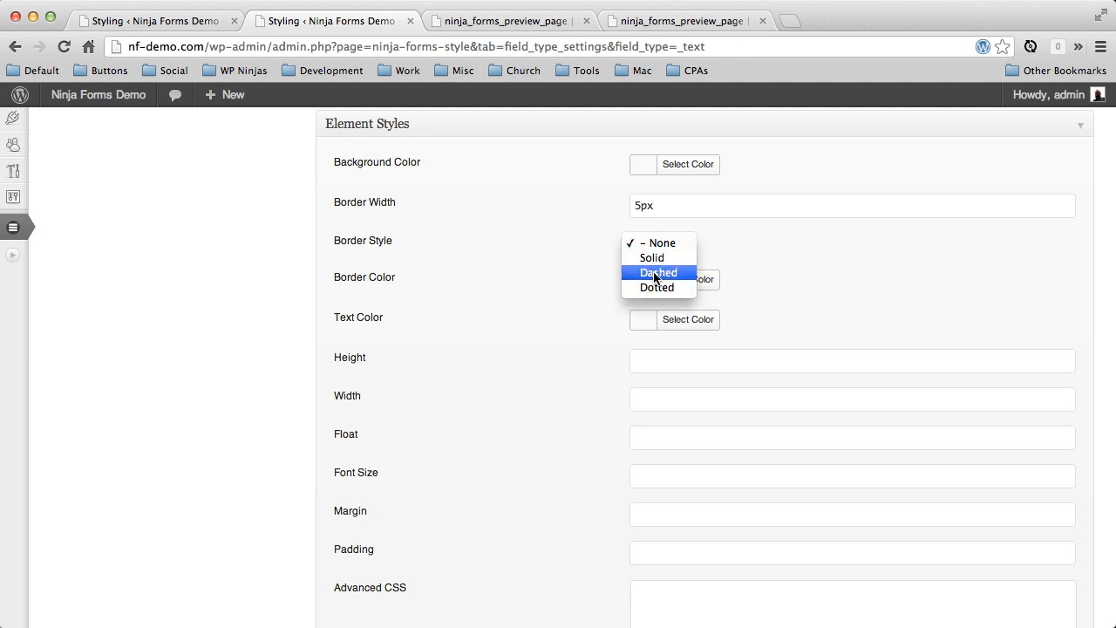
pyautogui.click(652, 257)
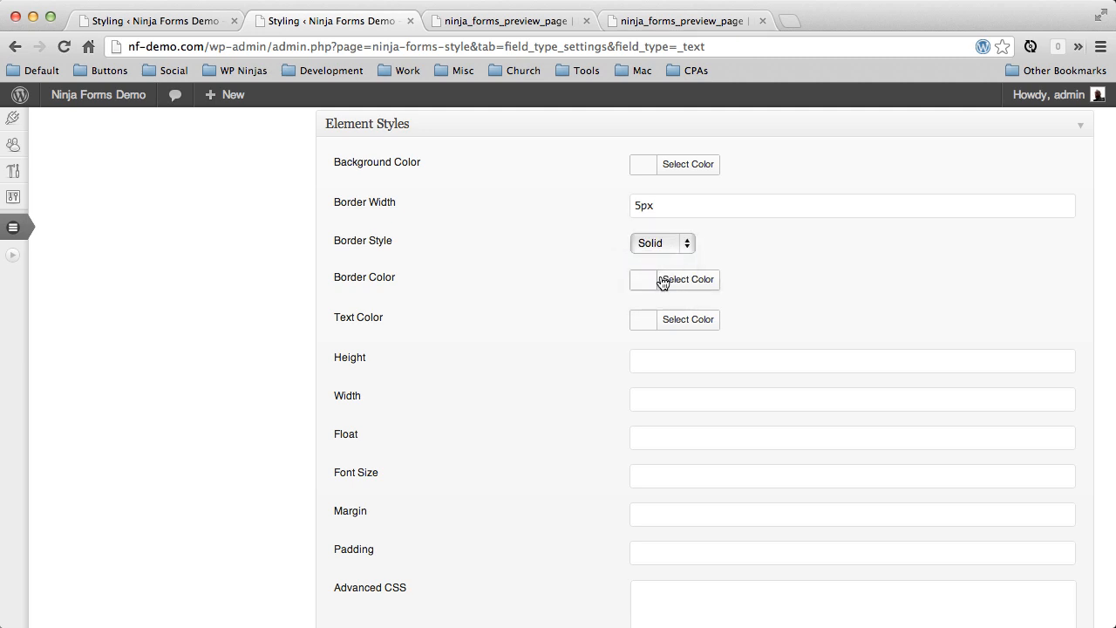
pyautogui.click(688, 279)
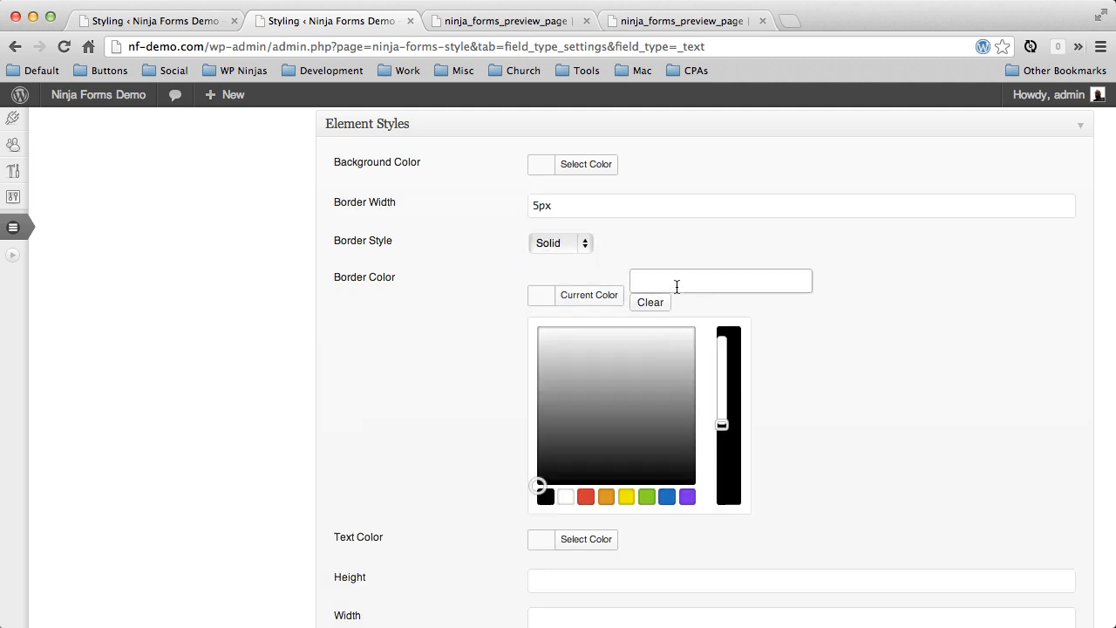
pyautogui.click(667, 496)
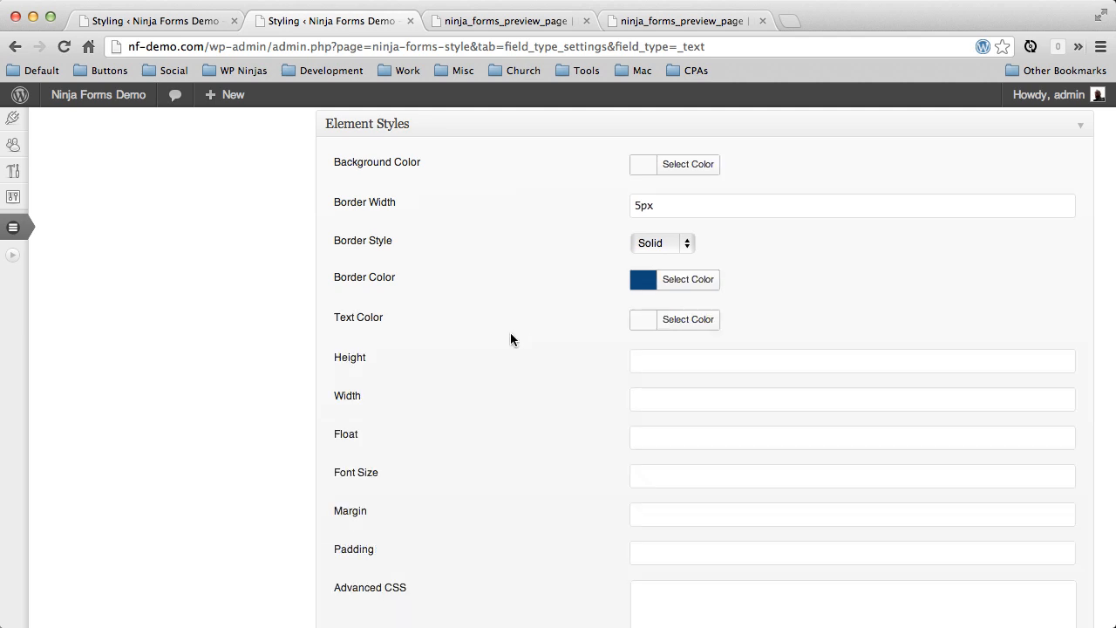
pyautogui.scroll(-3)
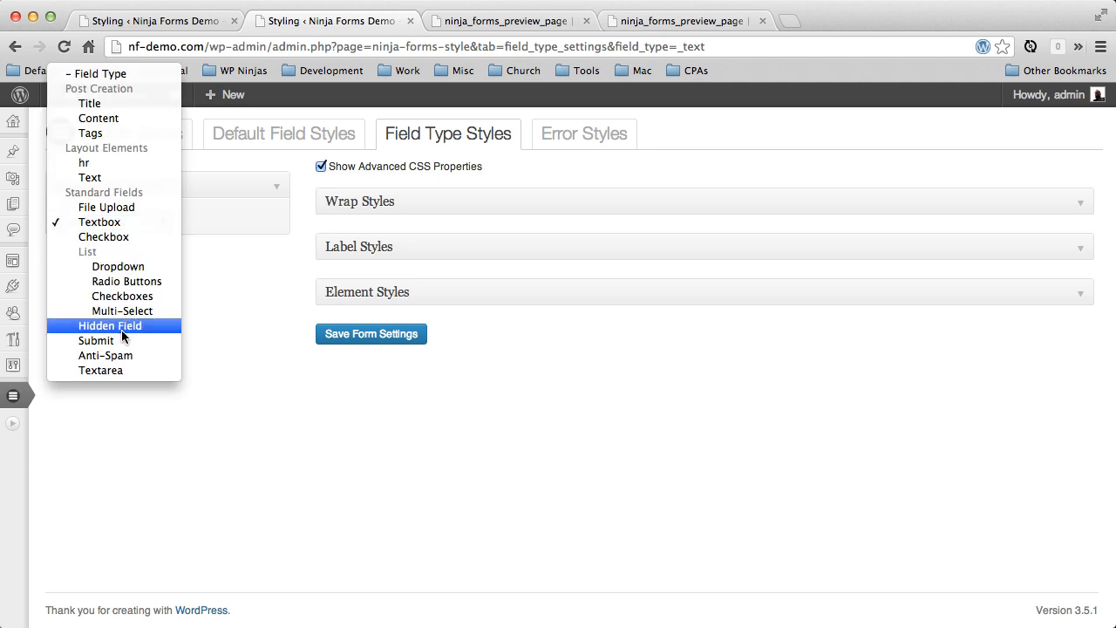
# - Set Textarea element border to 10px solid, open its colour picker, then select Anti-Spam
pyautogui.click(100, 369)
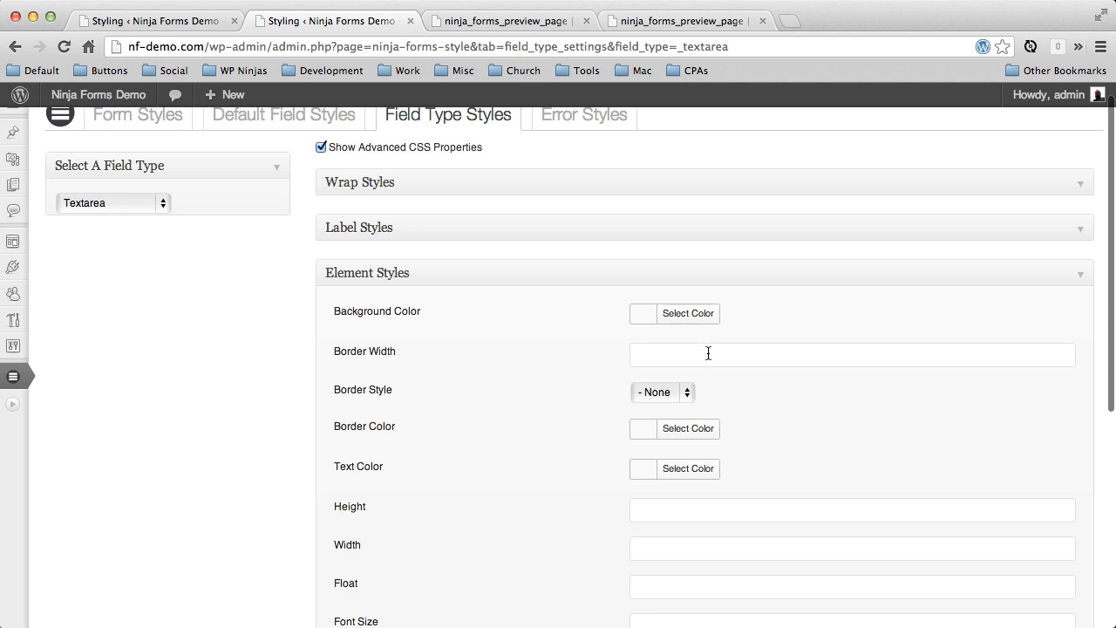
pyautogui.write('10px')
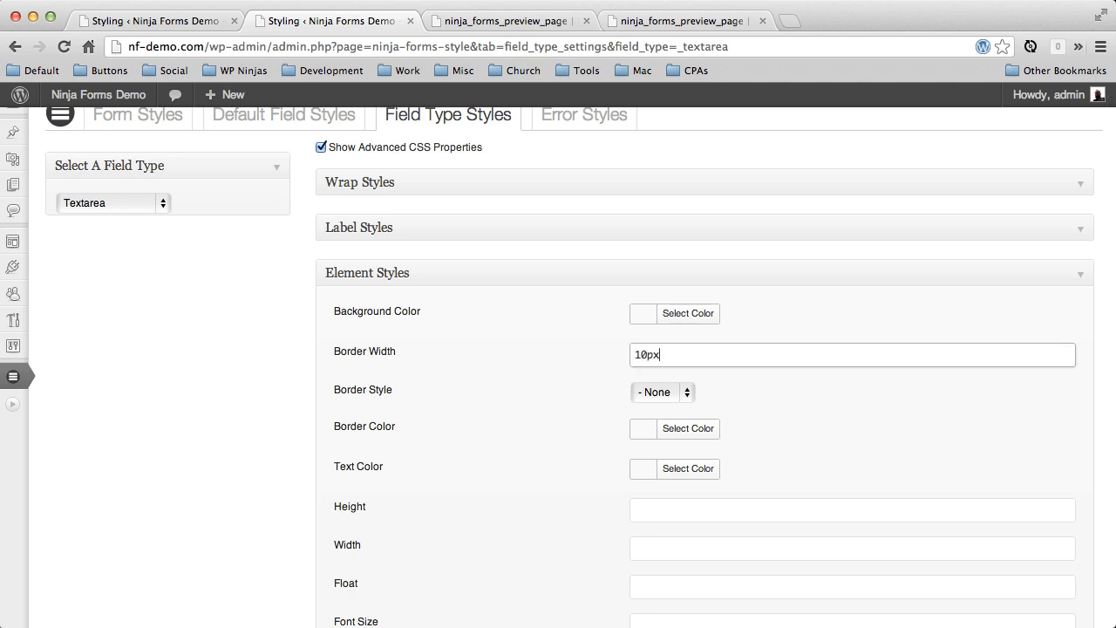
pyautogui.click(661, 391)
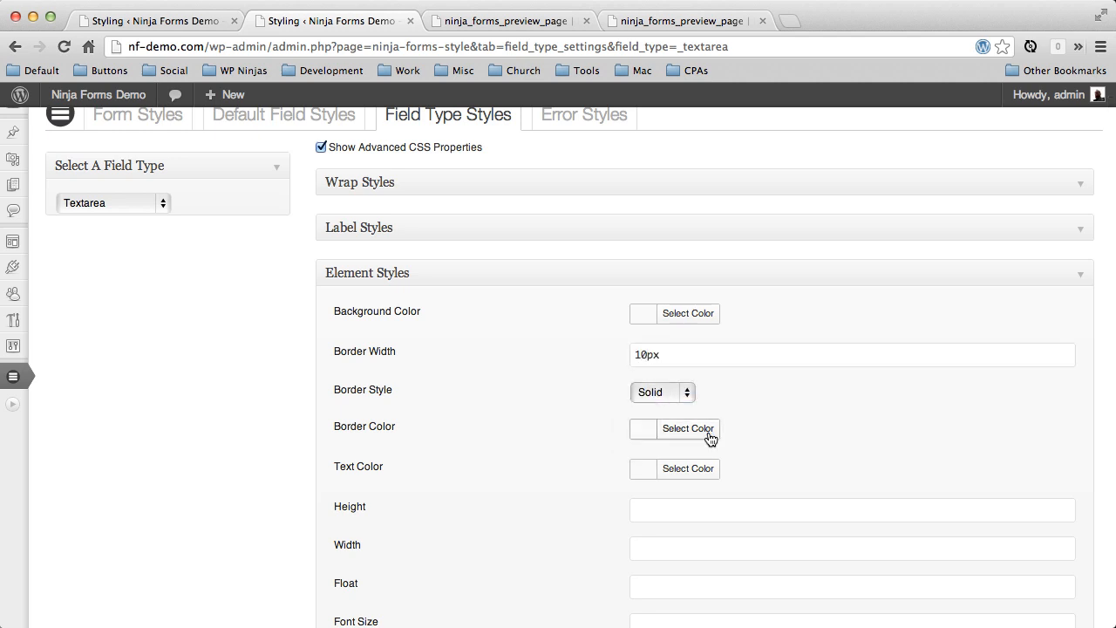
pyautogui.click(688, 428)
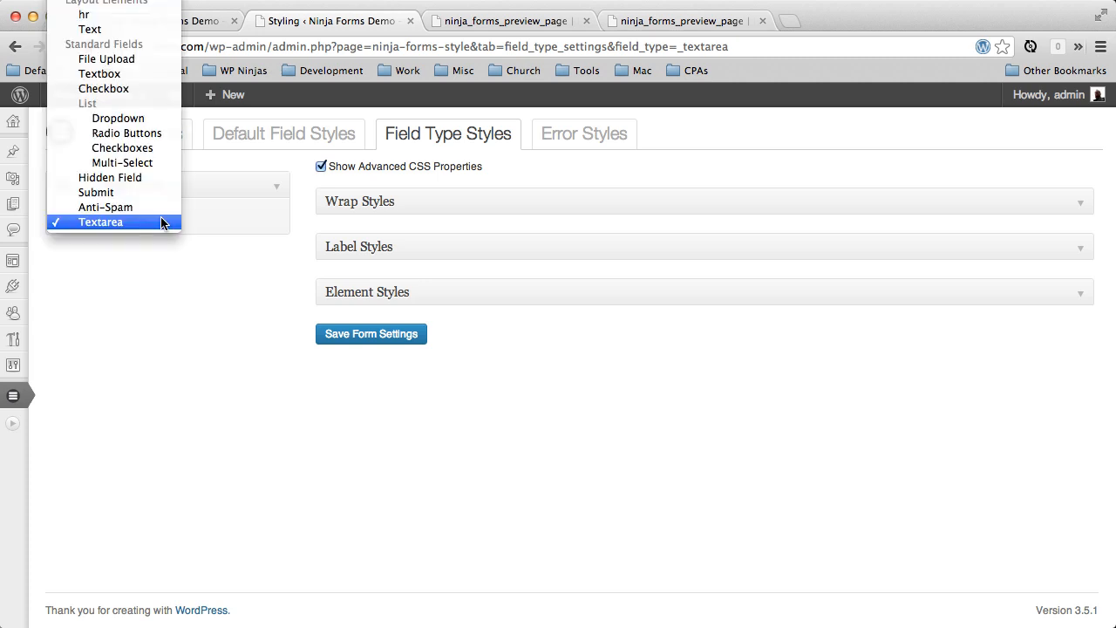
pyautogui.moveTo(105, 208)
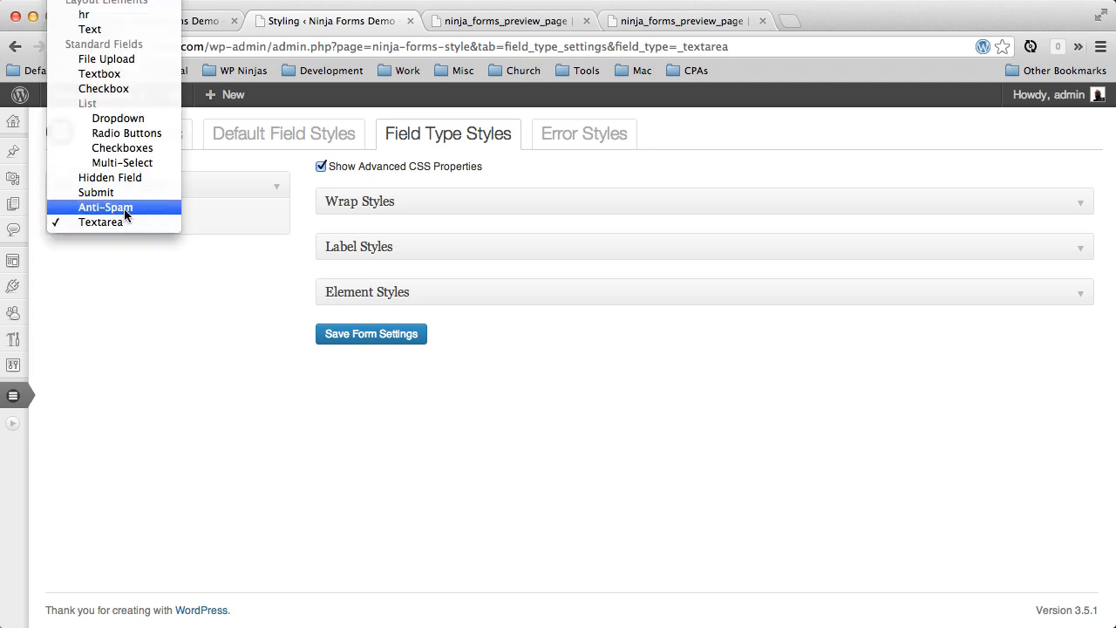
pyautogui.click(105, 207)
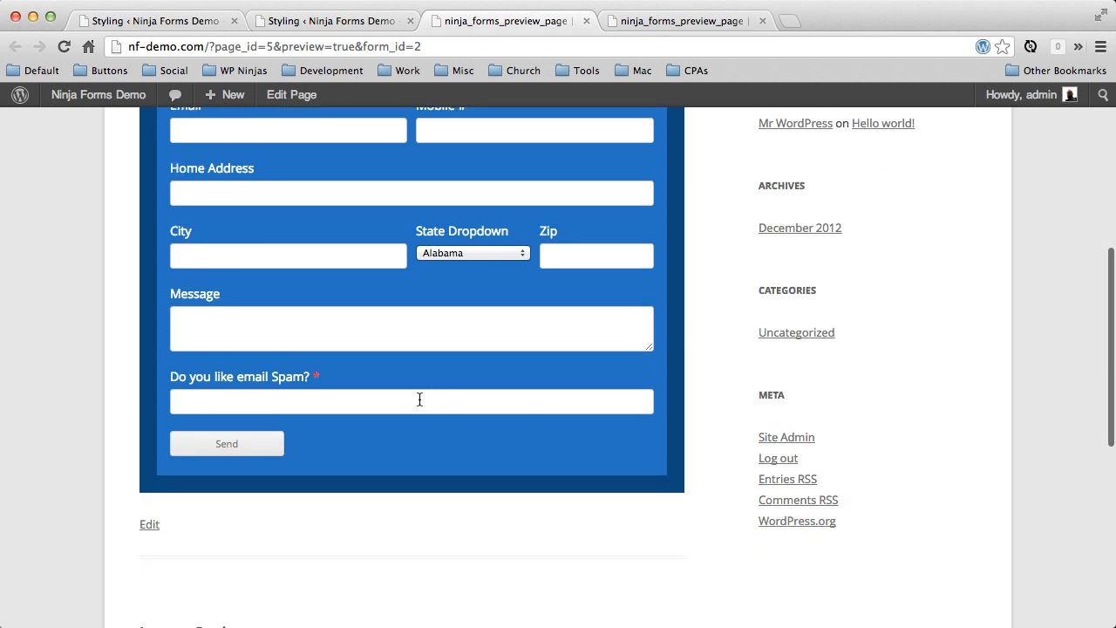
pyautogui.moveTo(366, 391)
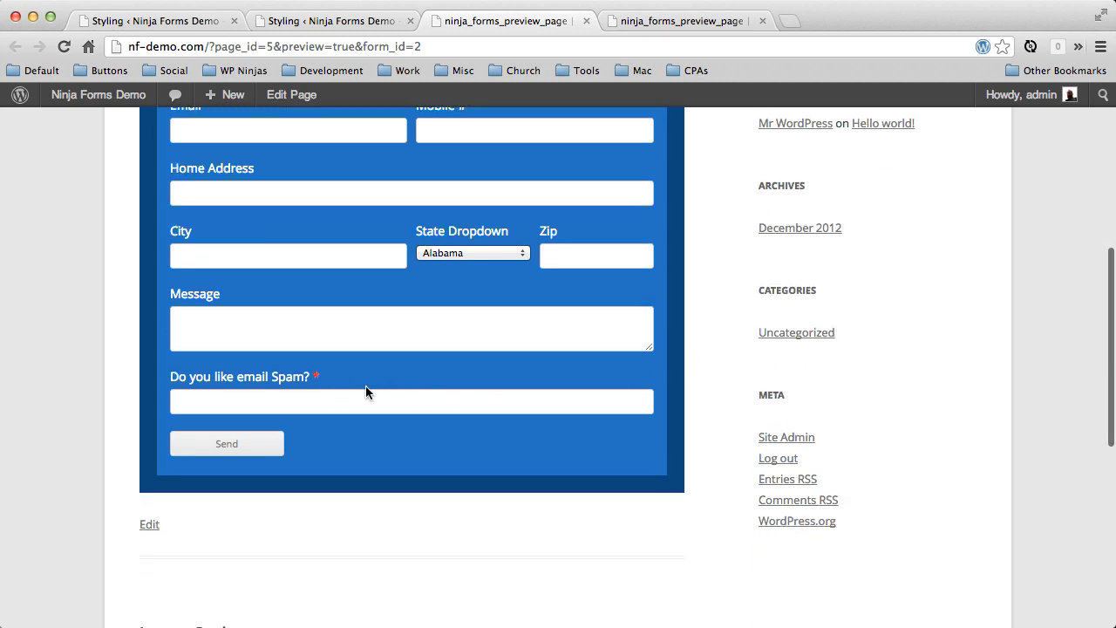
pyautogui.moveTo(329, 392)
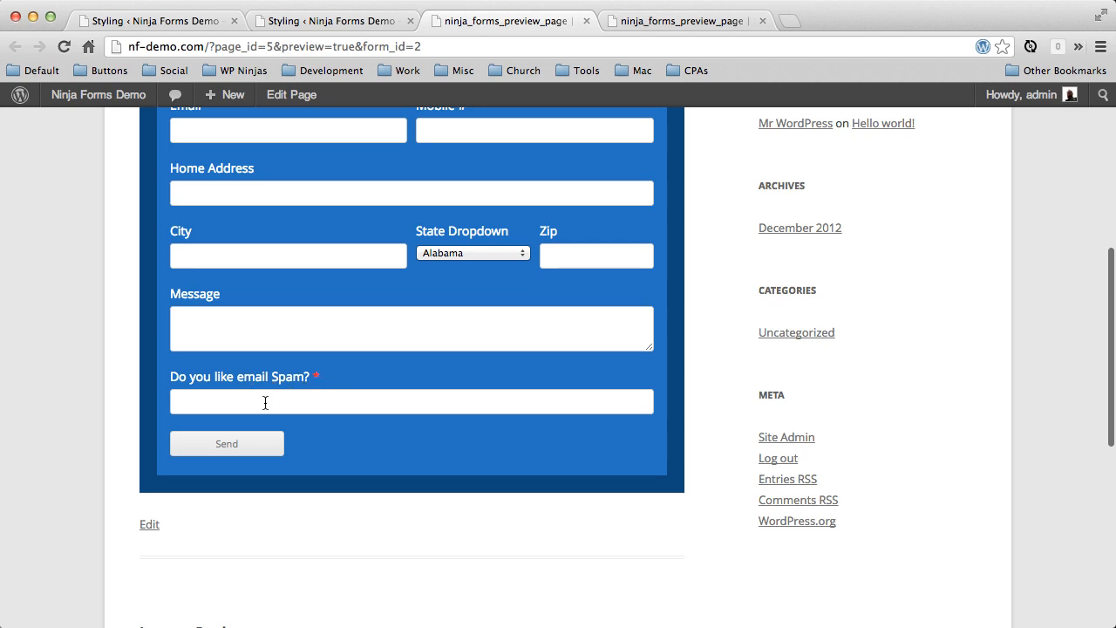
pyautogui.moveTo(236, 387)
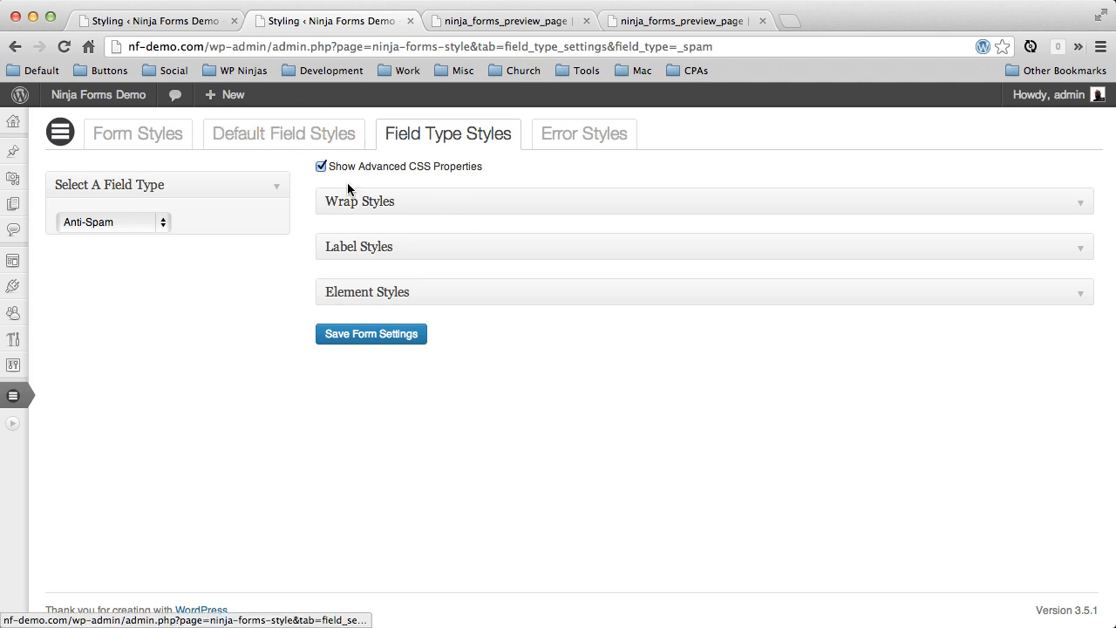
pyautogui.moveTo(707, 329)
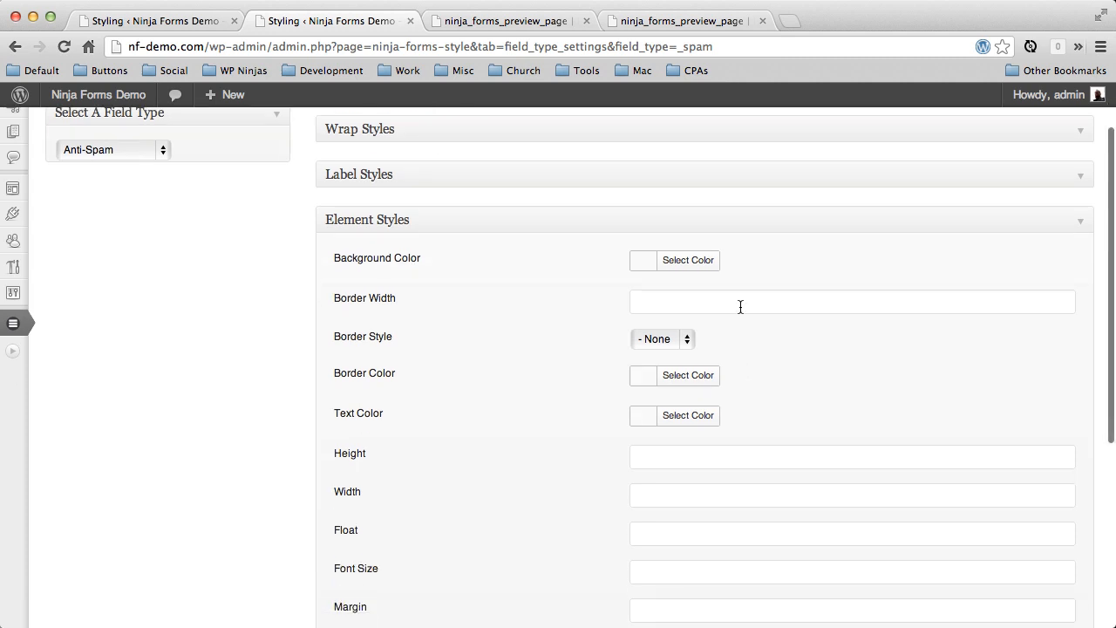
# - Give the Anti-Spam box a 5px border, 60% width and right float, and save
pyautogui.click(852, 301)
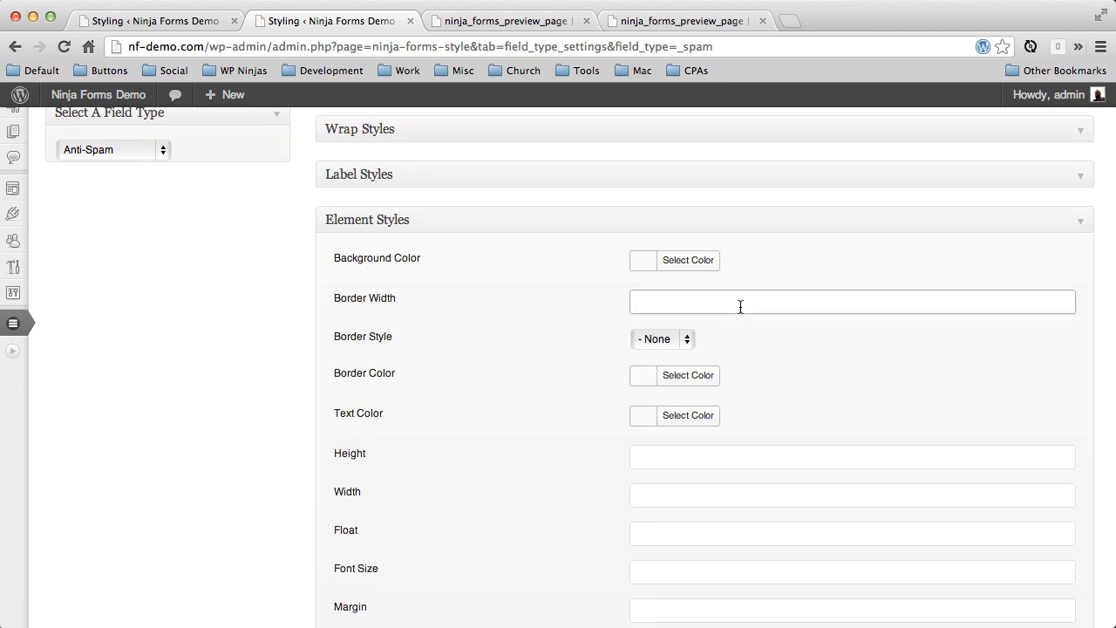
pyautogui.write('5px')
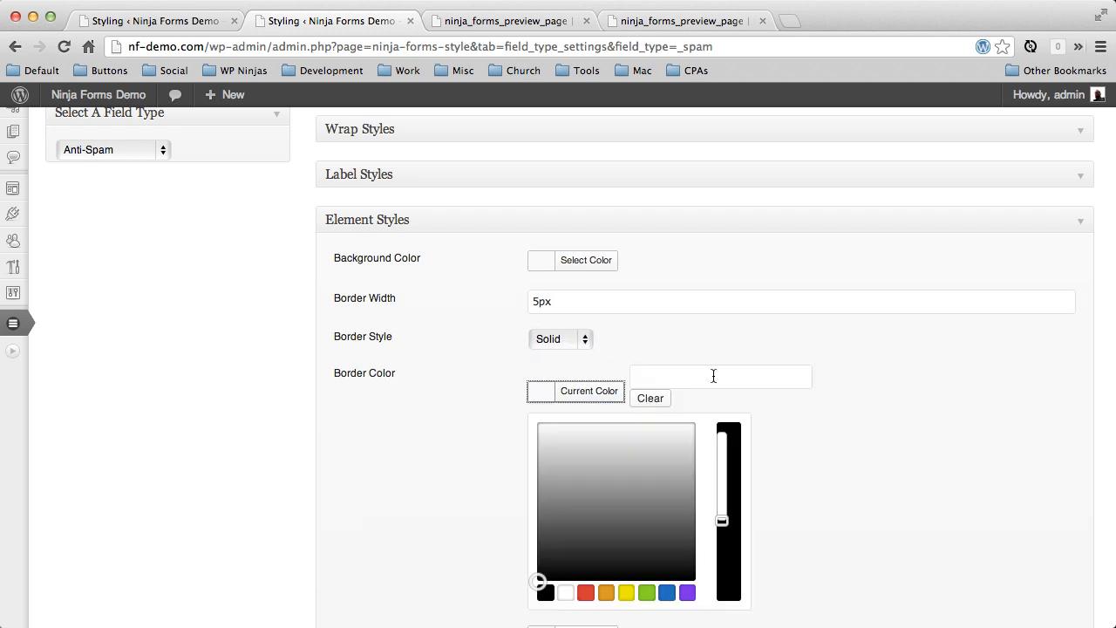
pyautogui.scroll(-3)
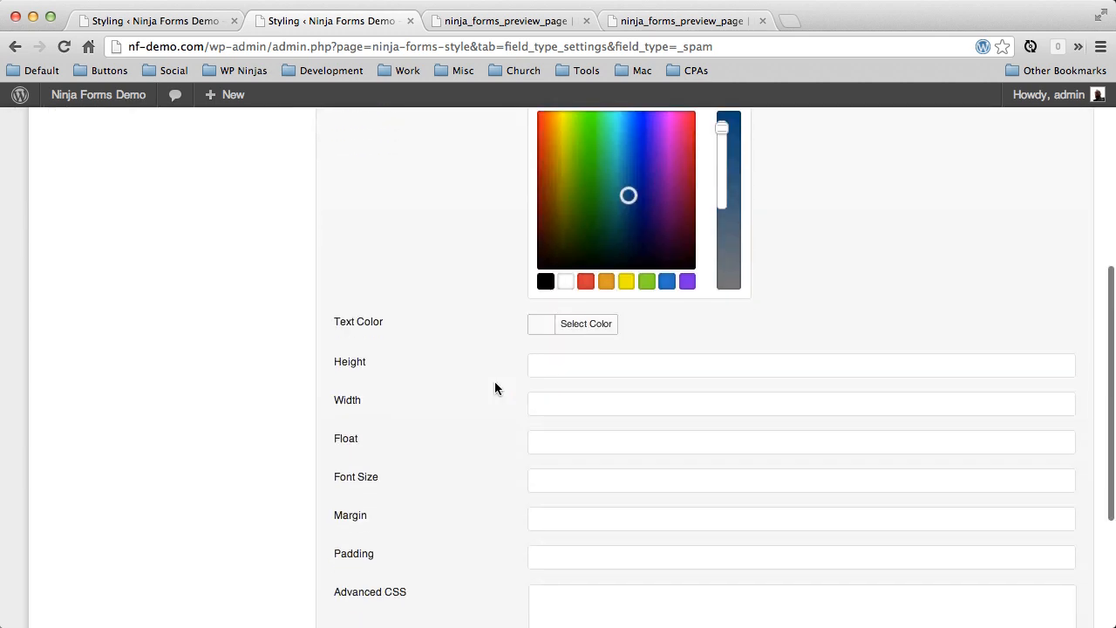
pyautogui.scroll(-3)
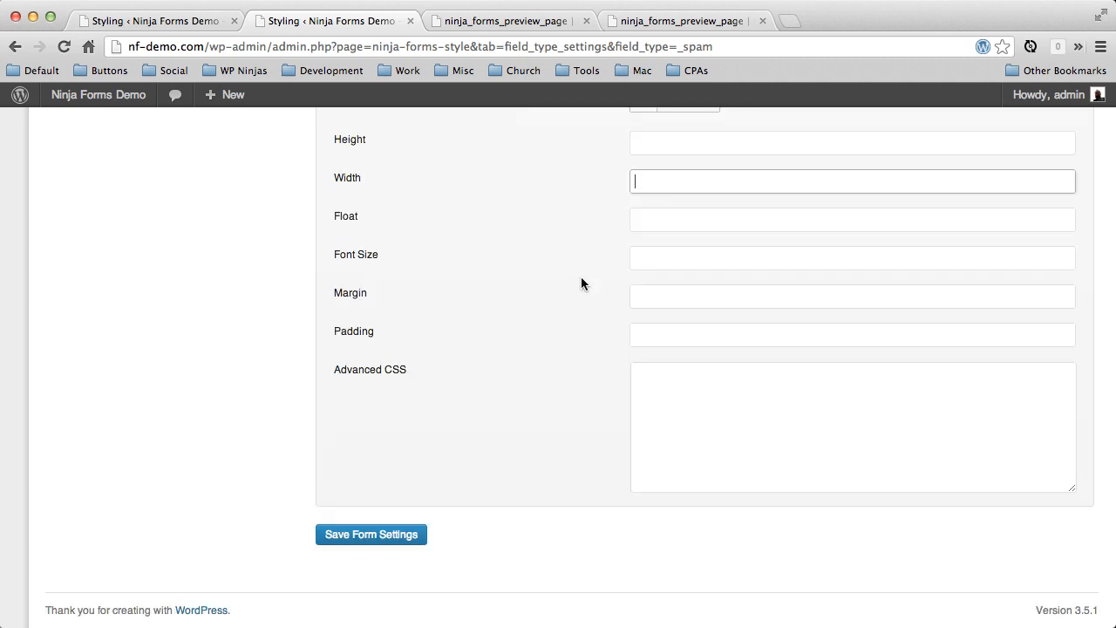
pyautogui.write('60%')
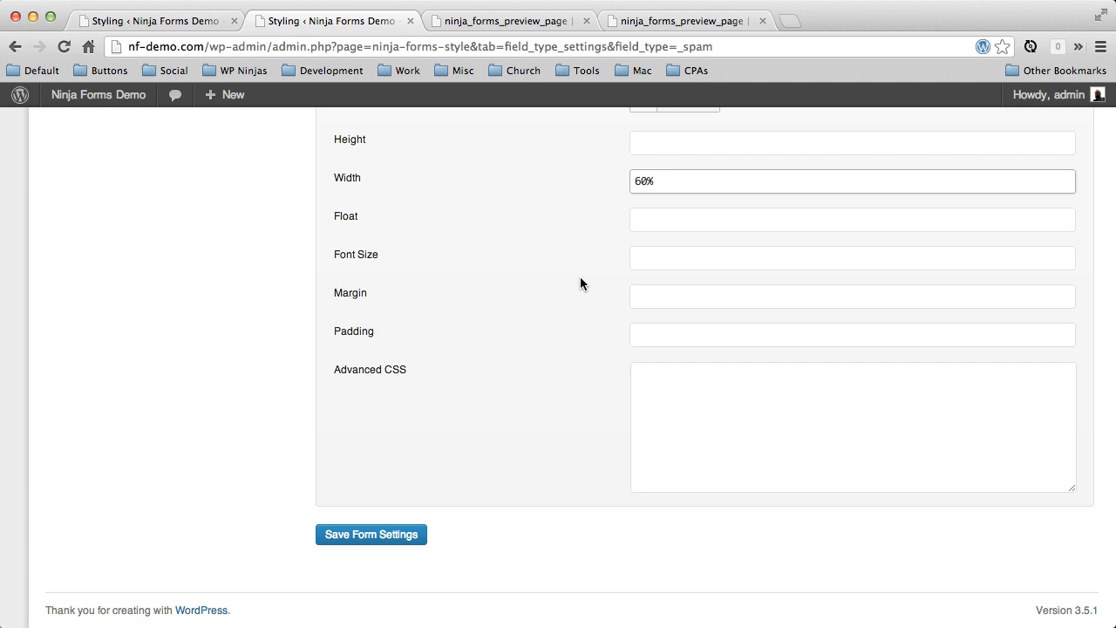
pyautogui.click(851, 219)
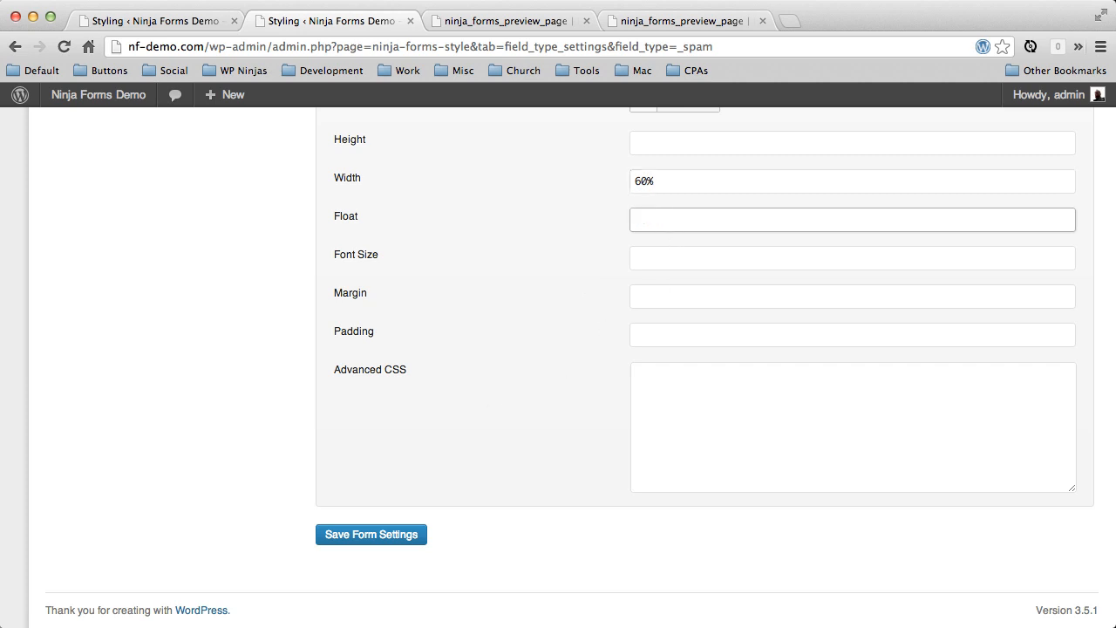
pyautogui.write('right')
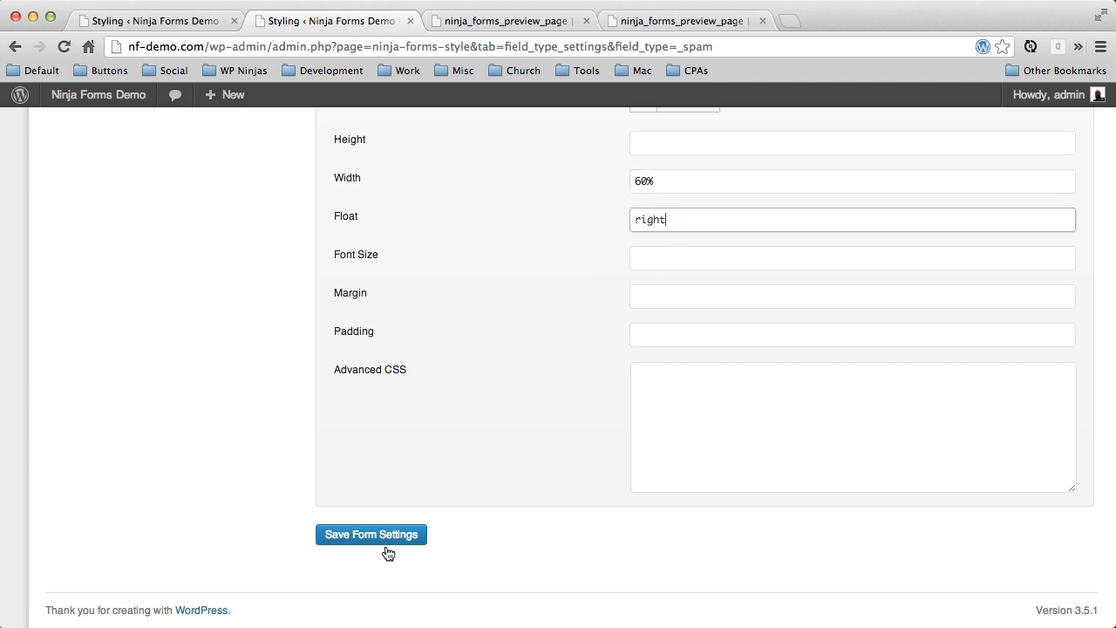
pyautogui.click(371, 534)
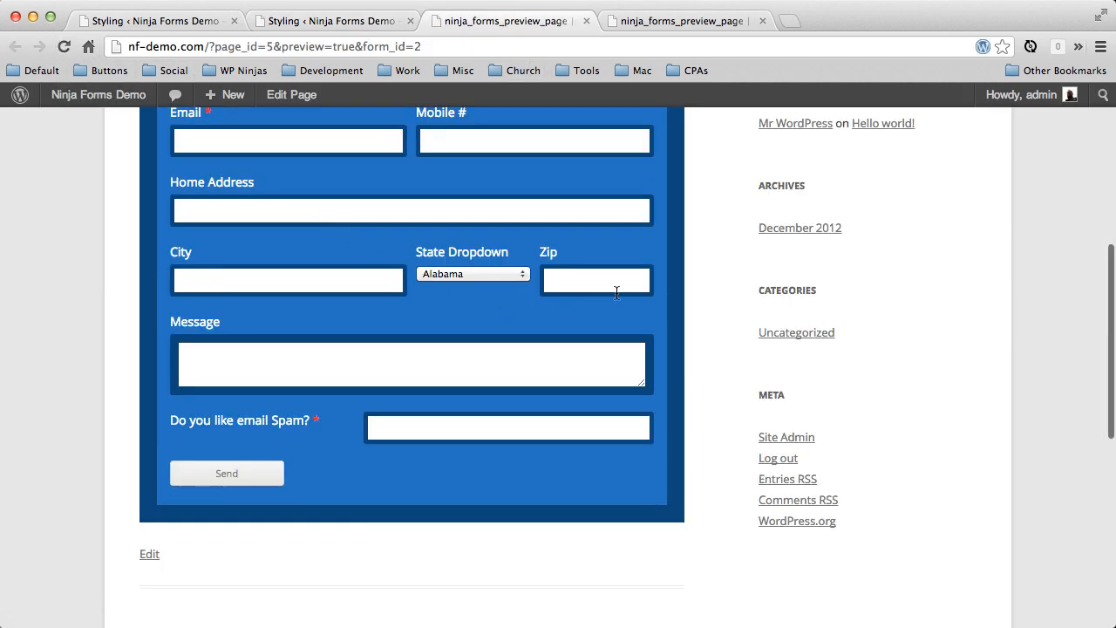
pyautogui.scroll(-3)
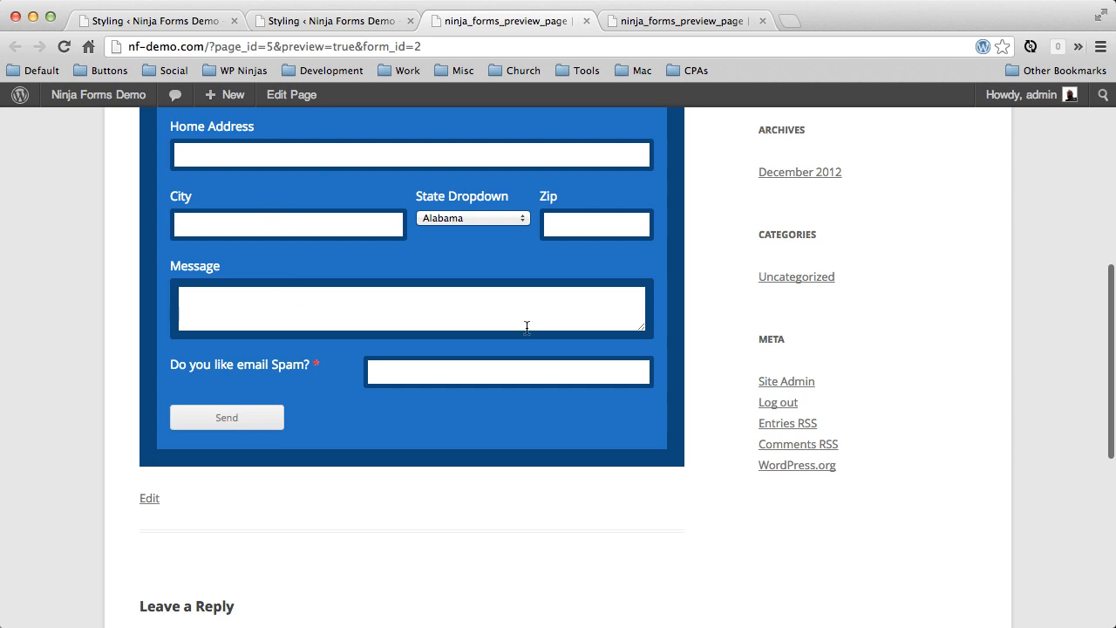
pyautogui.scroll(3)
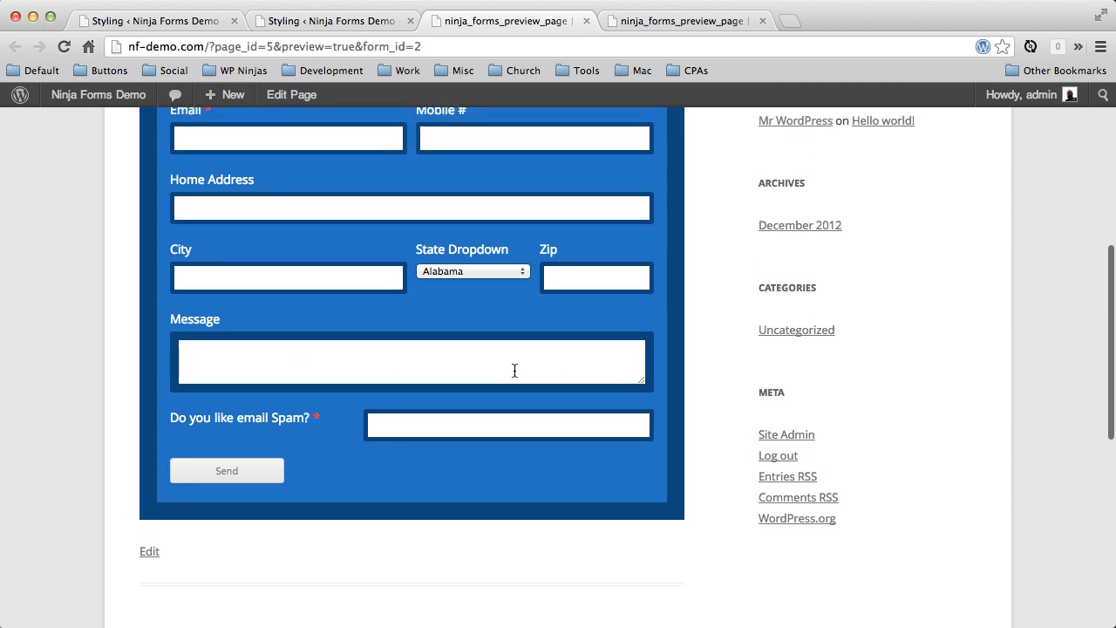
pyautogui.scroll(3)
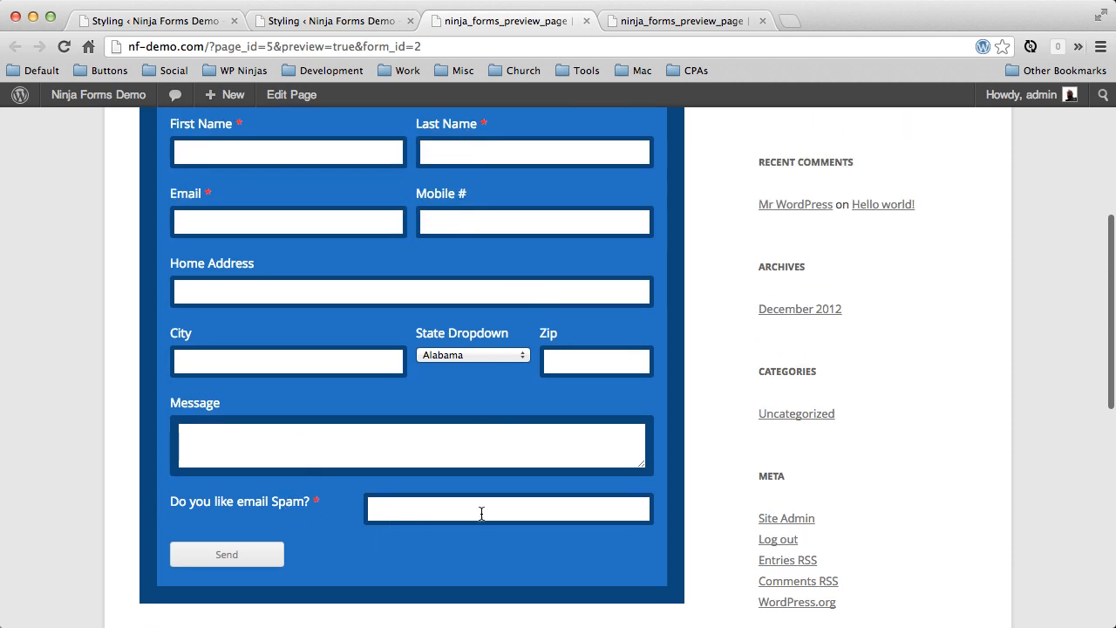
pyautogui.scroll(-3)
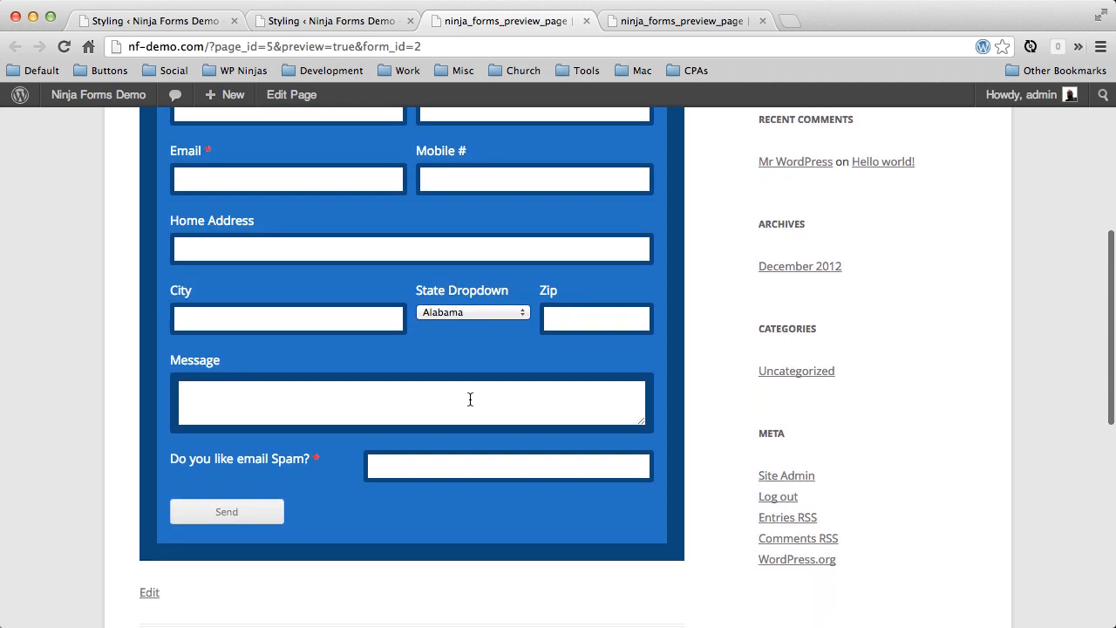
pyautogui.moveTo(322, 410)
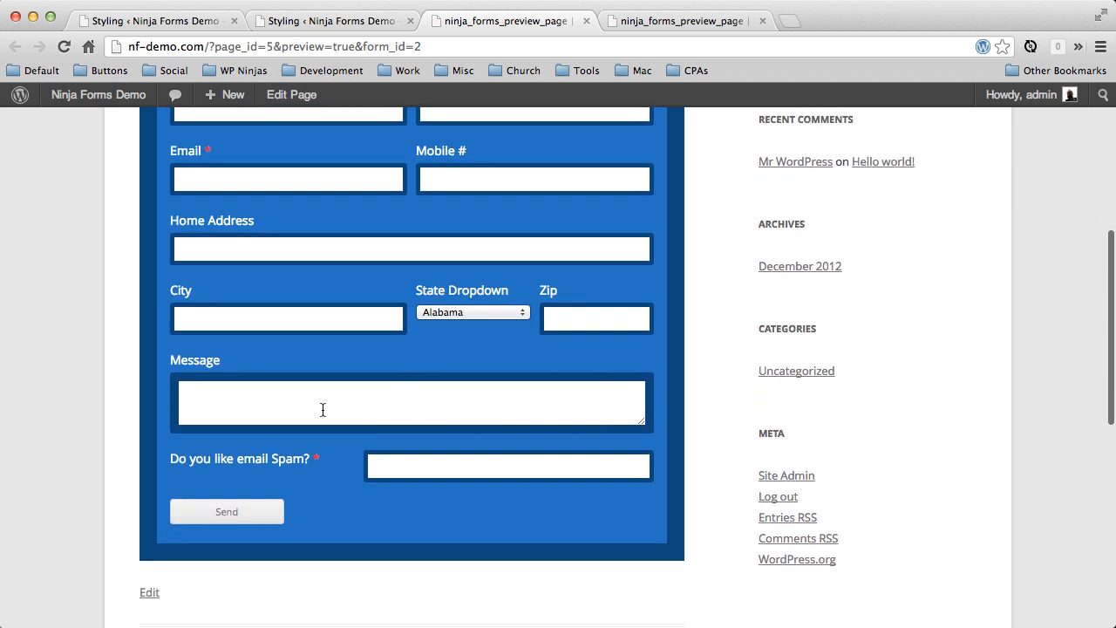
pyautogui.scroll(-3)
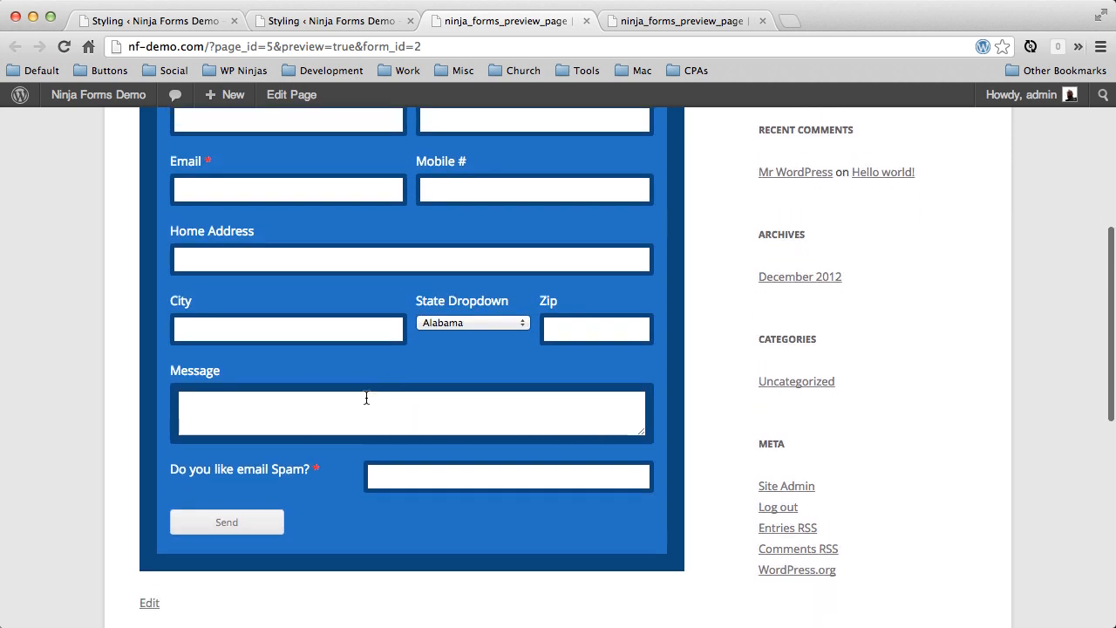
pyautogui.scroll(-3)
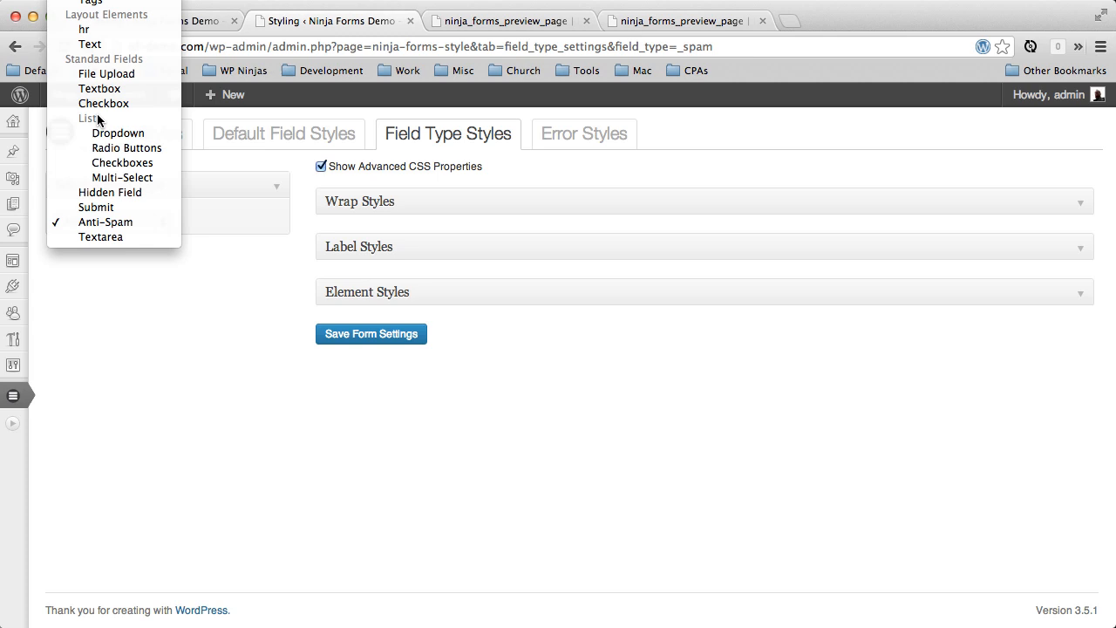
# - Select Textarea as the field type and scroll to its element styles
pyautogui.click(101, 236)
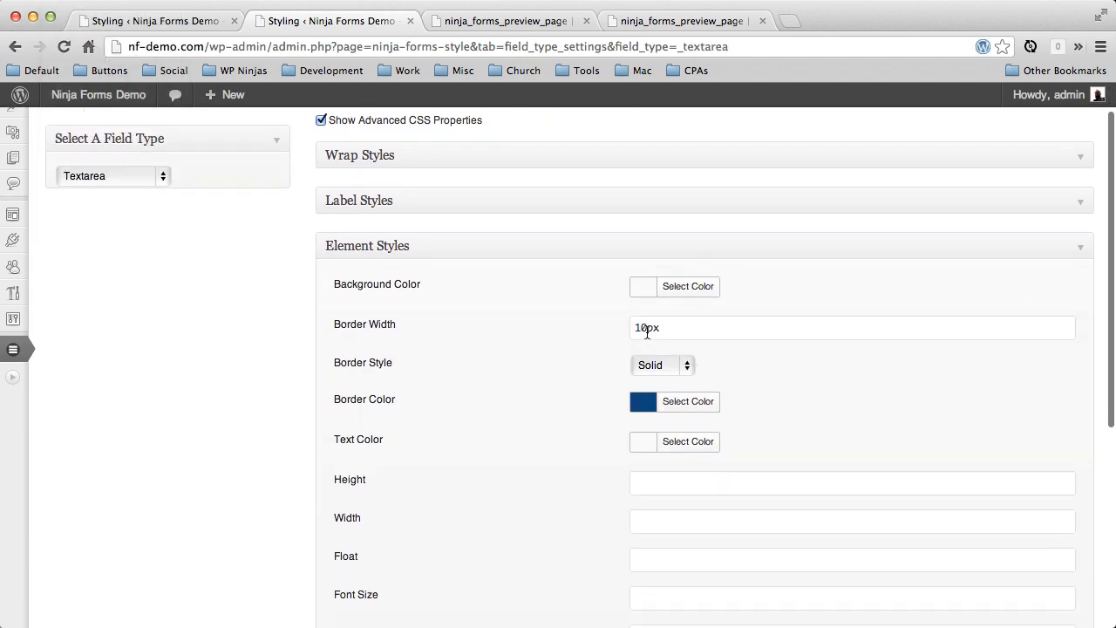
pyautogui.scroll(-3)
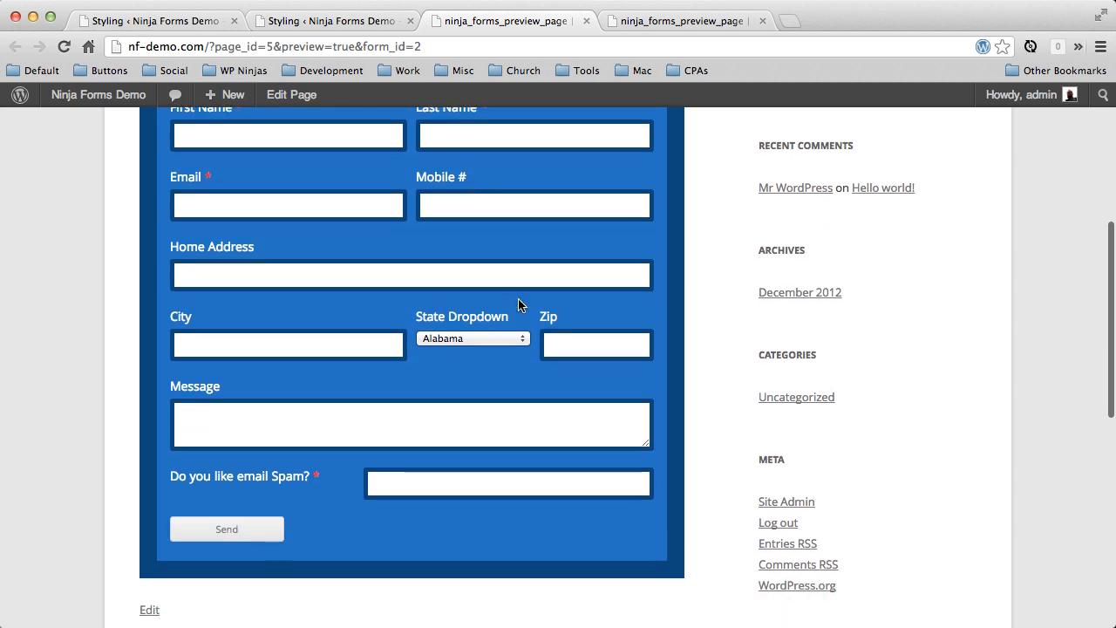
# - Scroll back up the form preview and return to the Field Type Styles page
pyautogui.scroll(3)
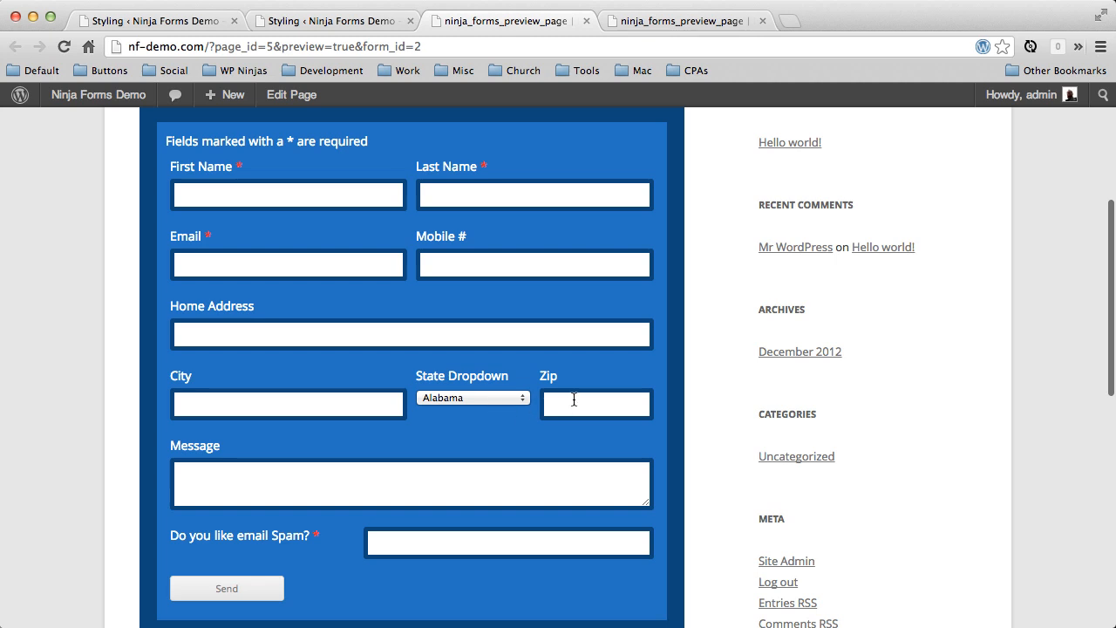
pyautogui.moveTo(368, 37)
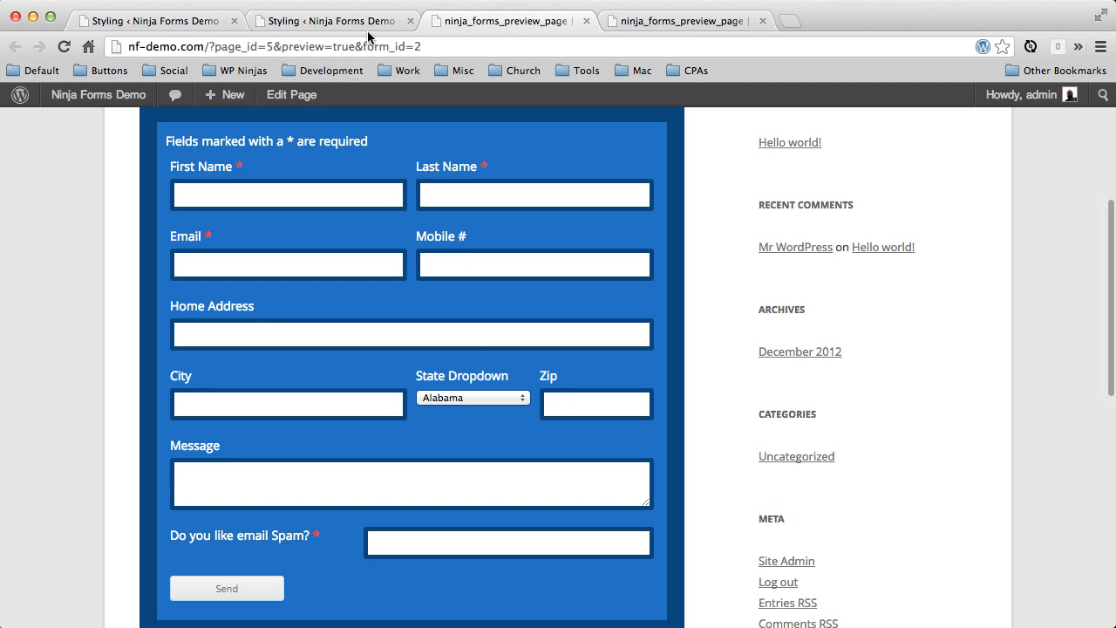
pyautogui.click(331, 20)
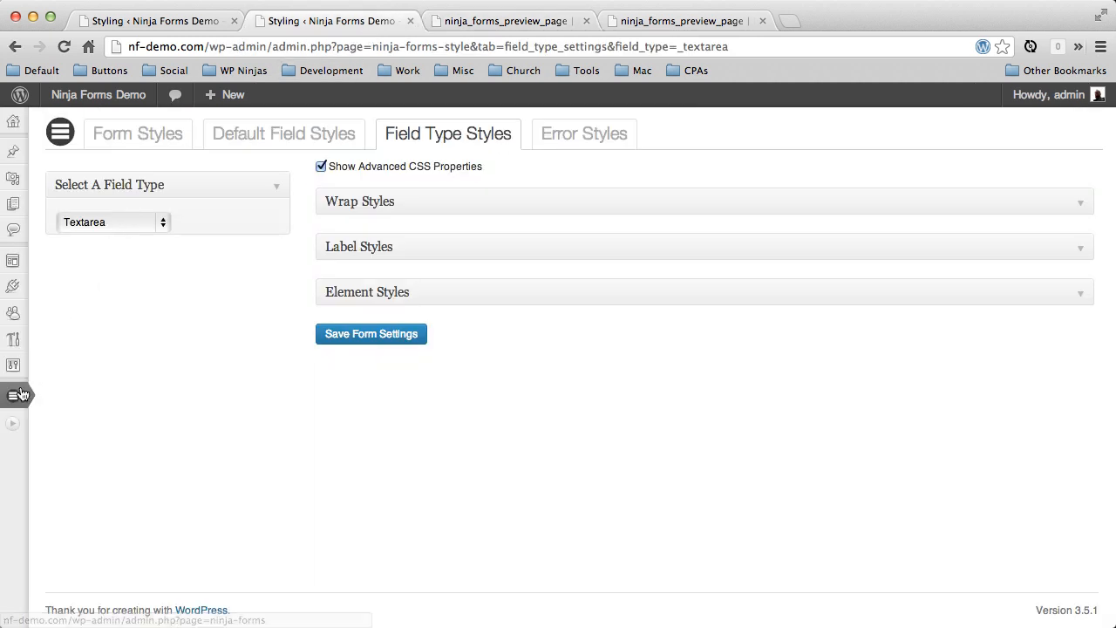
# - Open My Contact Form from All Forms and bring up the State Dropdown's styling
pyautogui.click(13, 394)
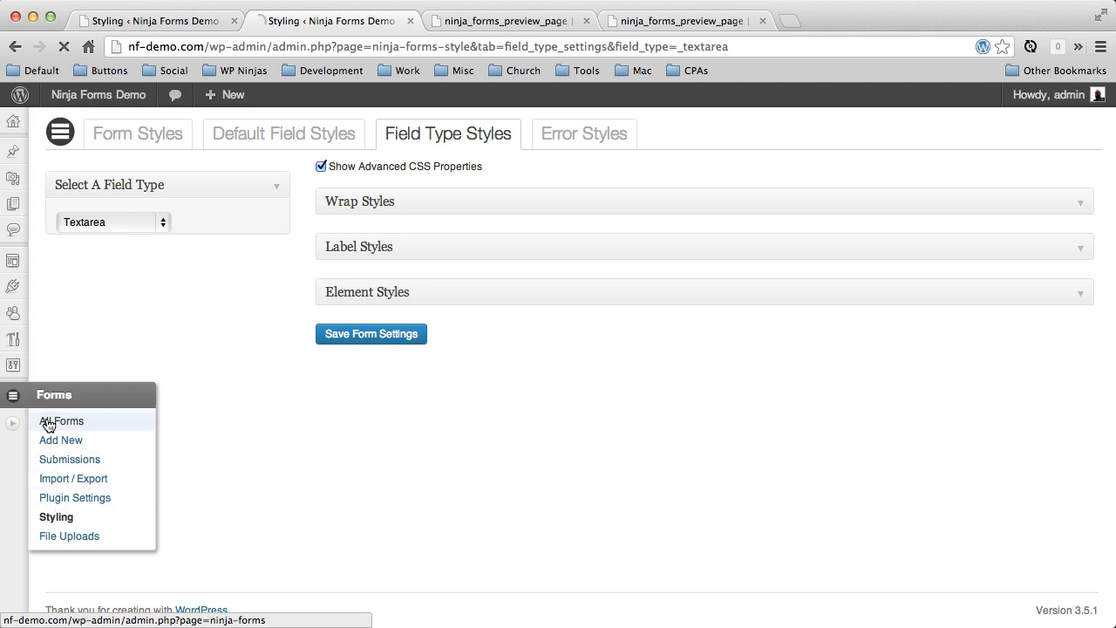
pyautogui.click(61, 420)
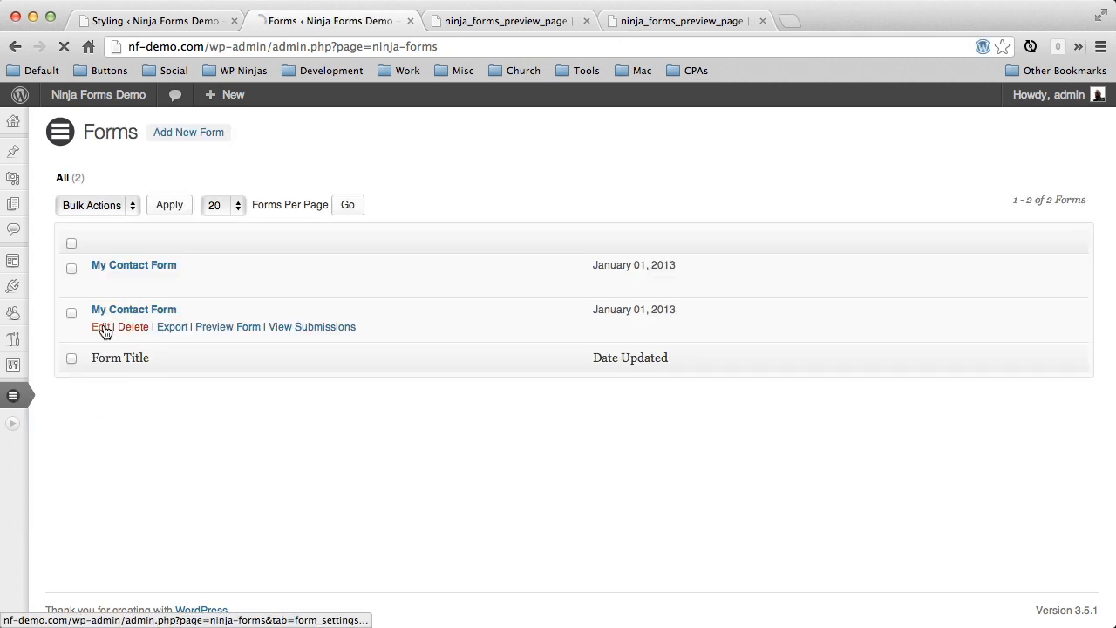
pyautogui.click(100, 326)
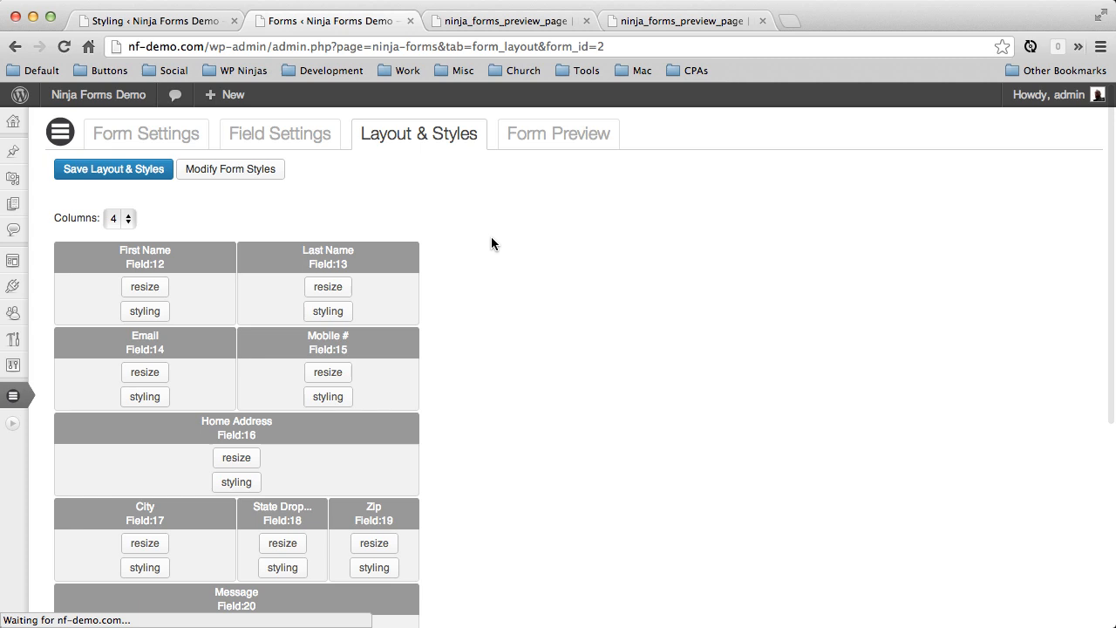
pyautogui.scroll(-3)
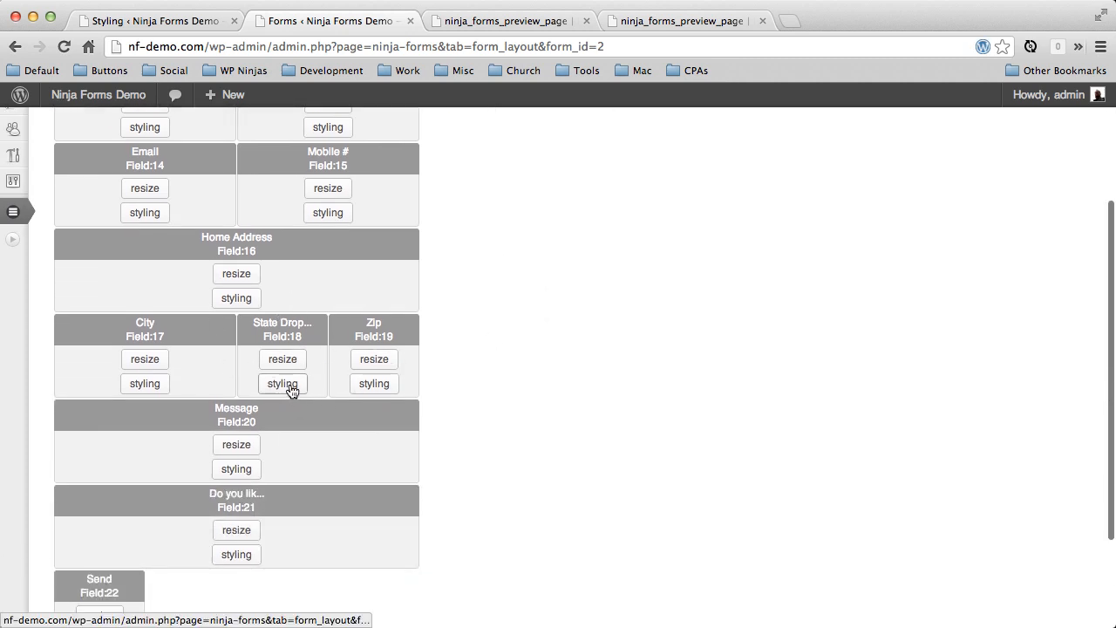
pyautogui.click(281, 383)
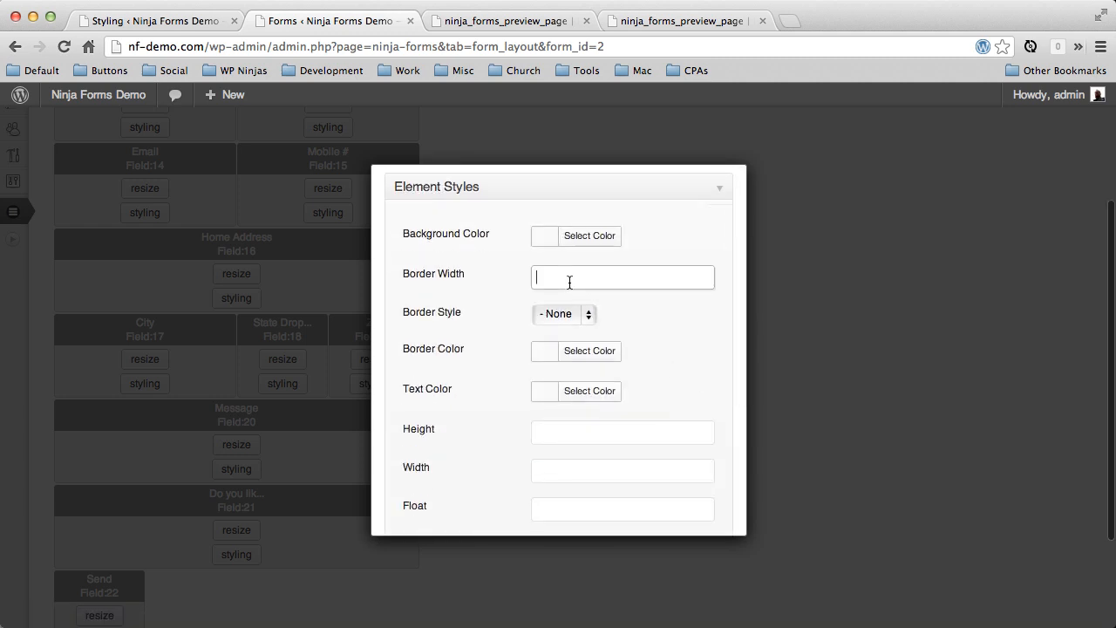
# - Give the State Dropdown a 5px solid dark-blue border and 34px height
pyautogui.write('5px')
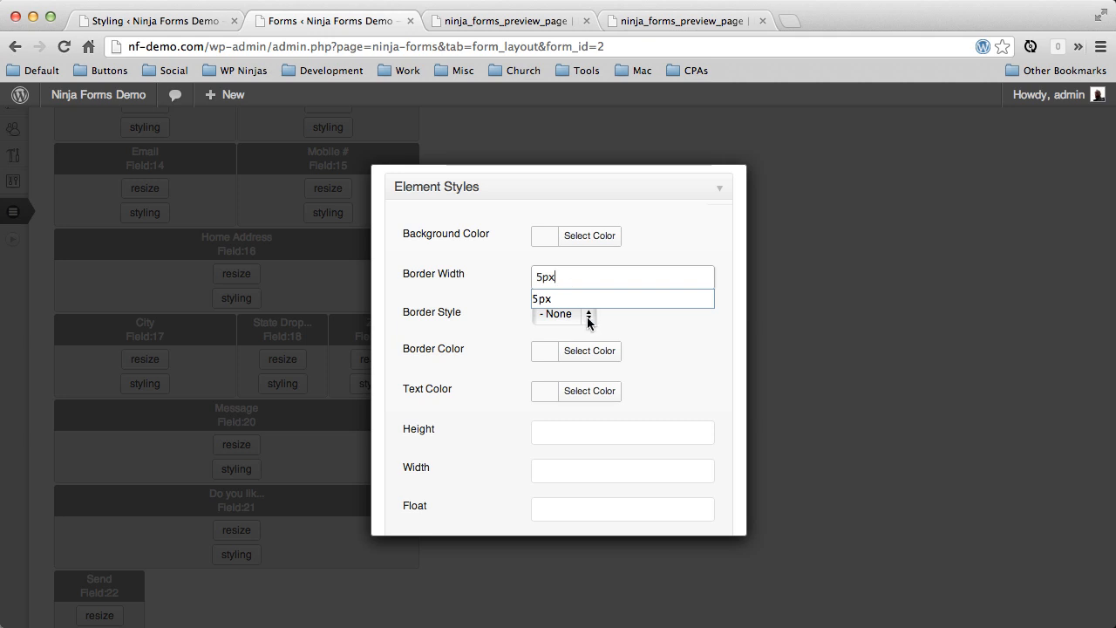
pyautogui.click(563, 313)
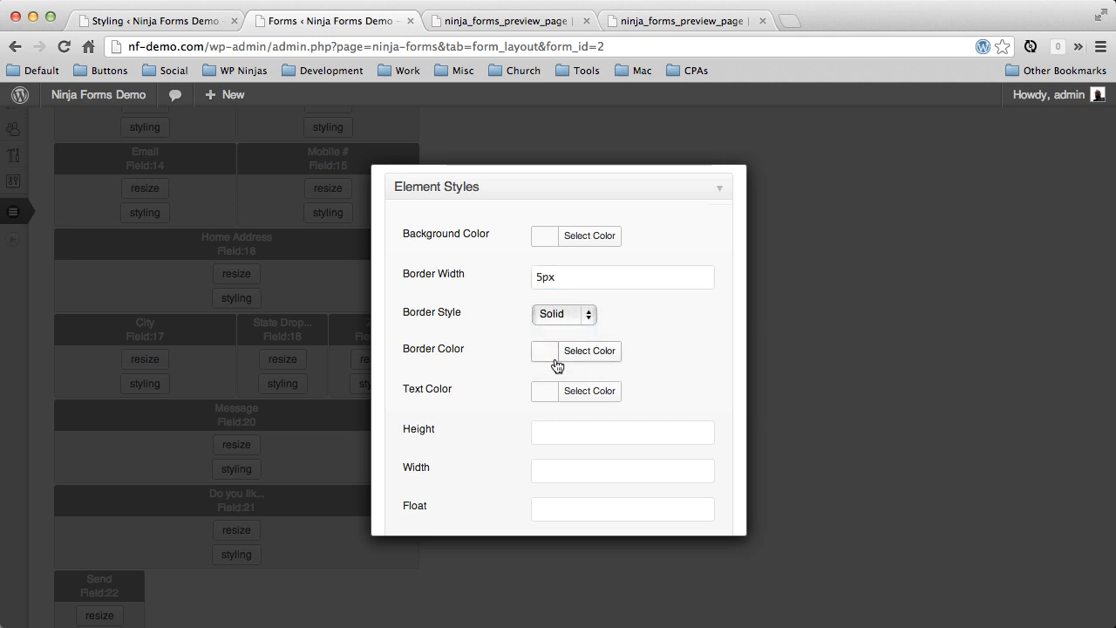
pyautogui.click(589, 350)
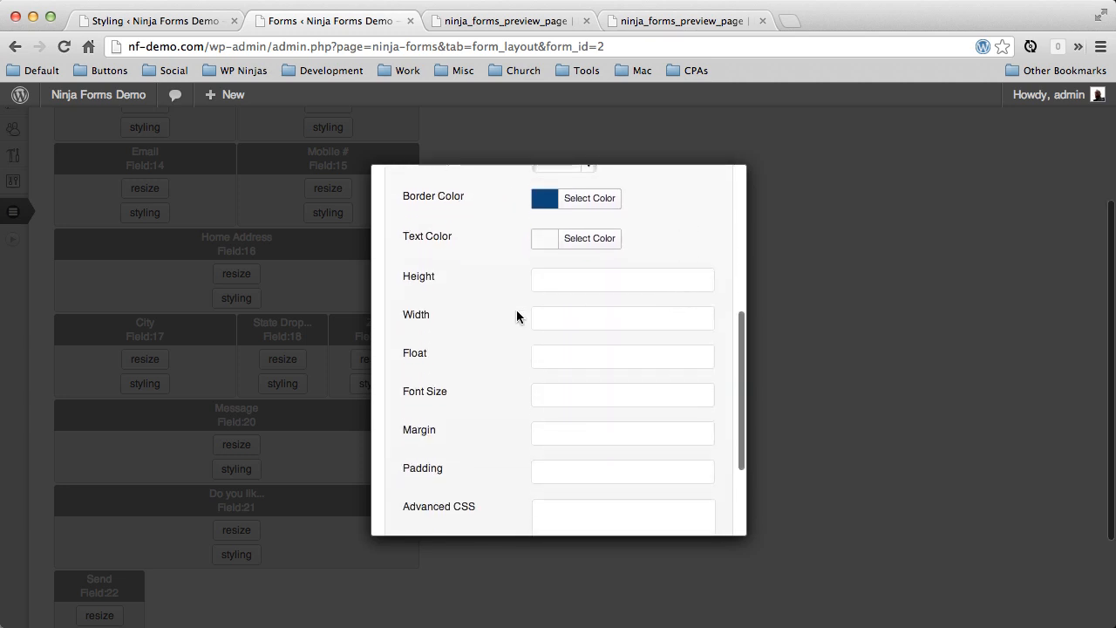
pyautogui.click(621, 279)
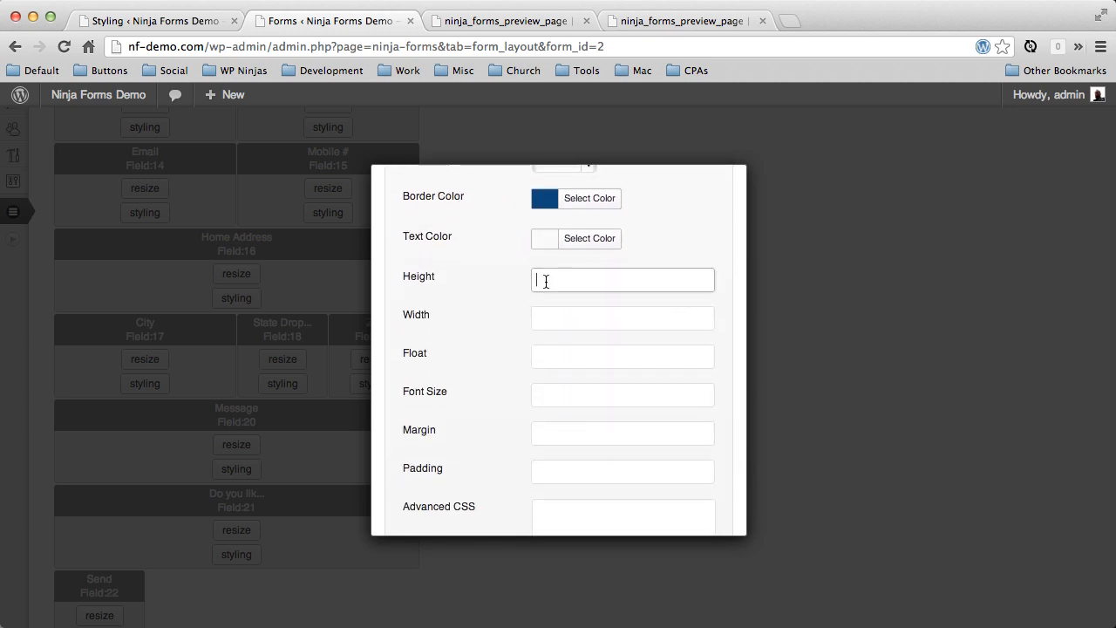
pyautogui.write('34px')
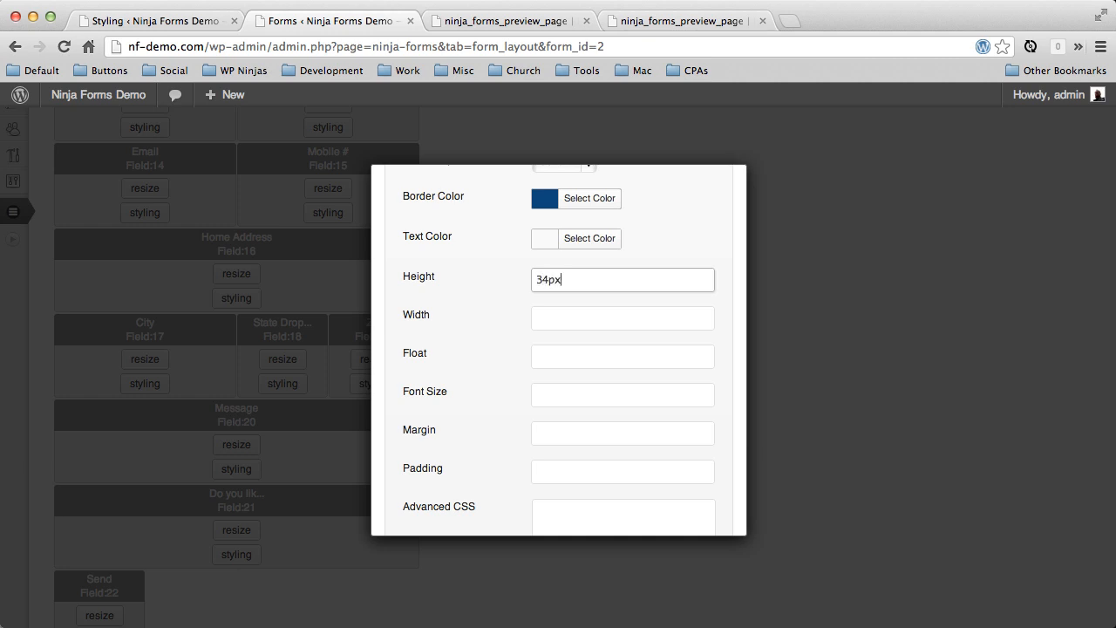
# - Close the dropdown styling window and check the new border in the preview
pyautogui.scroll(3)
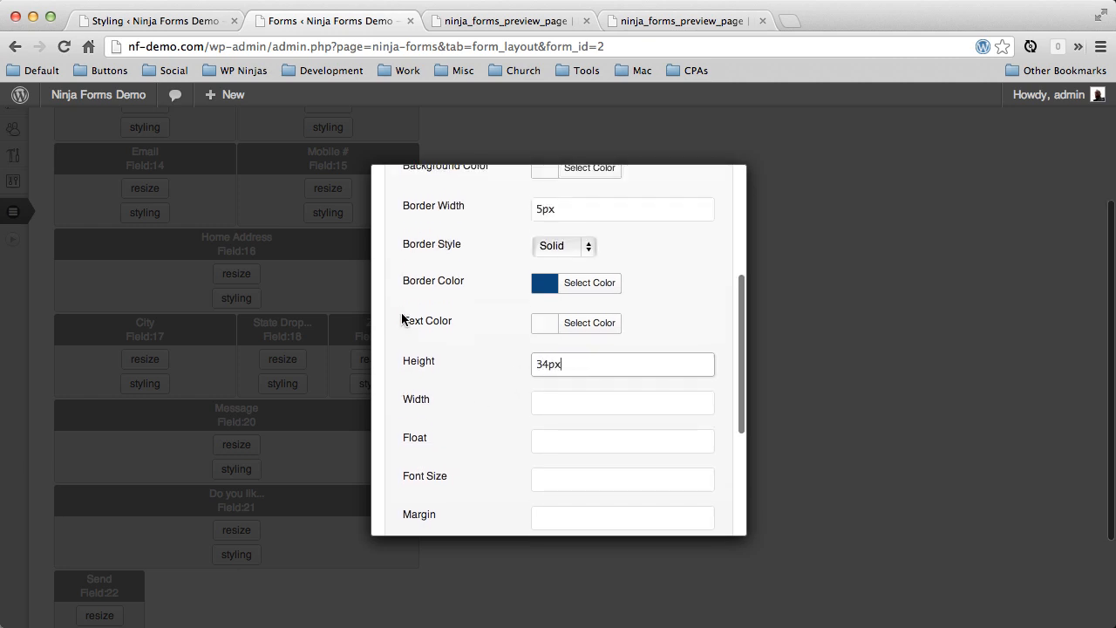
pyautogui.scroll(-3)
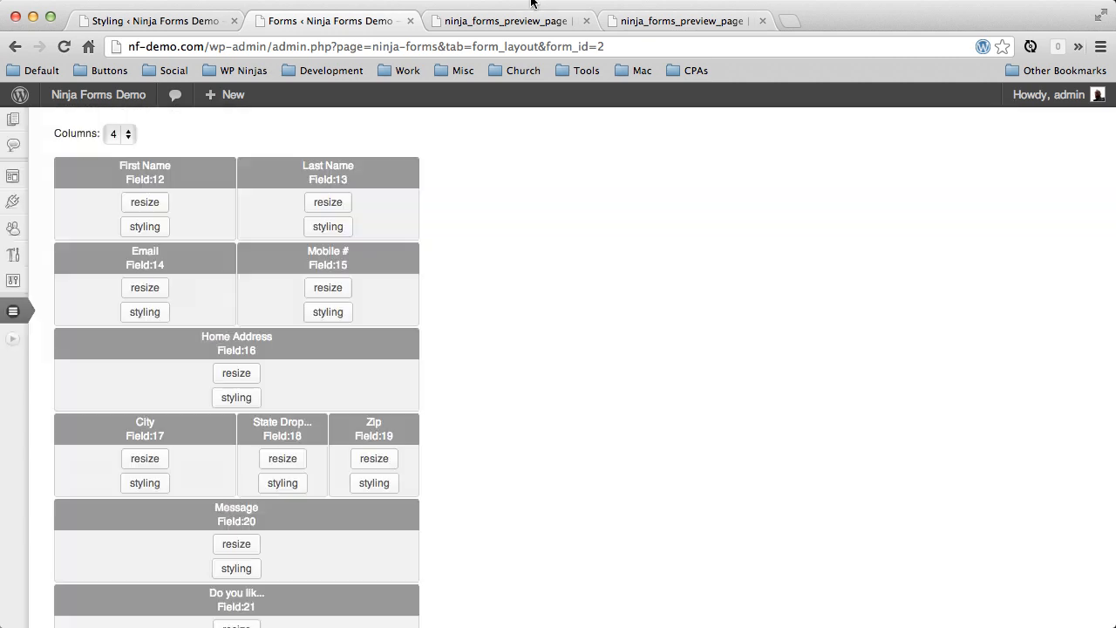
pyautogui.click(505, 20)
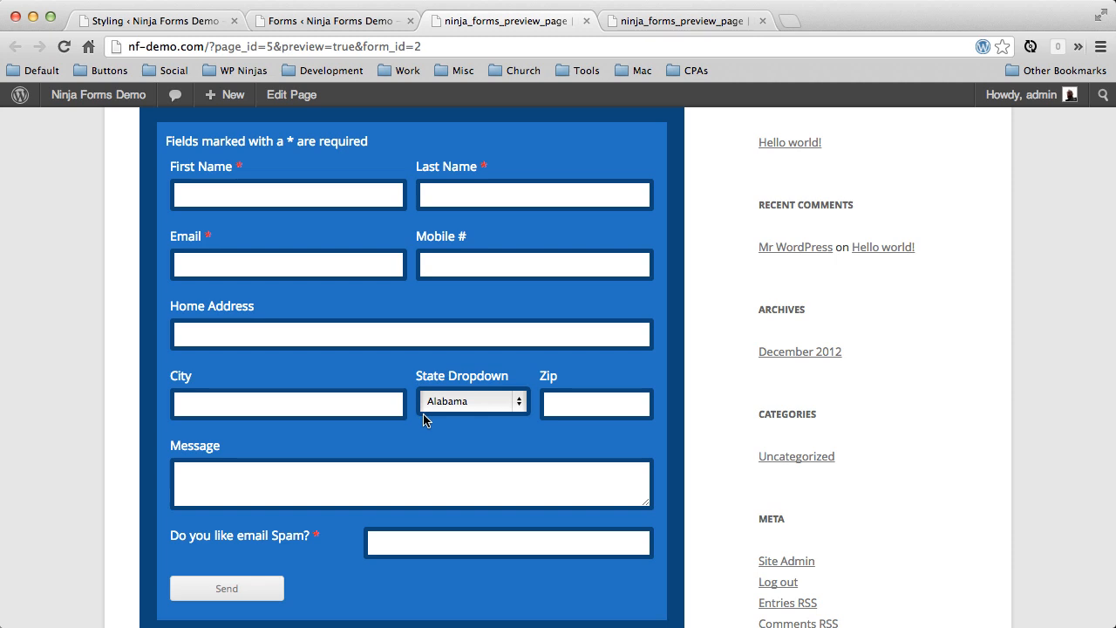
pyautogui.click(331, 21)
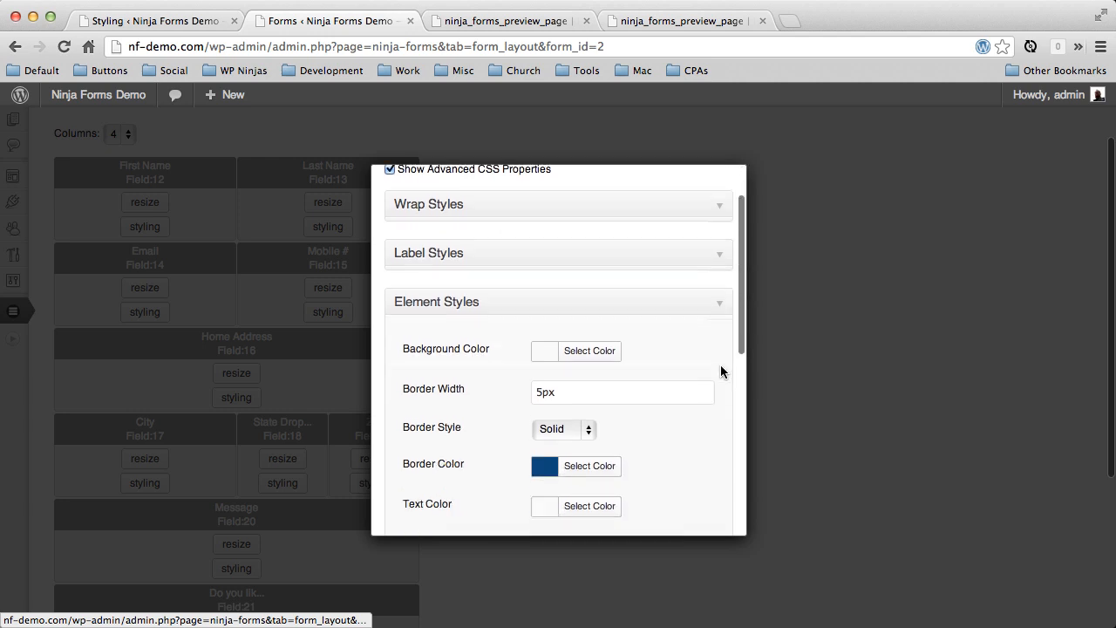
pyautogui.scroll(-3)
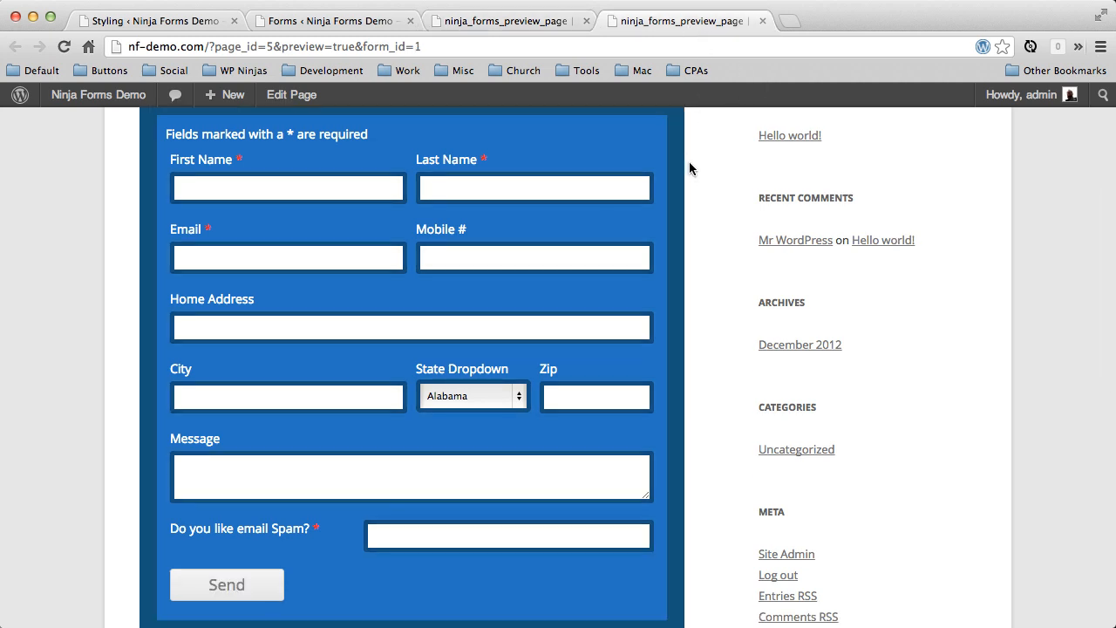
# - Compare the second form preview, then return to Layout & Styles and open form-wide styles
pyautogui.scroll(3)
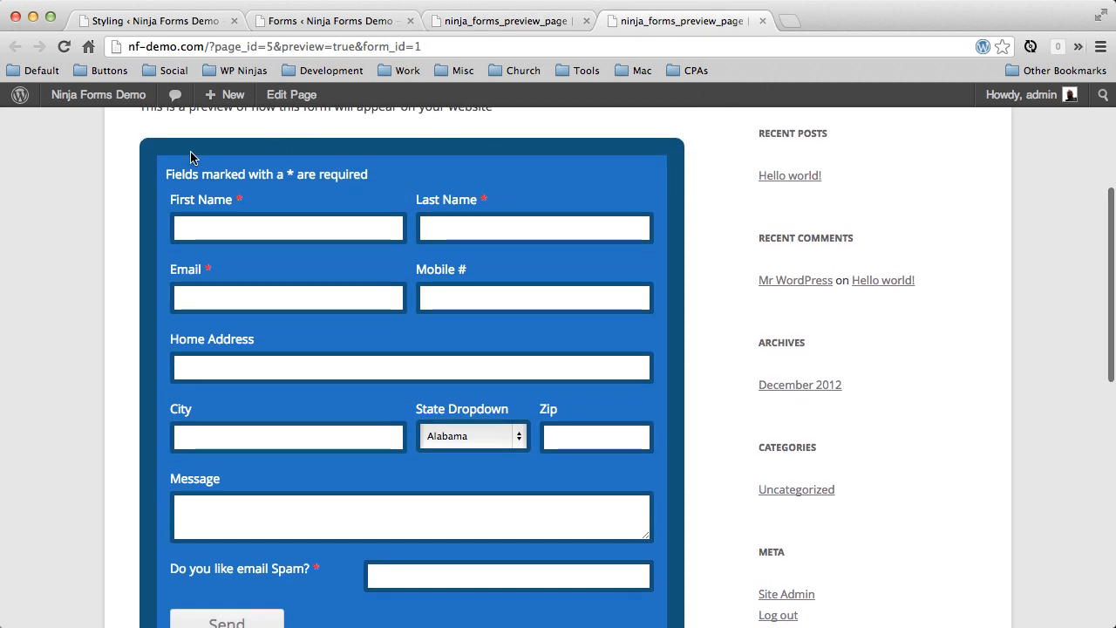
pyautogui.click(505, 20)
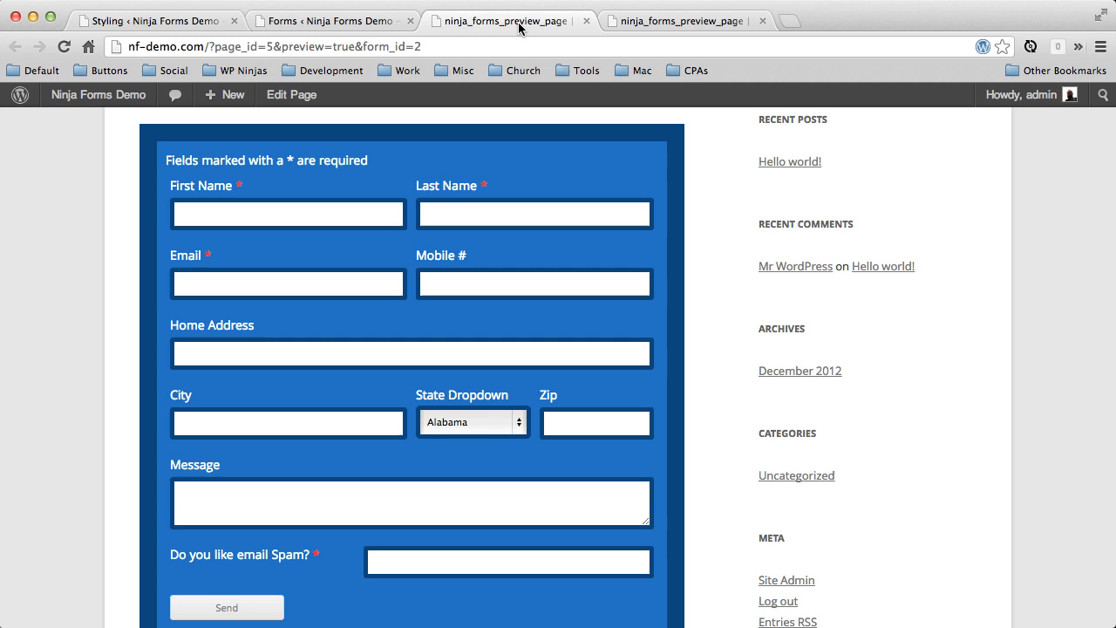
pyautogui.click(332, 20)
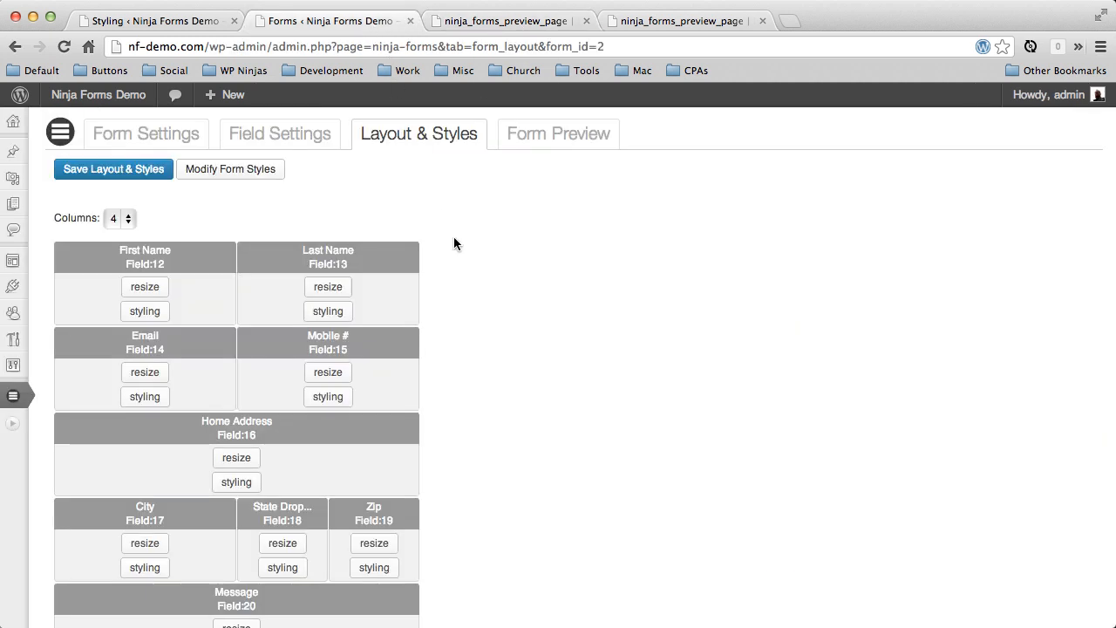
pyautogui.moveTo(230, 170)
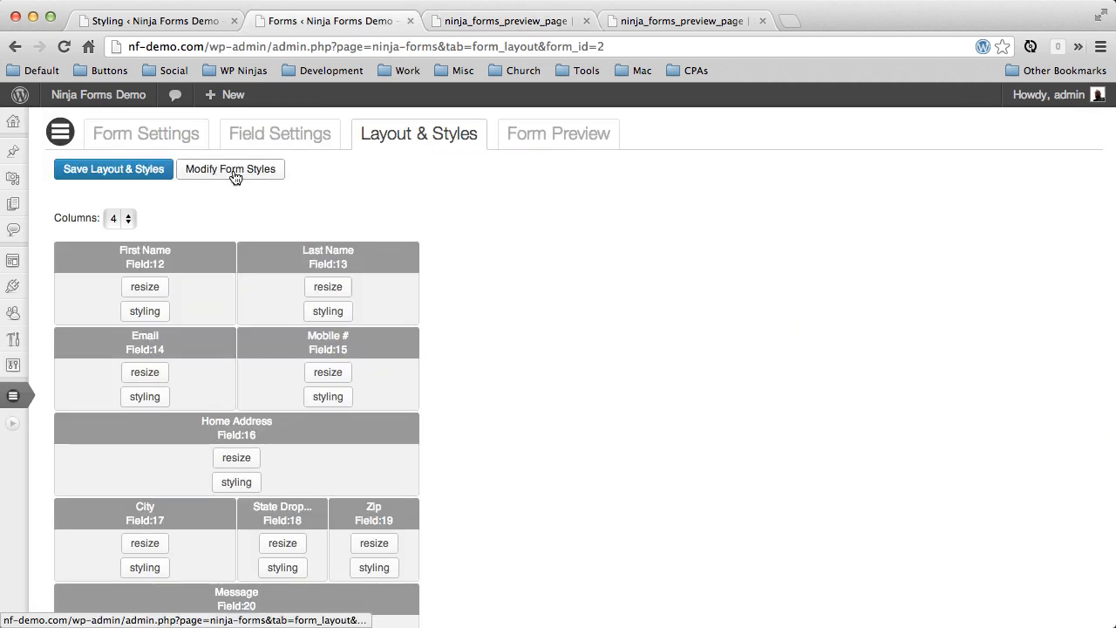
pyautogui.click(231, 168)
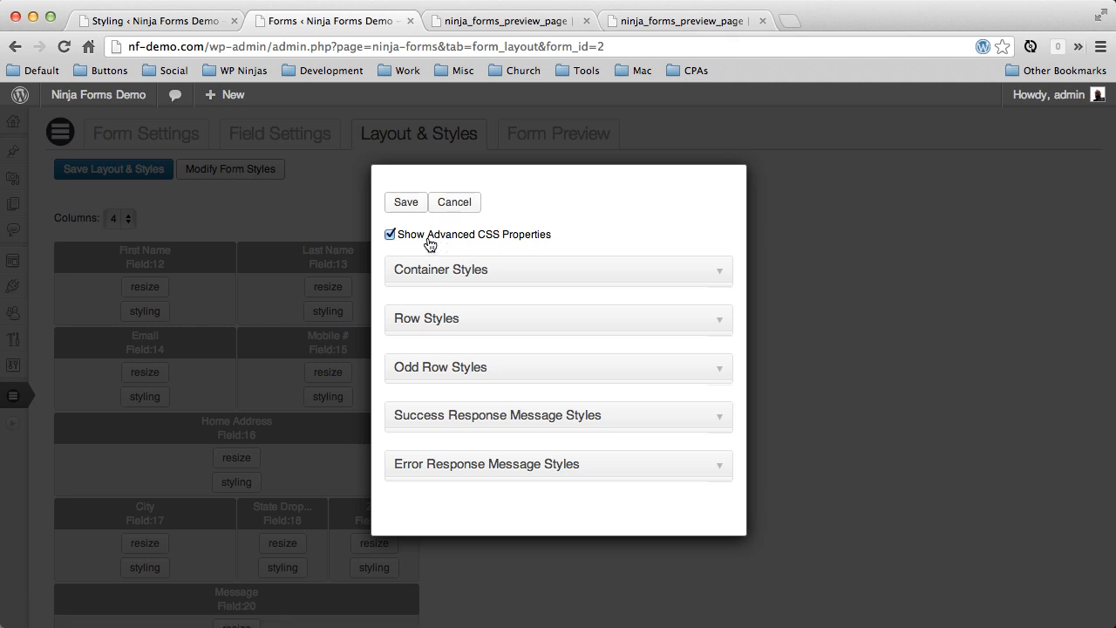
pyautogui.moveTo(250, 158)
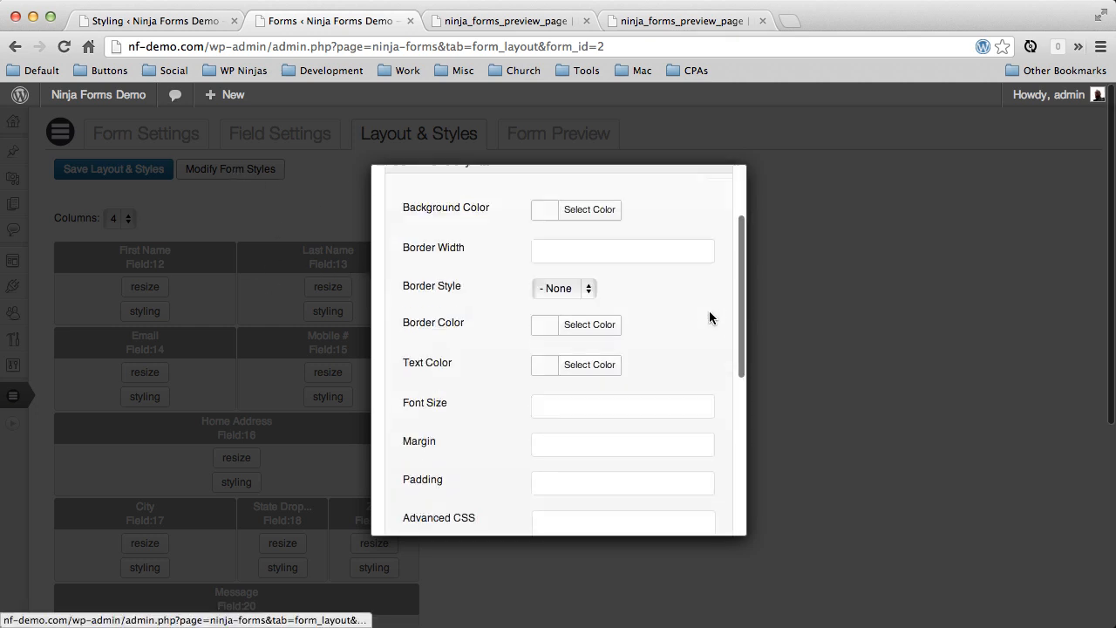
# - Enter border-radius: 10px in the container's Advanced CSS and save the form styles
pyautogui.scroll(-3)
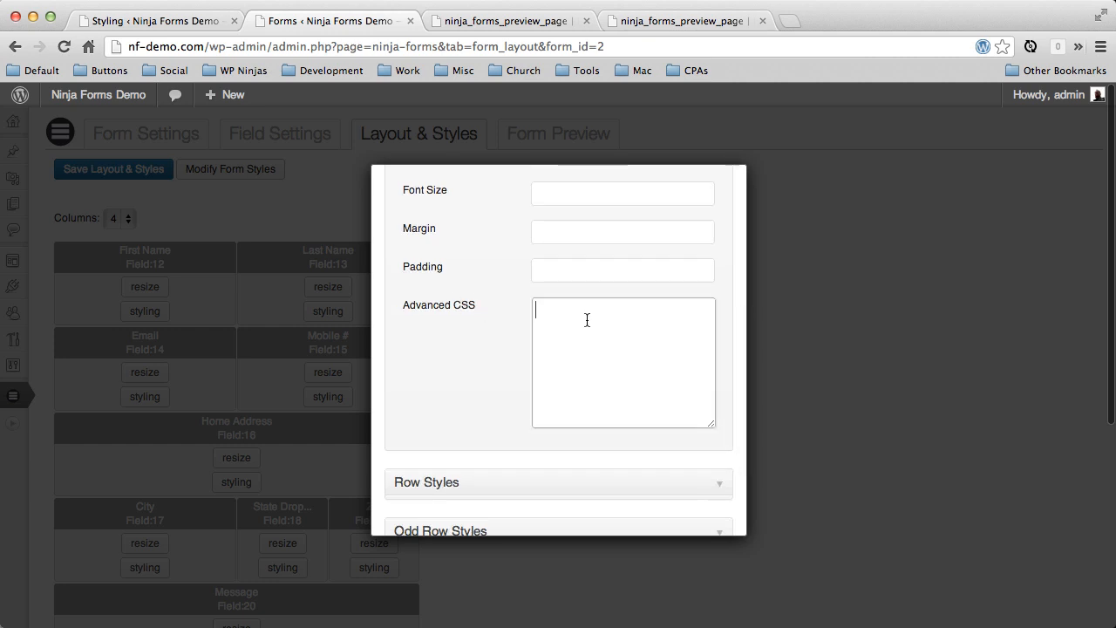
pyautogui.write('borde')
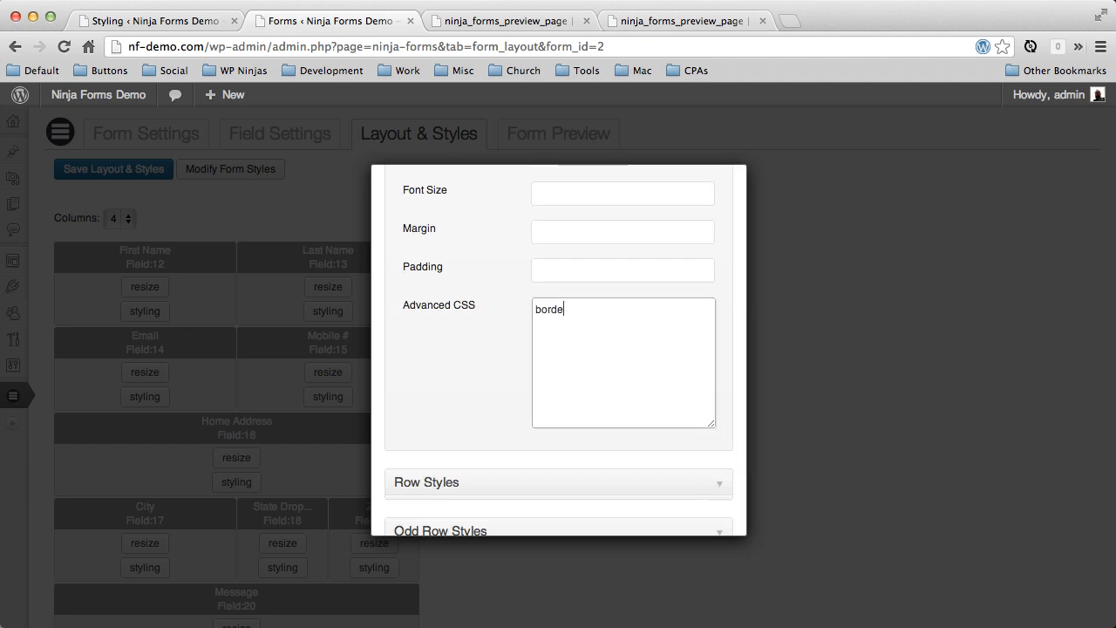
pyautogui.write('r-radi')
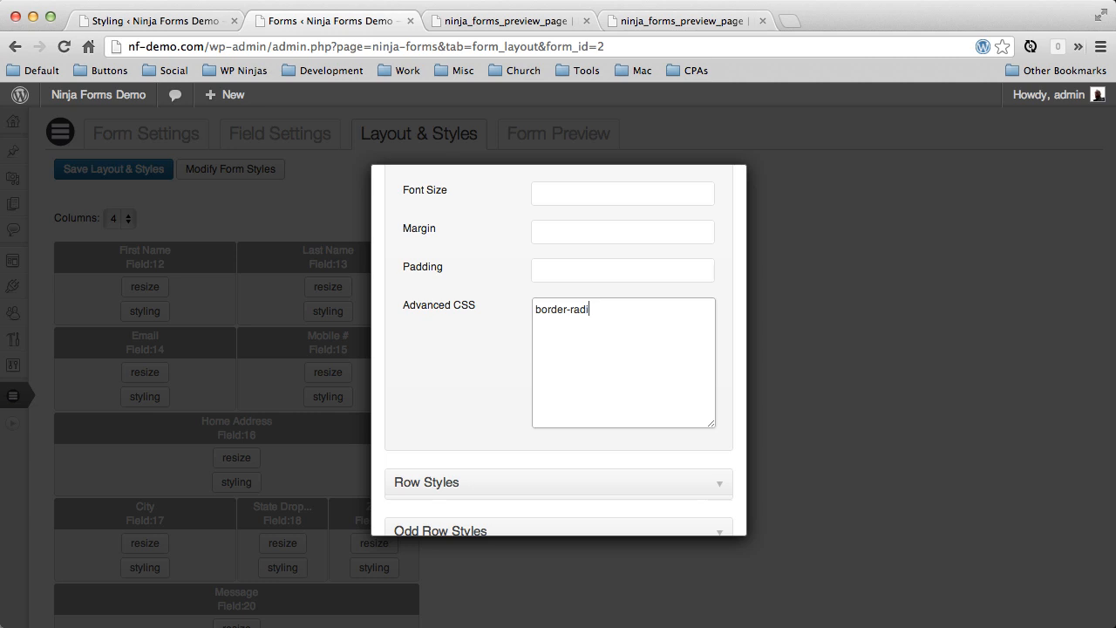
pyautogui.write('us:')
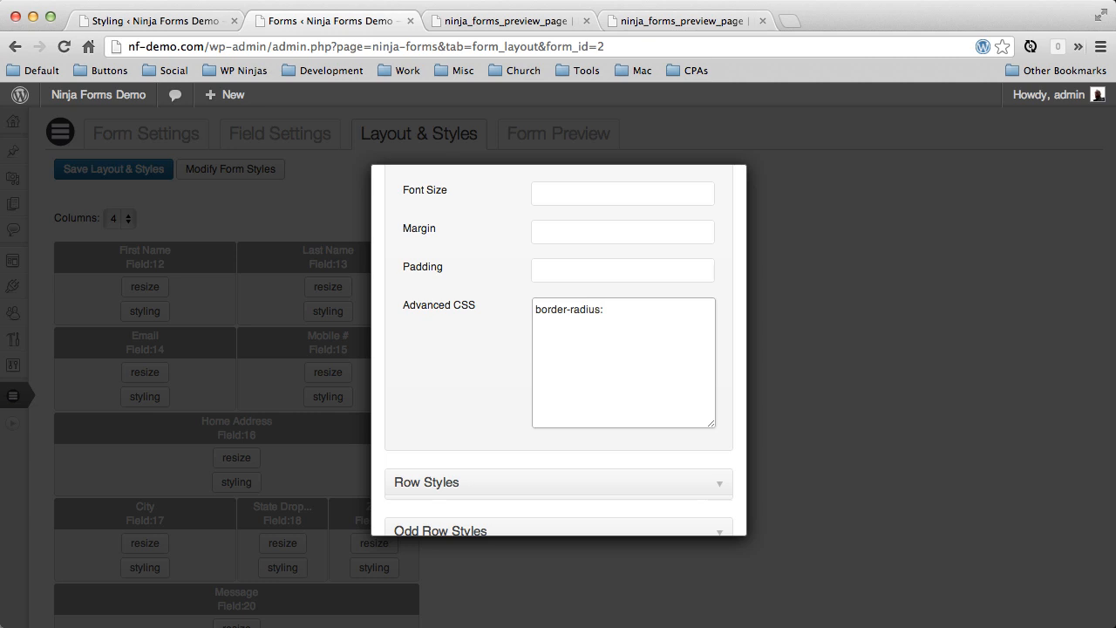
pyautogui.write('10px;')
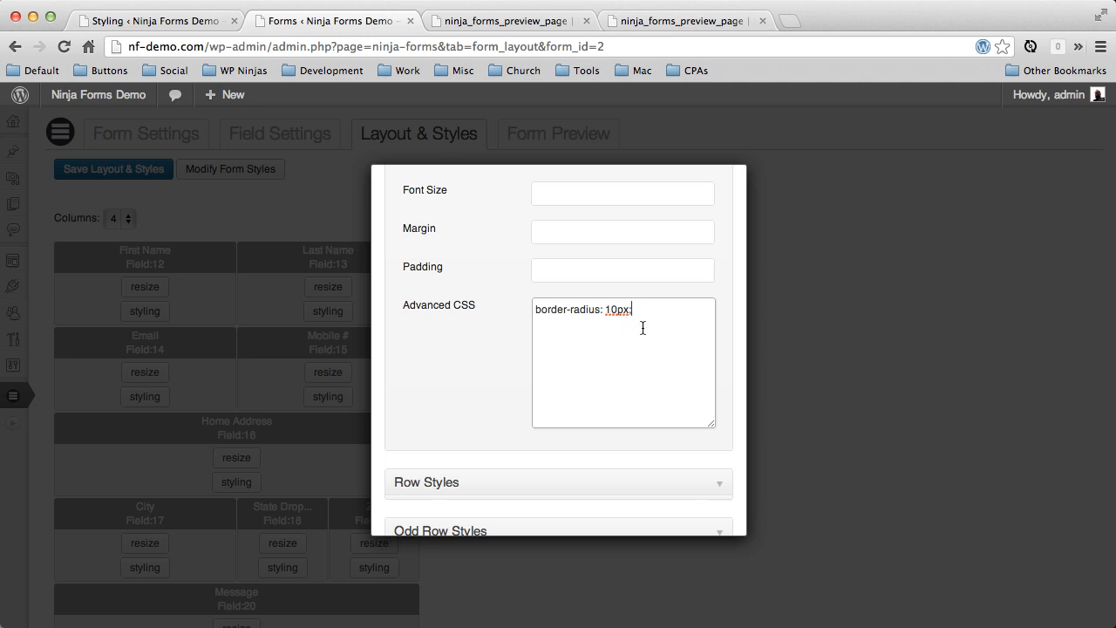
pyautogui.moveTo(702, 300)
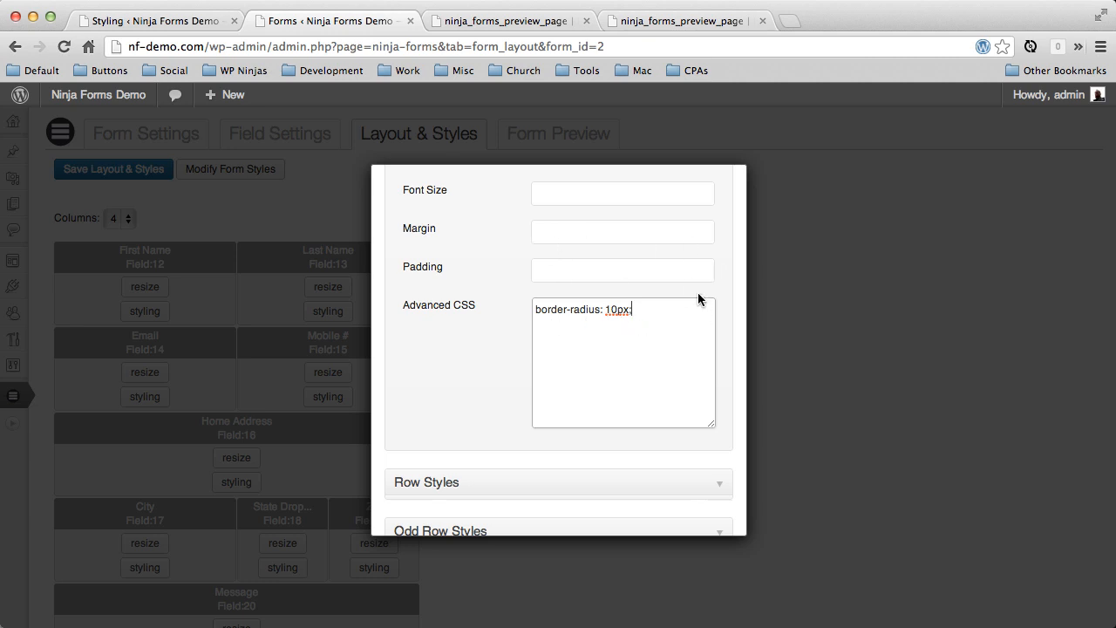
pyautogui.moveTo(551, 312)
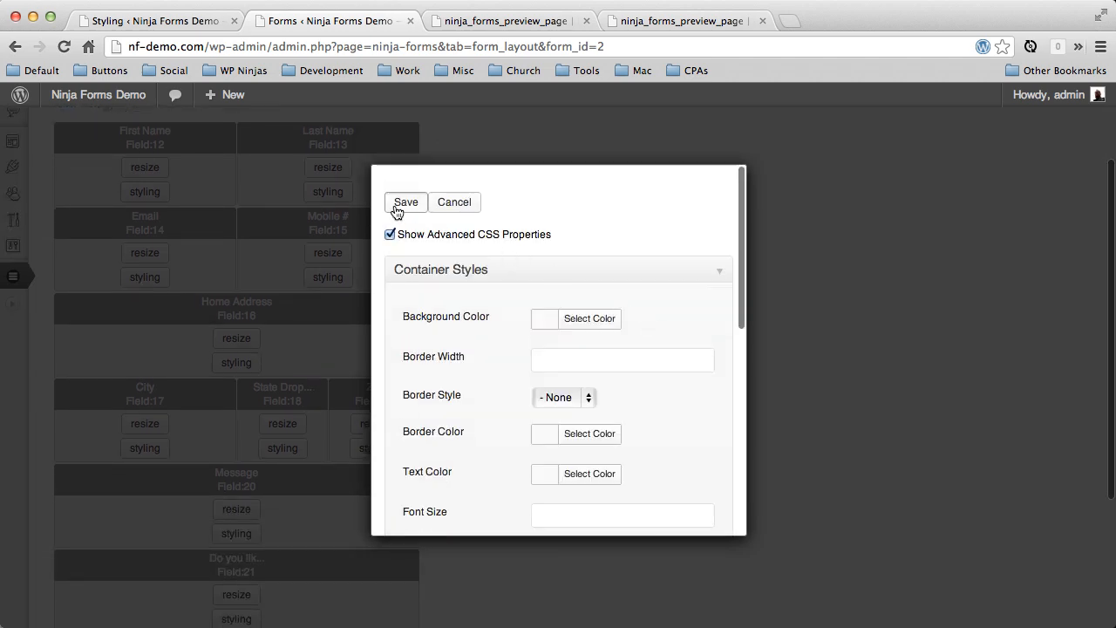
pyautogui.click(506, 20)
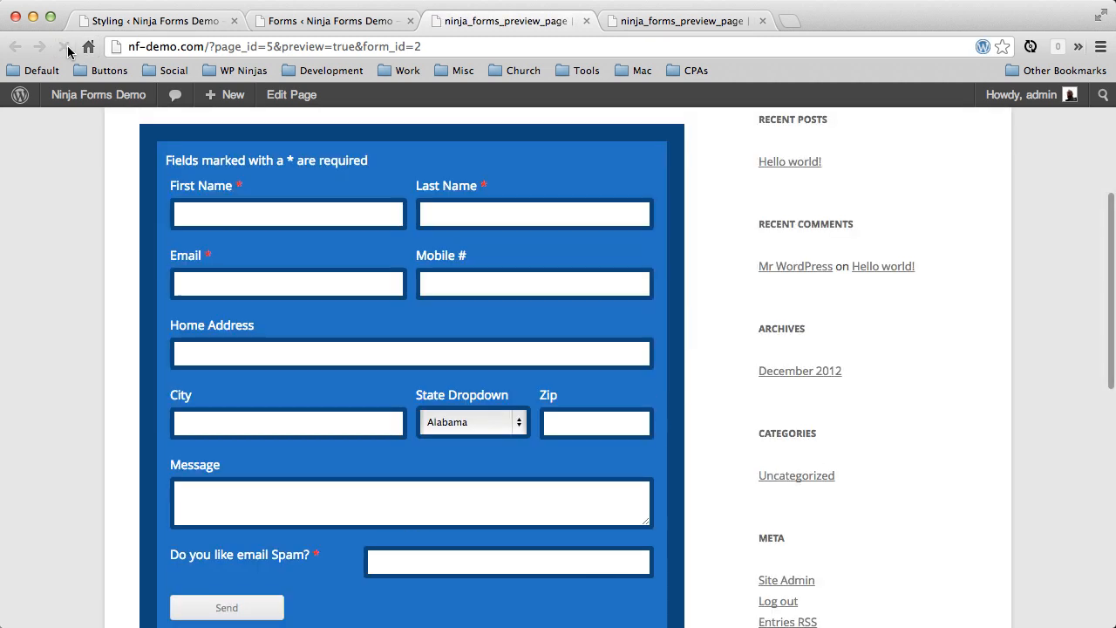
# - Reopen the form styles, check that border-radius: 10px is still stored, and save again
pyautogui.click(327, 20)
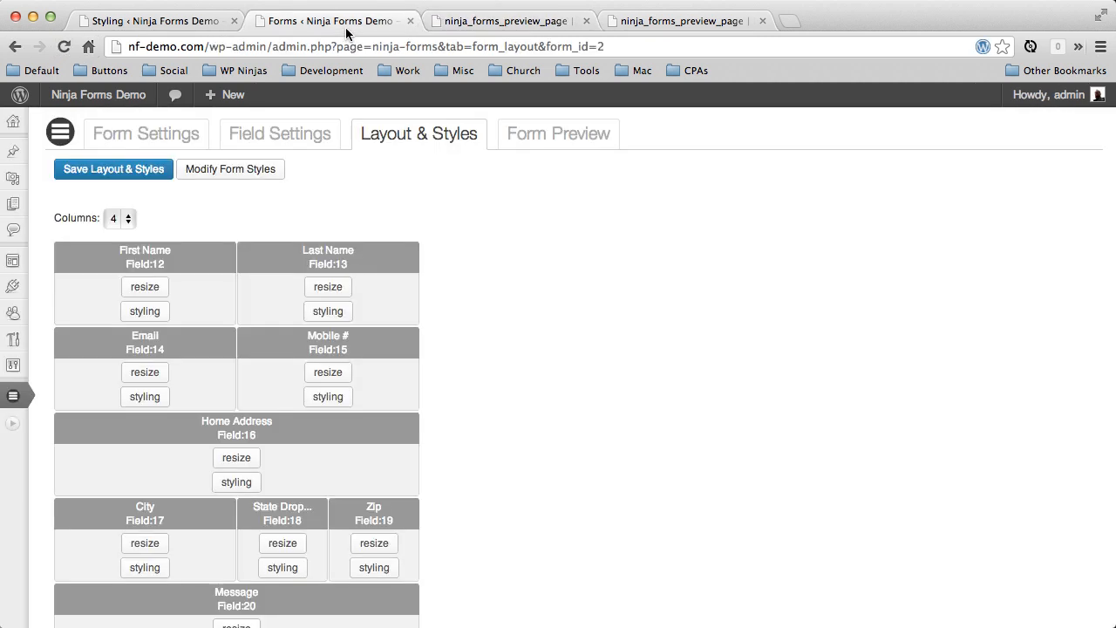
pyautogui.click(230, 169)
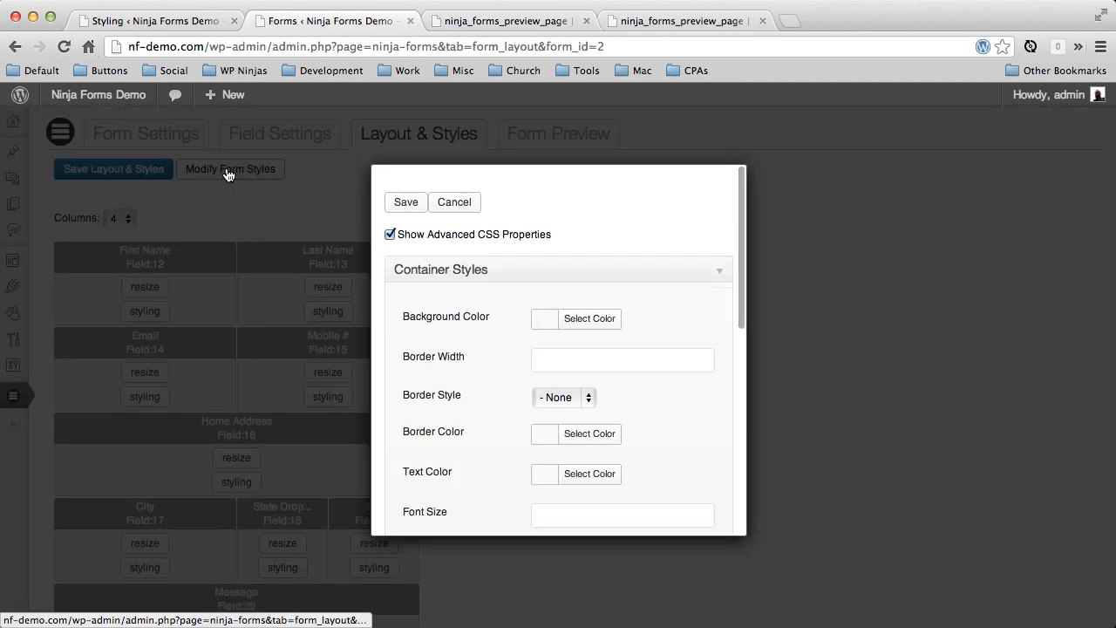
pyautogui.scroll(-3)
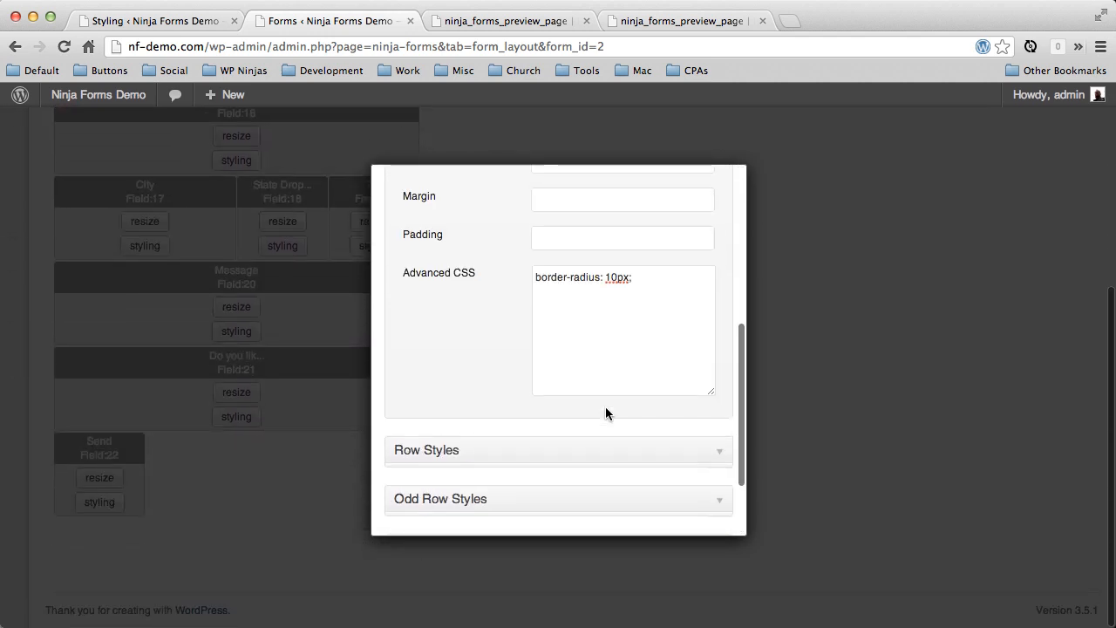
pyautogui.scroll(3)
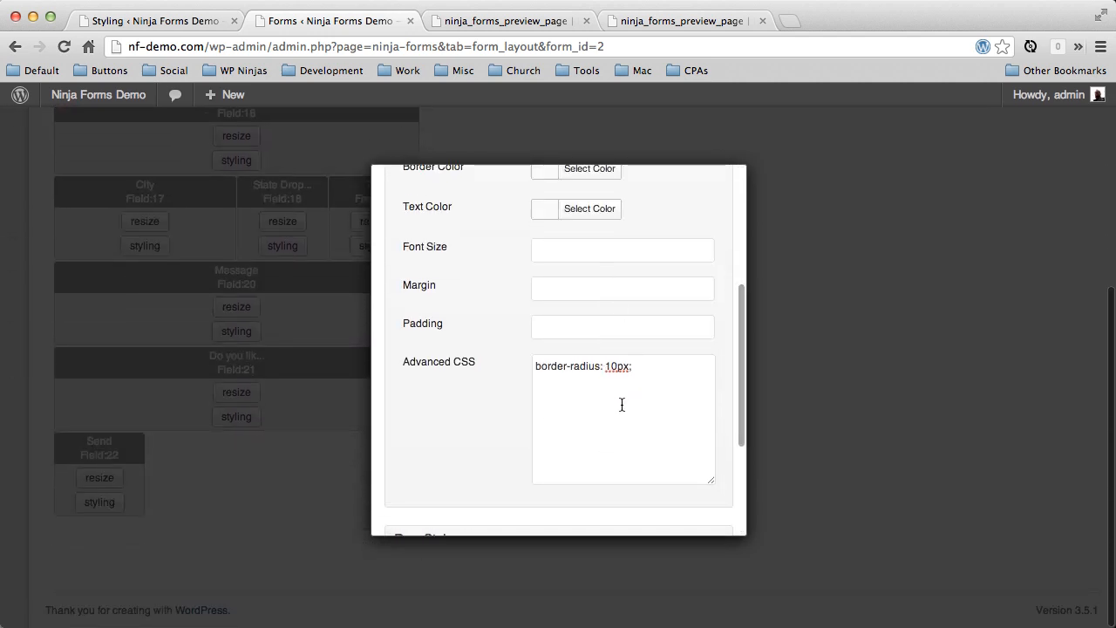
pyautogui.scroll(3)
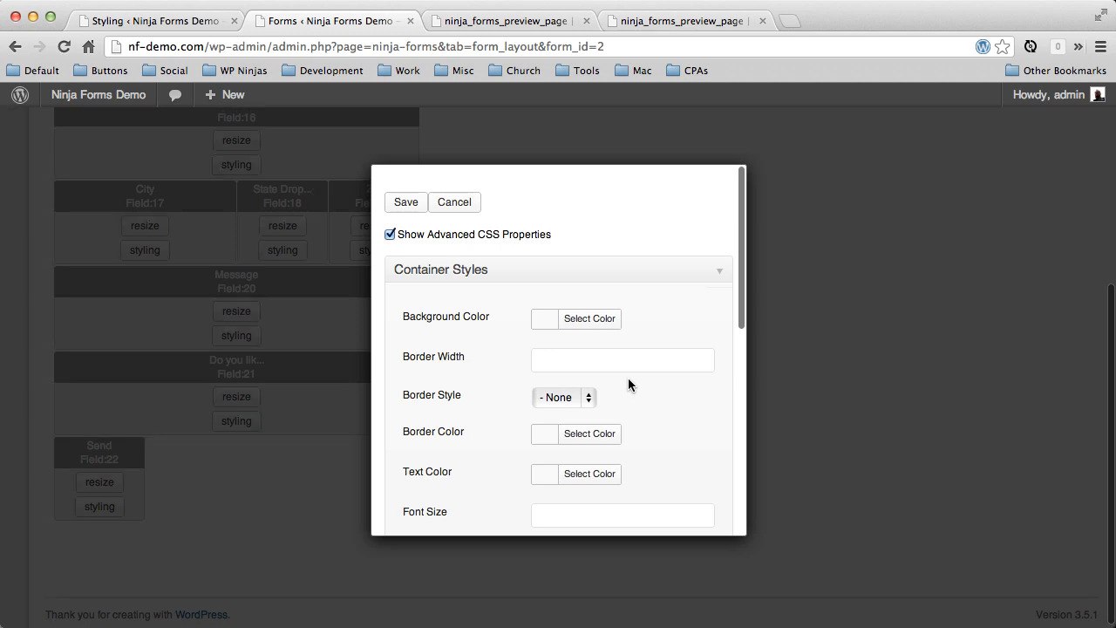
pyautogui.click(453, 202)
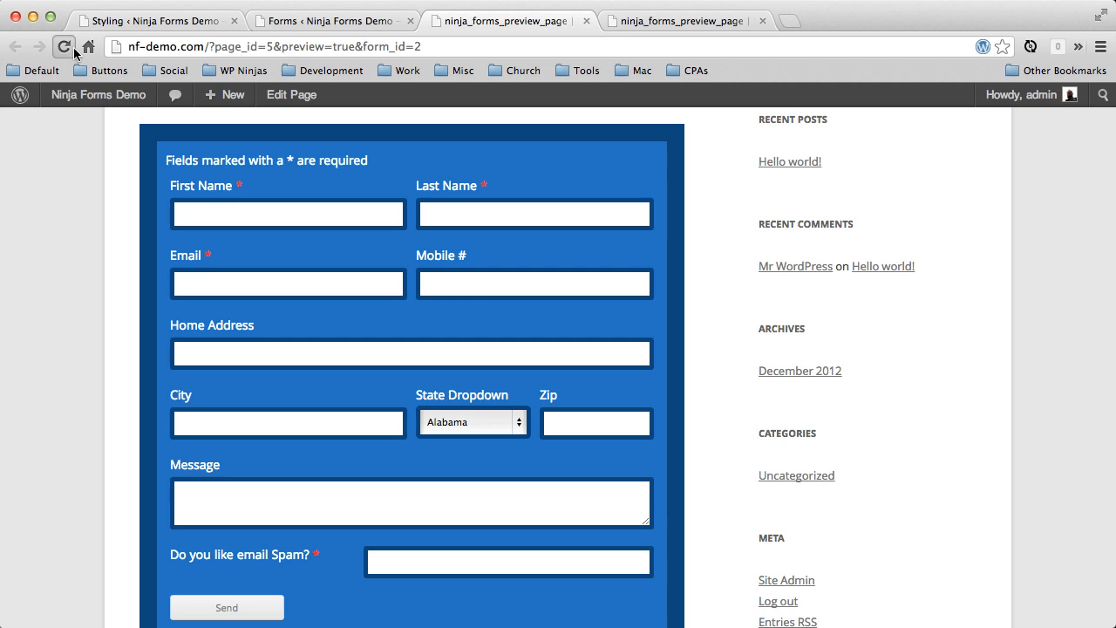
# - Scroll the reloaded preview to inspect the blue form container's rounded corners
pyautogui.scroll(3)
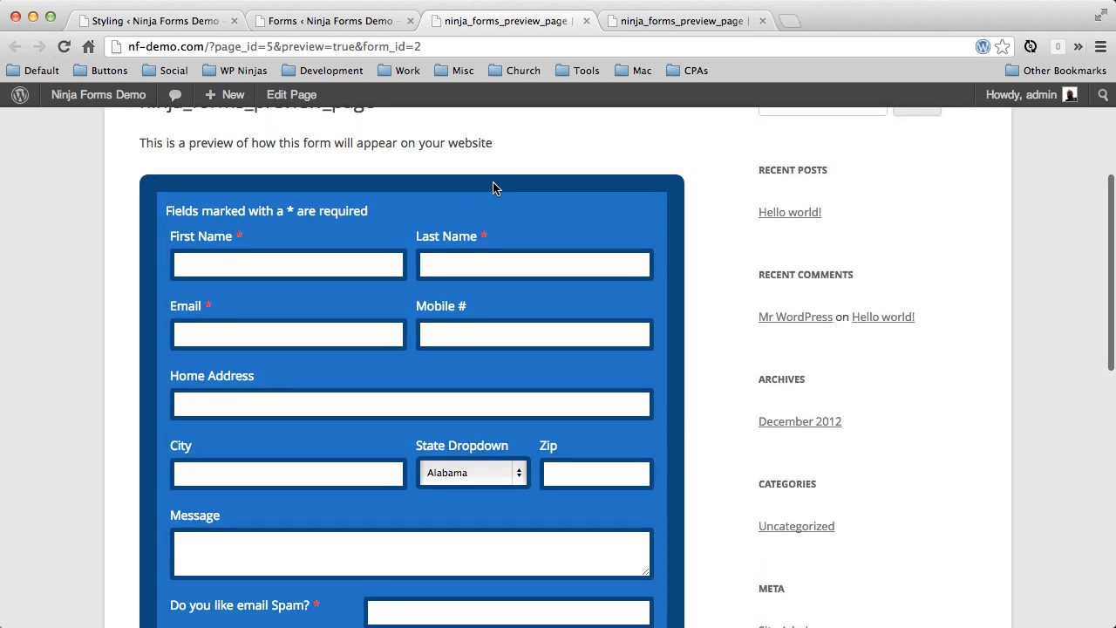
pyautogui.scroll(-3)
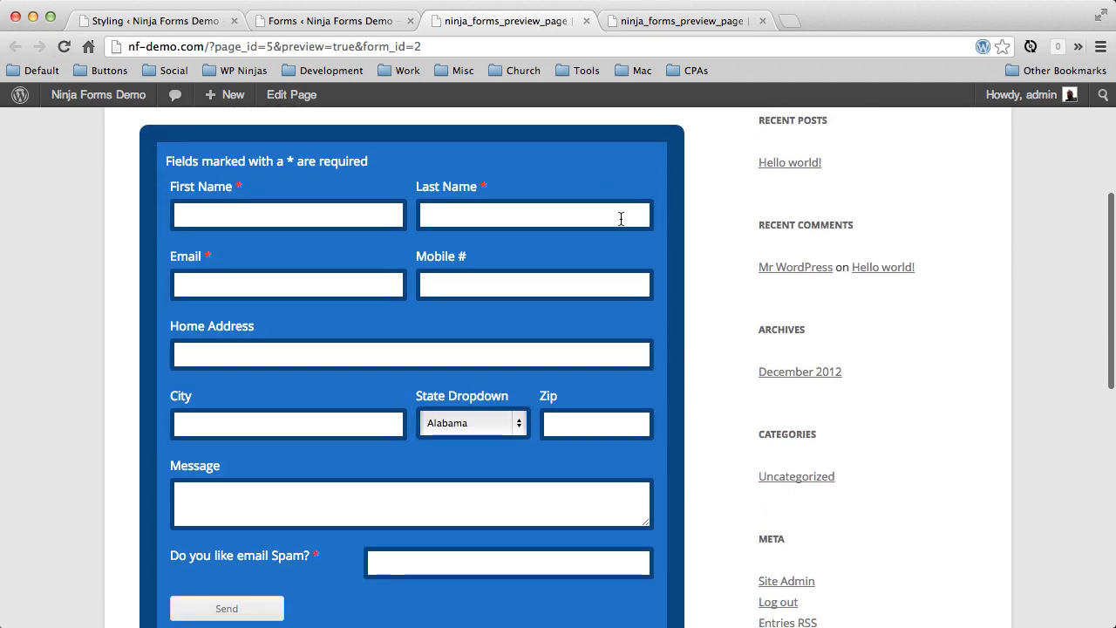
pyautogui.scroll(3)
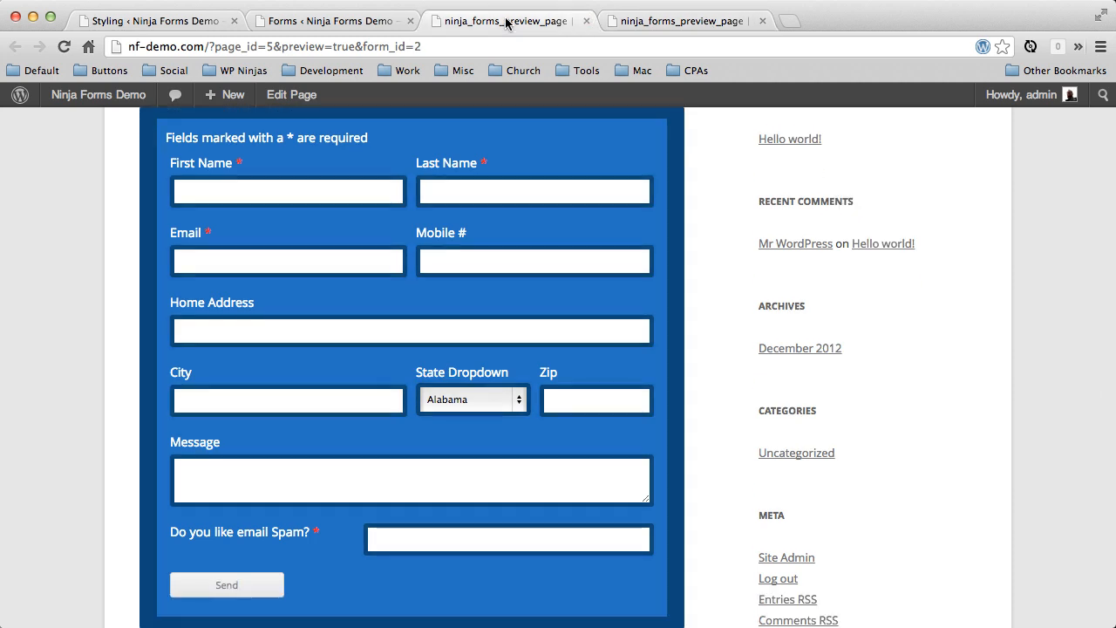
pyautogui.moveTo(795, 243)
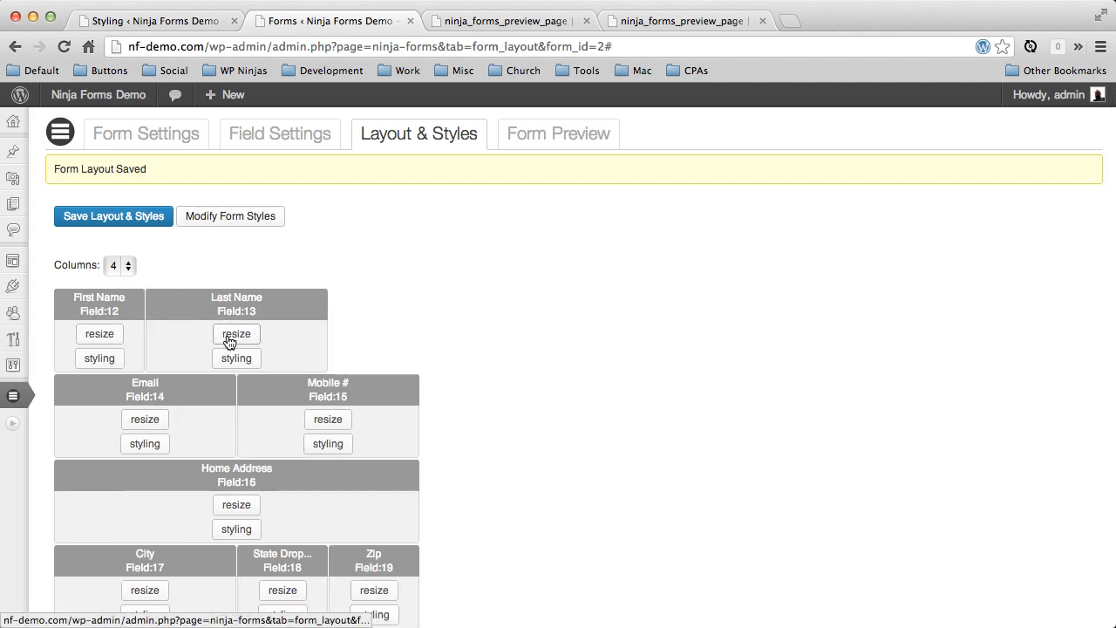
# - Resize Last Name, Email and Mobile # to one column each, then view the preview
pyautogui.click(237, 333)
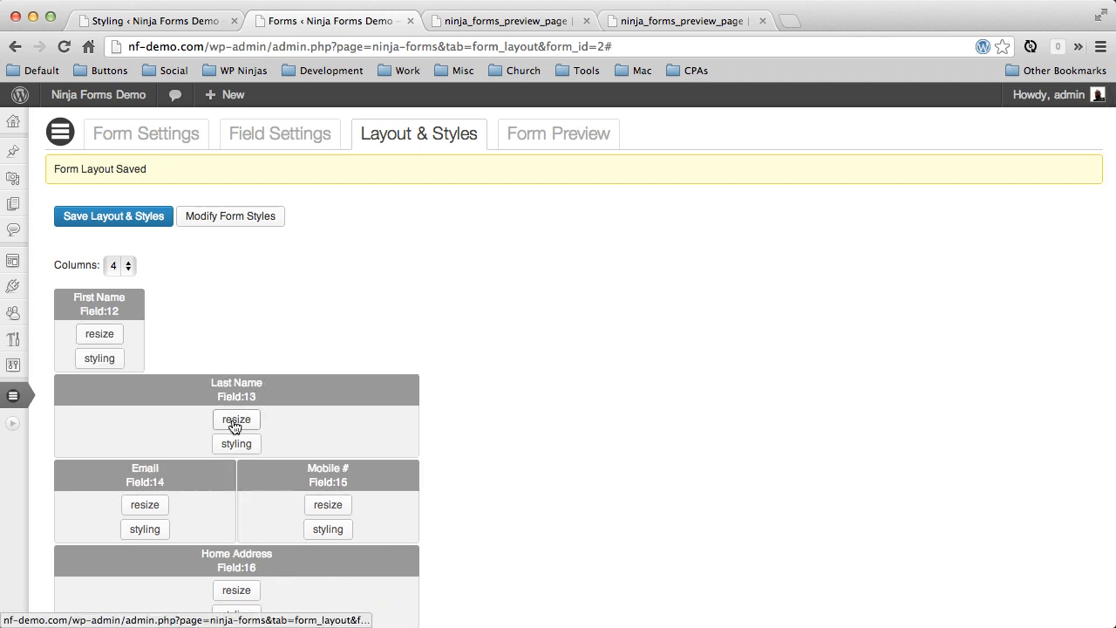
pyautogui.click(237, 419)
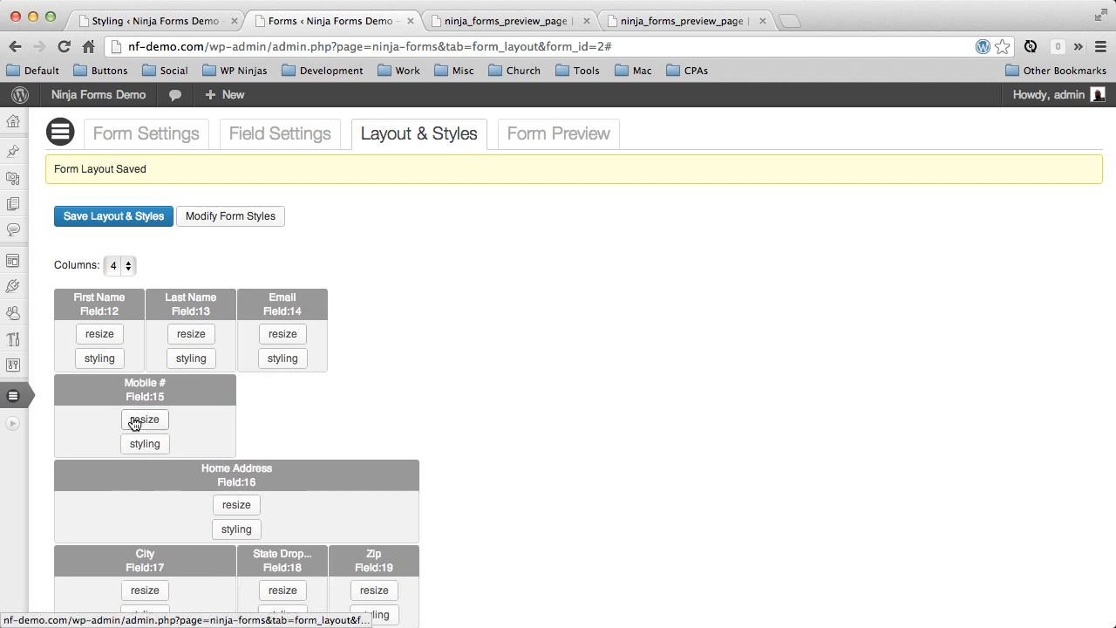
pyautogui.click(145, 419)
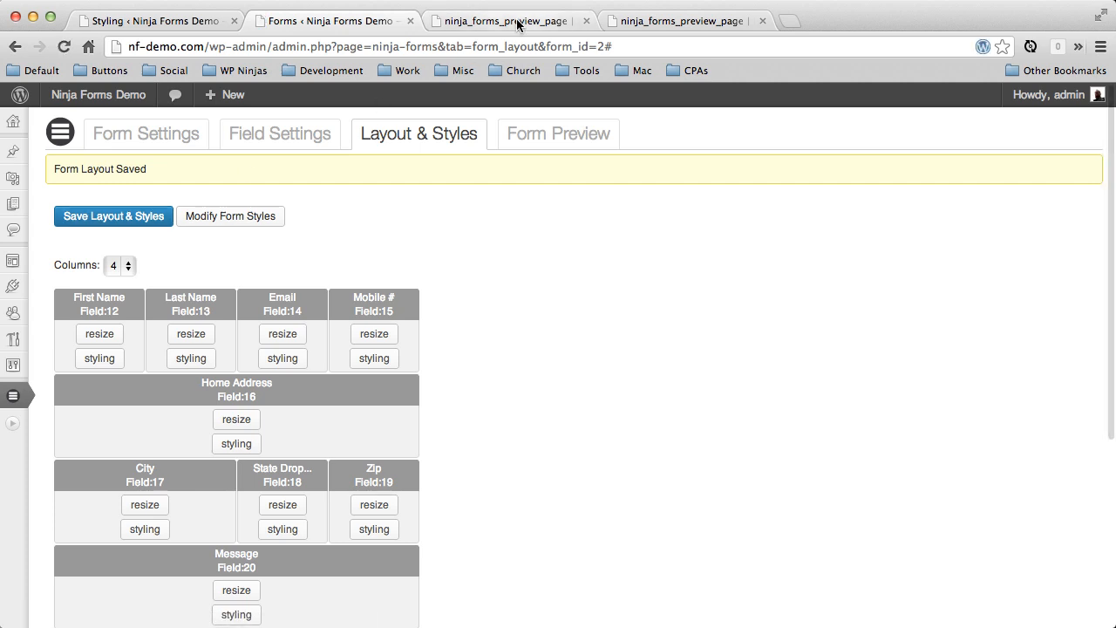
pyautogui.click(510, 20)
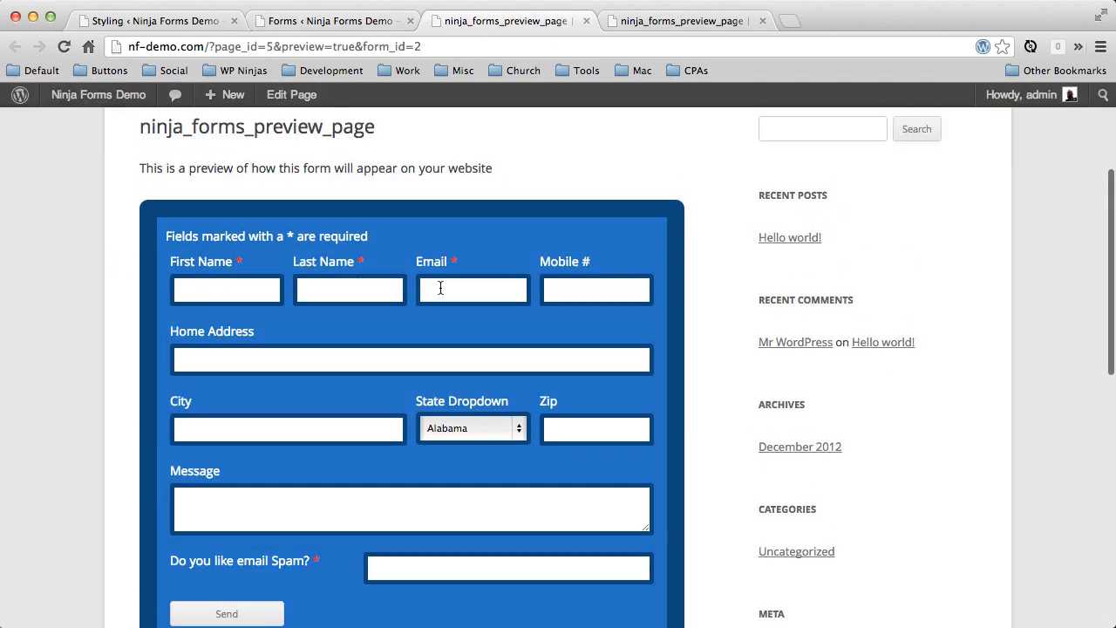
pyautogui.scroll(-3)
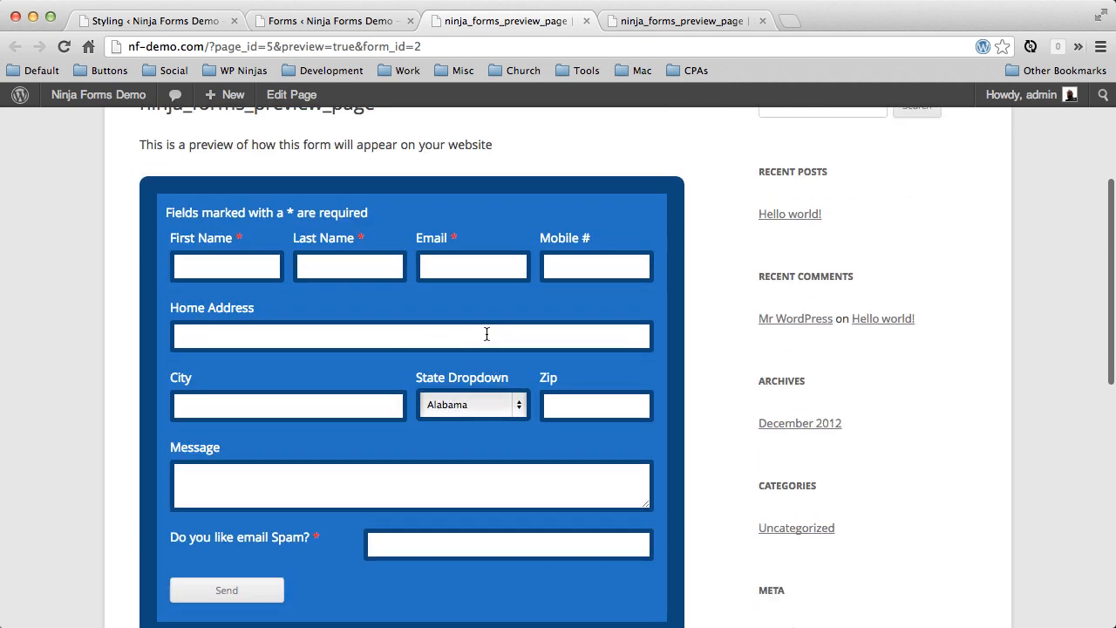